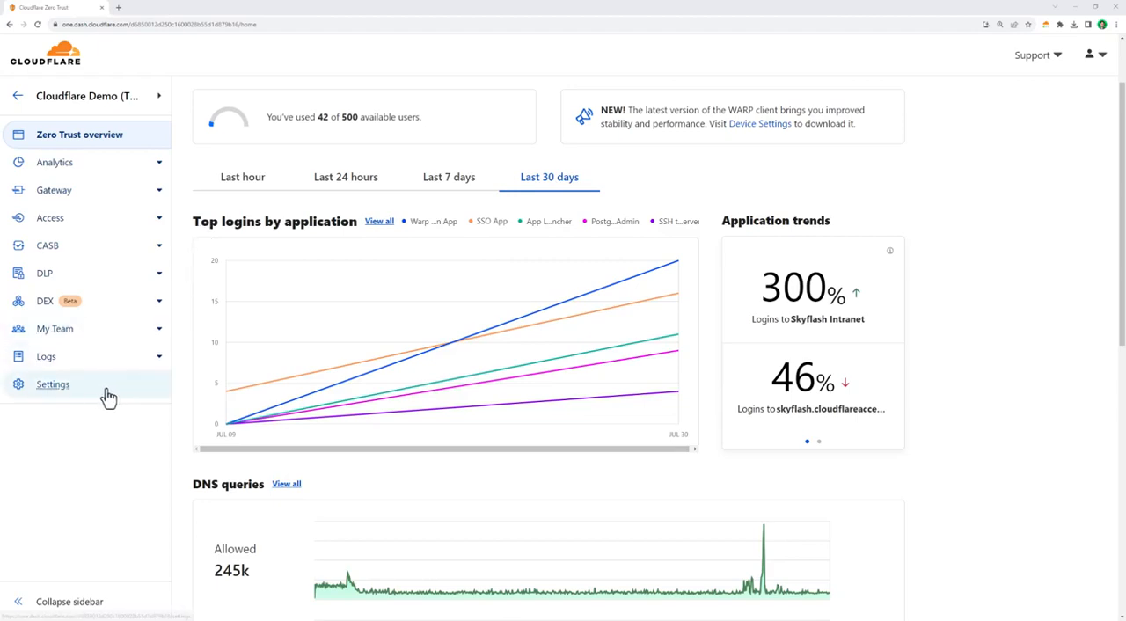
Open Settings > Authentication and begin adding a new login method from Login methods
click(53, 383)
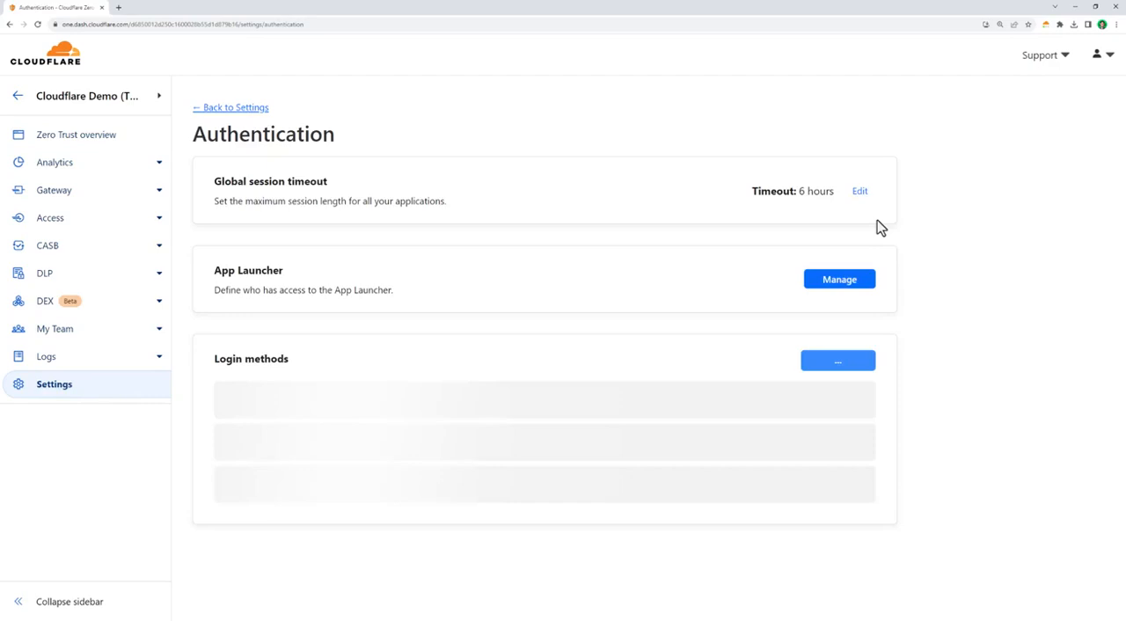
scroll(down, 3)
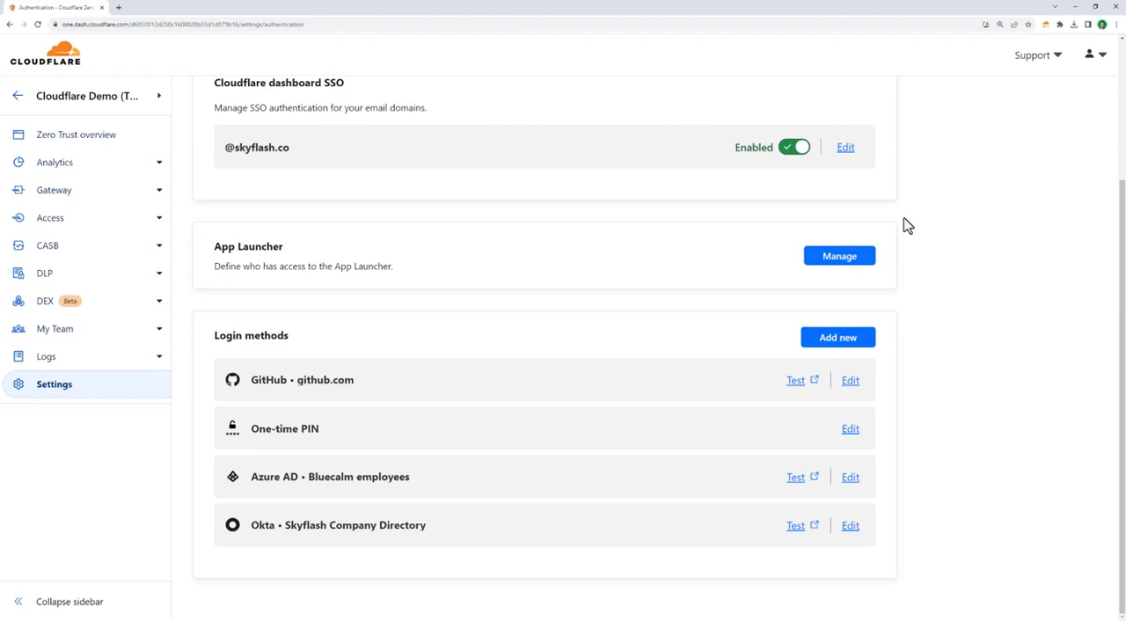
mouse_move(886, 333)
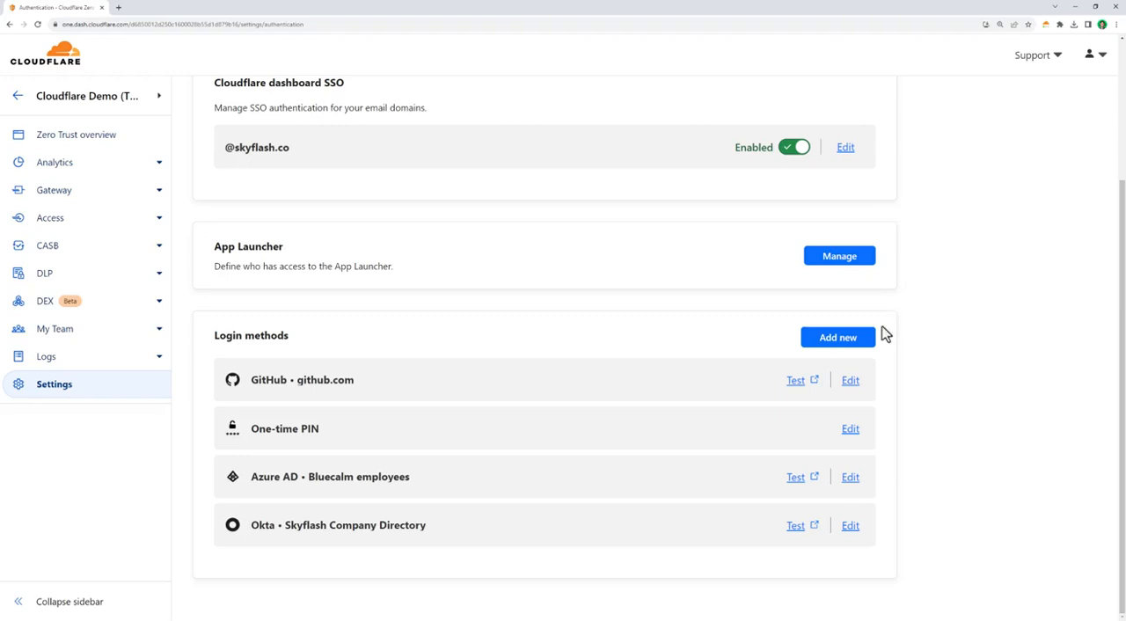
click(836, 336)
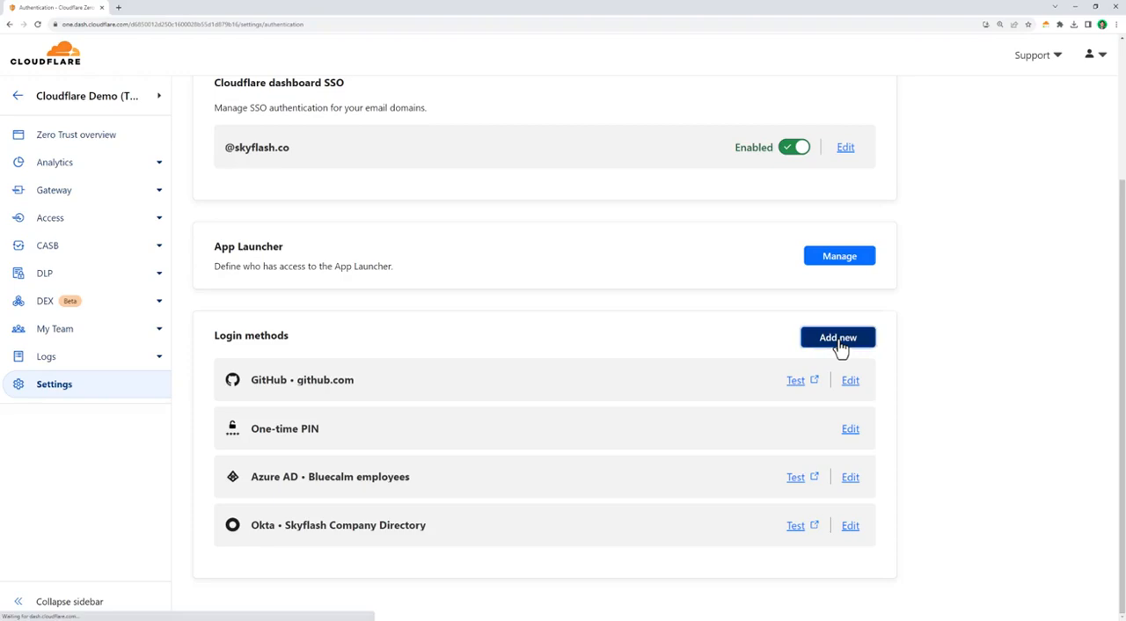
click(836, 337)
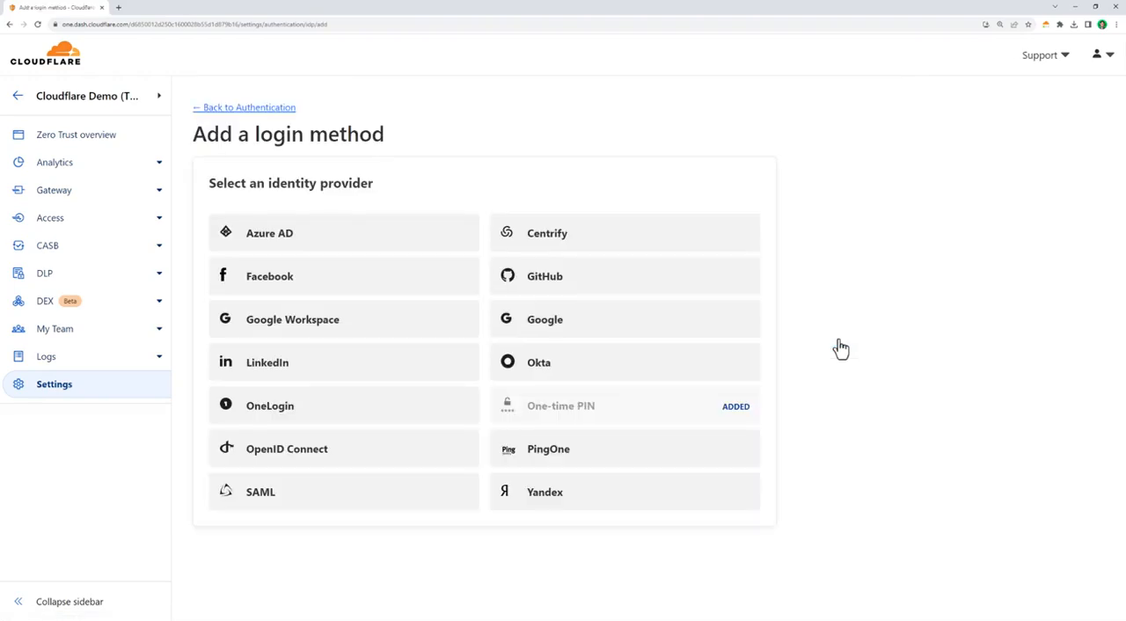
mouse_move(868, 382)
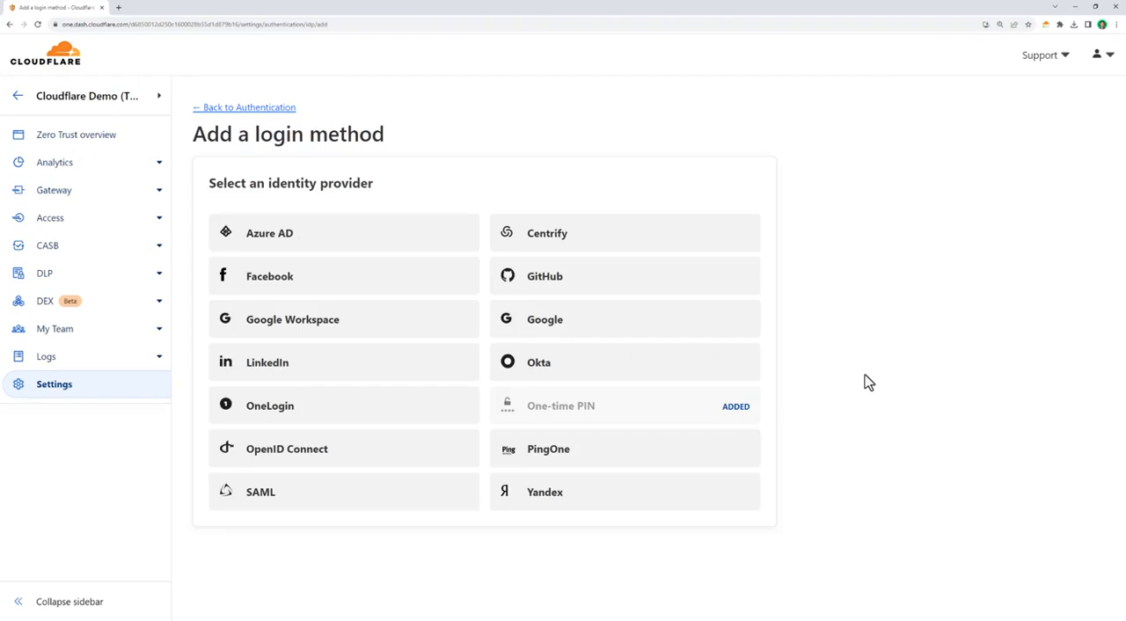
mouse_move(54, 384)
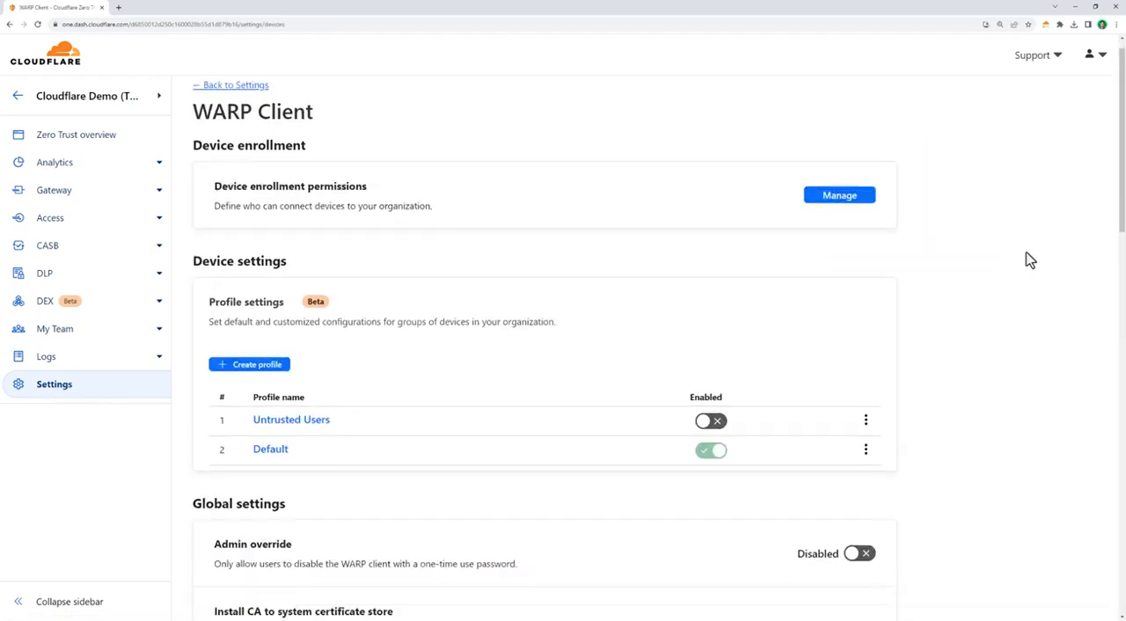
Preview adding a device posture check, then review CrowdStrike Falcon service provider checks
scroll(down, 3)
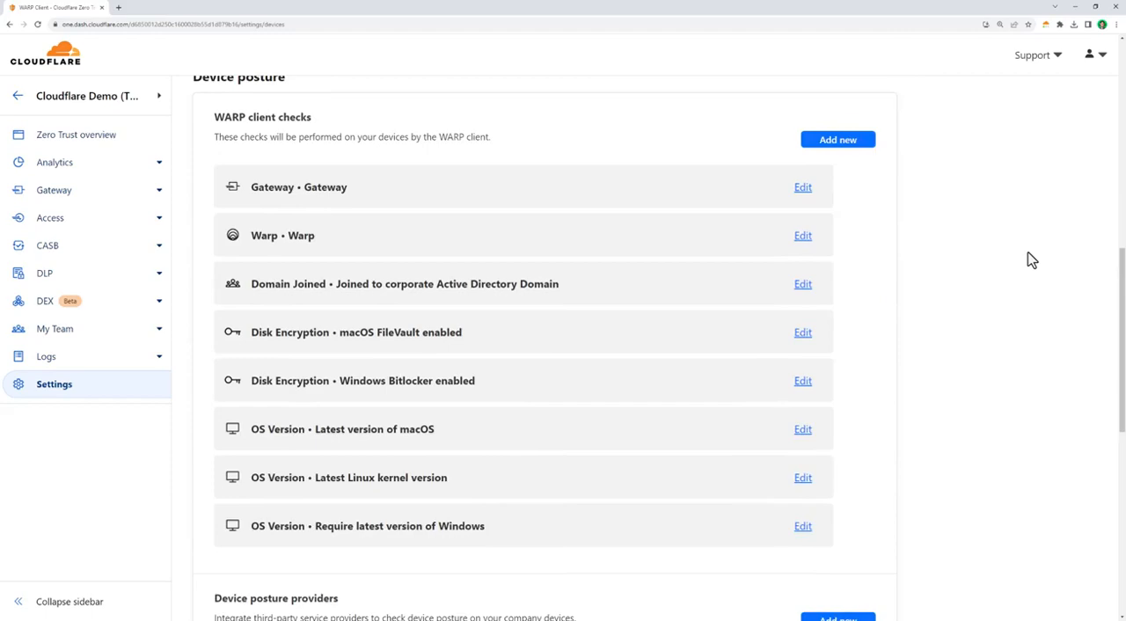
mouse_move(973, 242)
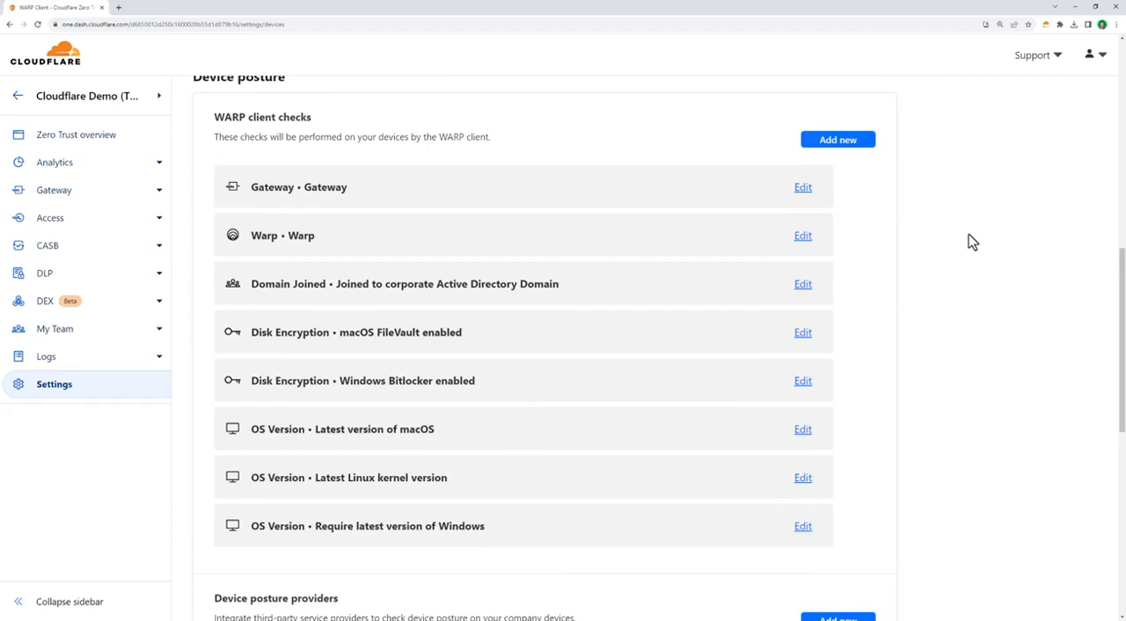
mouse_move(842, 159)
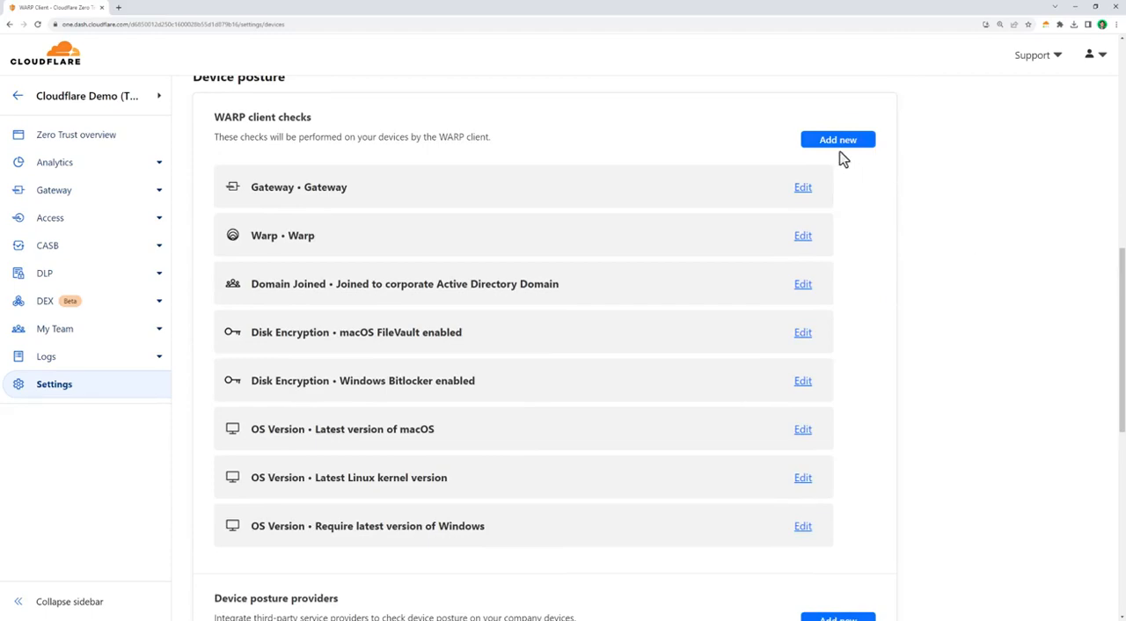
click(837, 139)
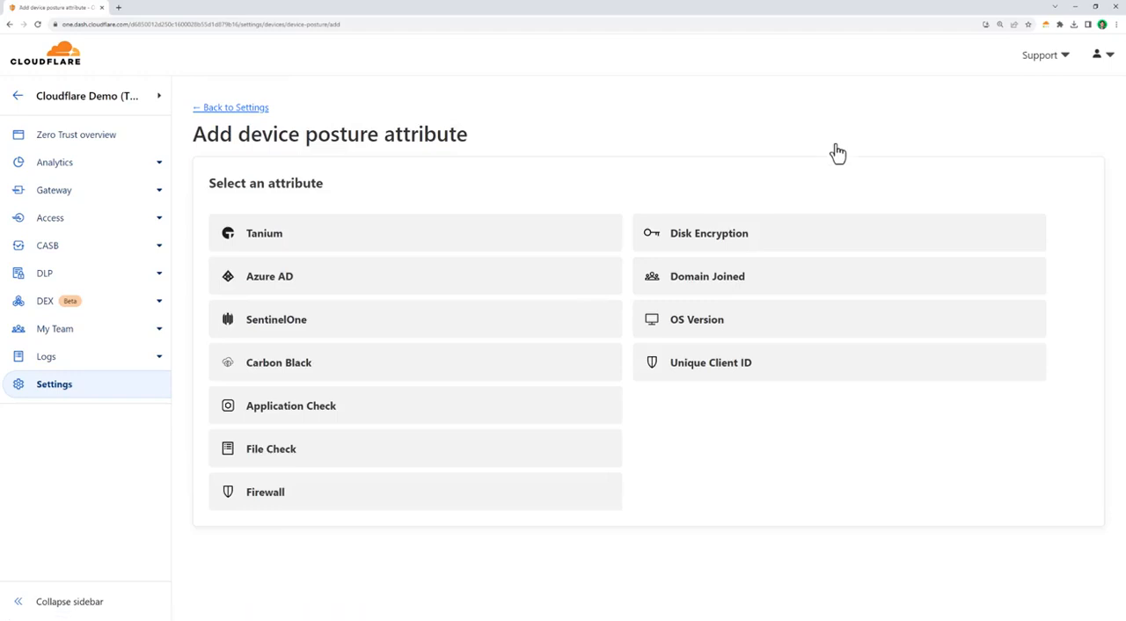
mouse_move(836, 149)
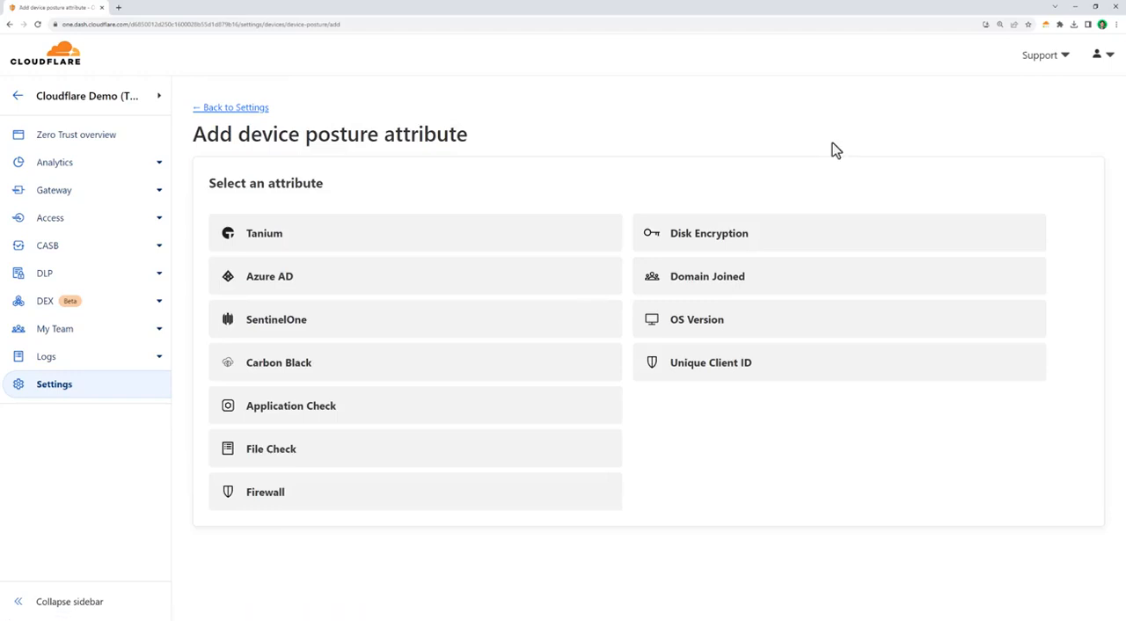
mouse_move(231, 107)
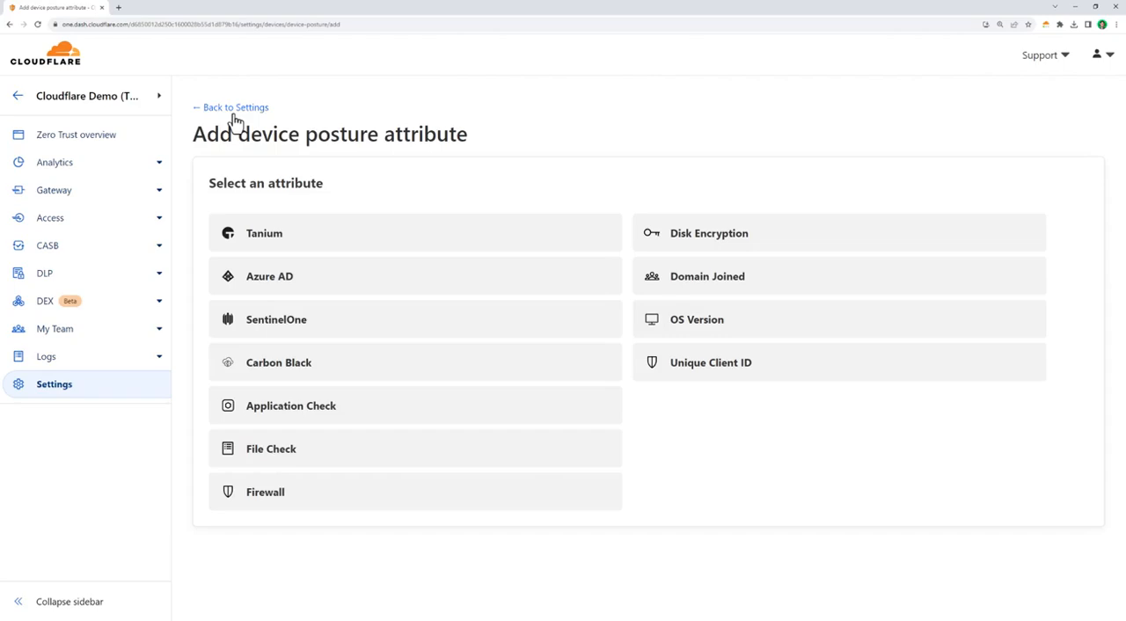
mouse_move(234, 107)
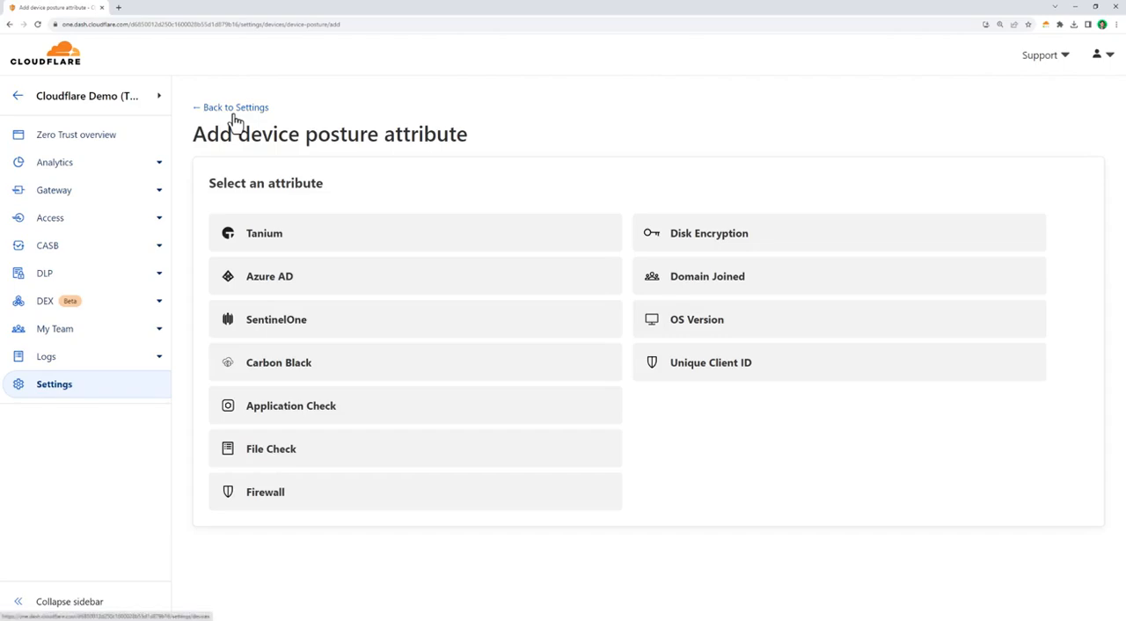
click(230, 106)
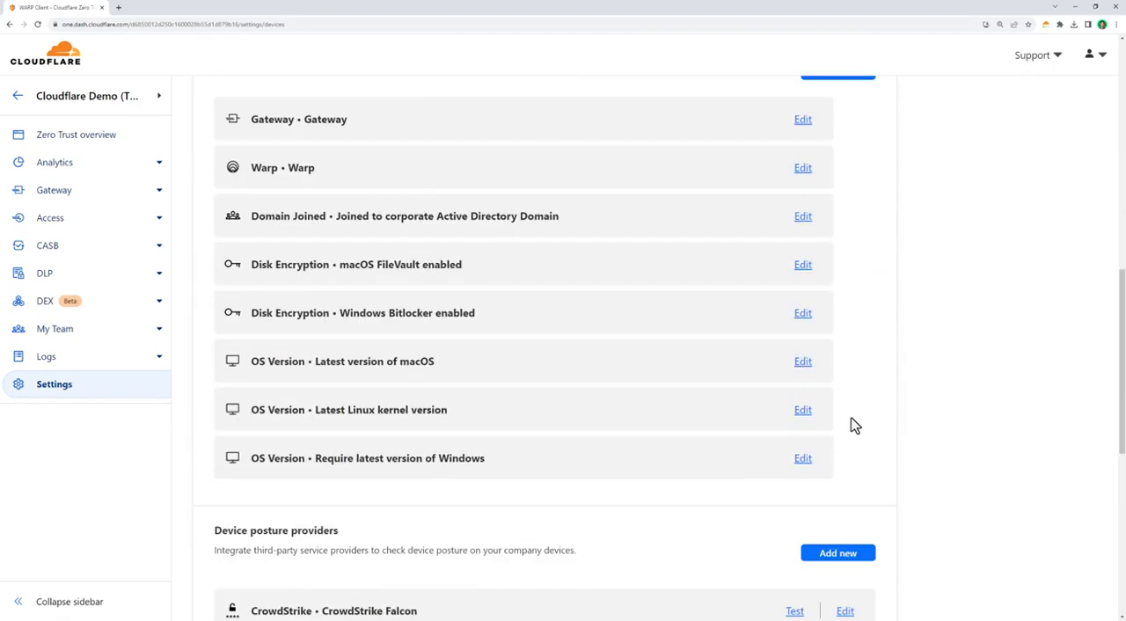
scroll(down, 3)
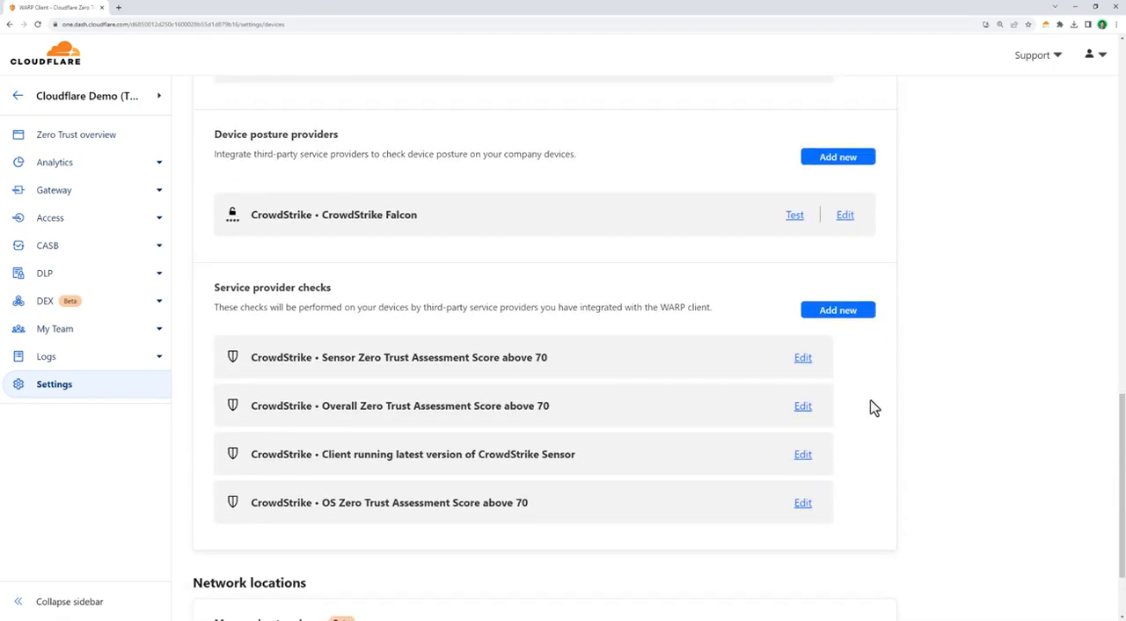
mouse_move(933, 393)
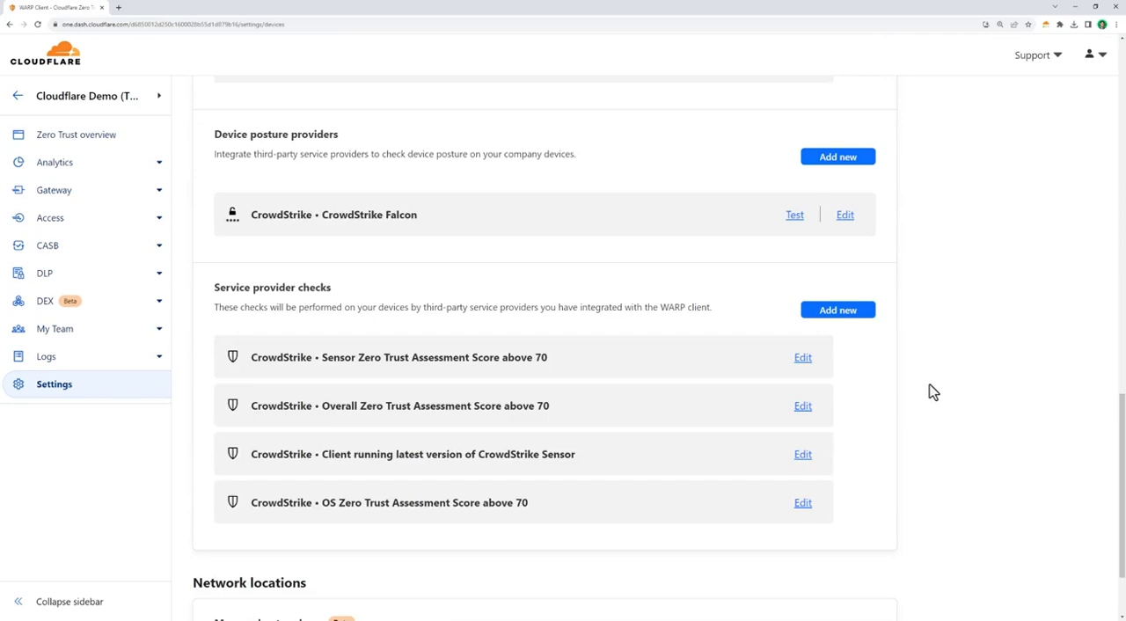
mouse_move(931, 390)
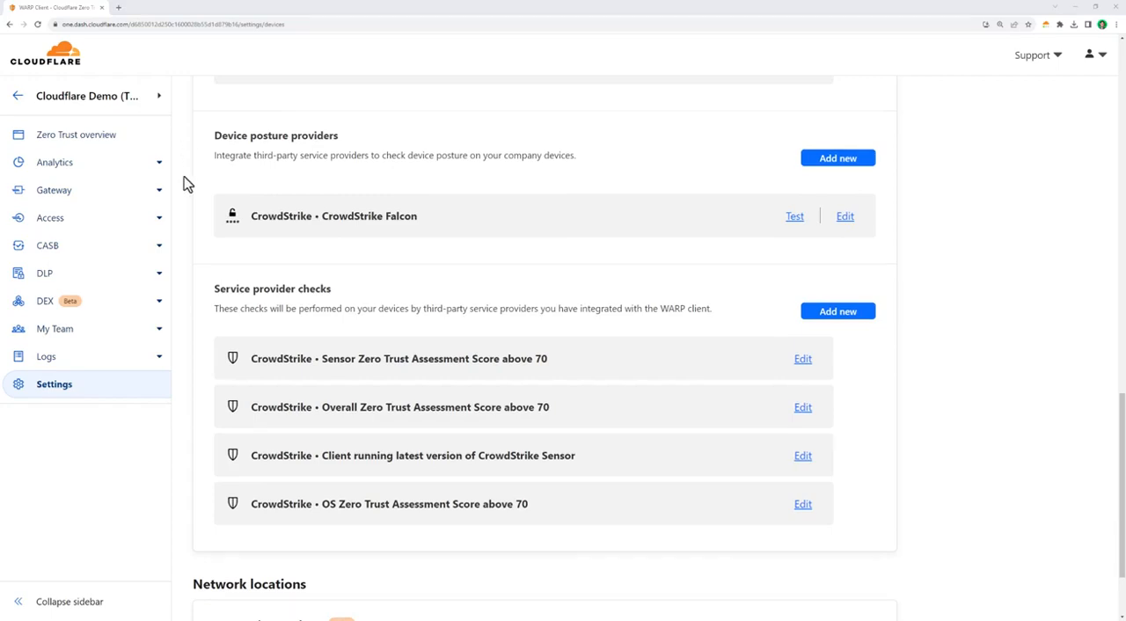
Open the Corporate Apps Server tunnel's configuration from Access > Tunnels
click(50, 217)
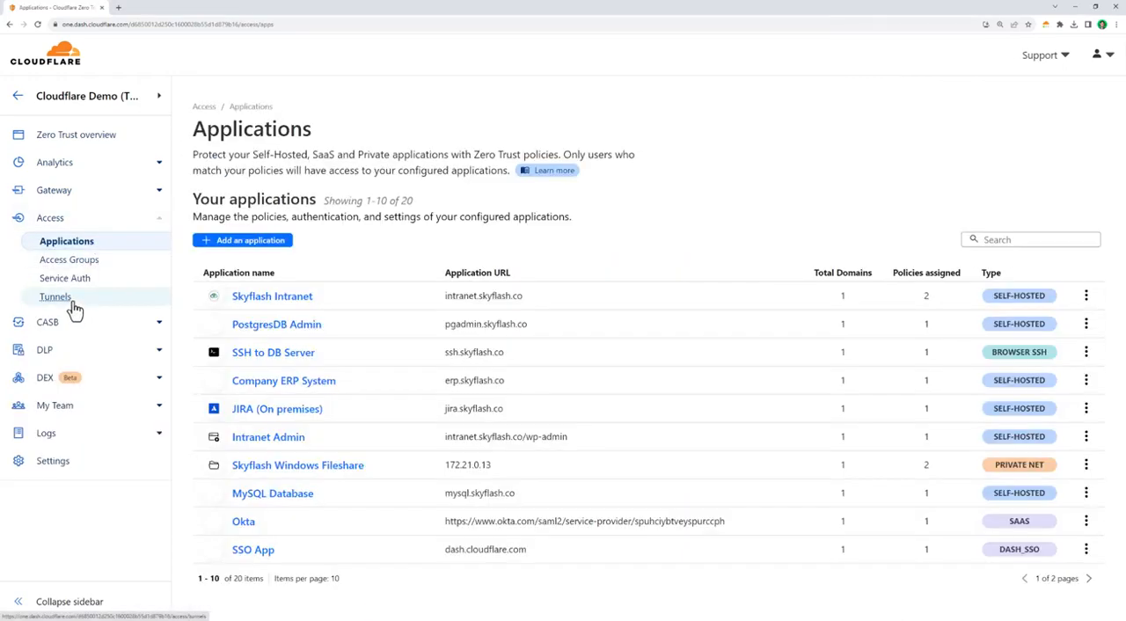
click(55, 297)
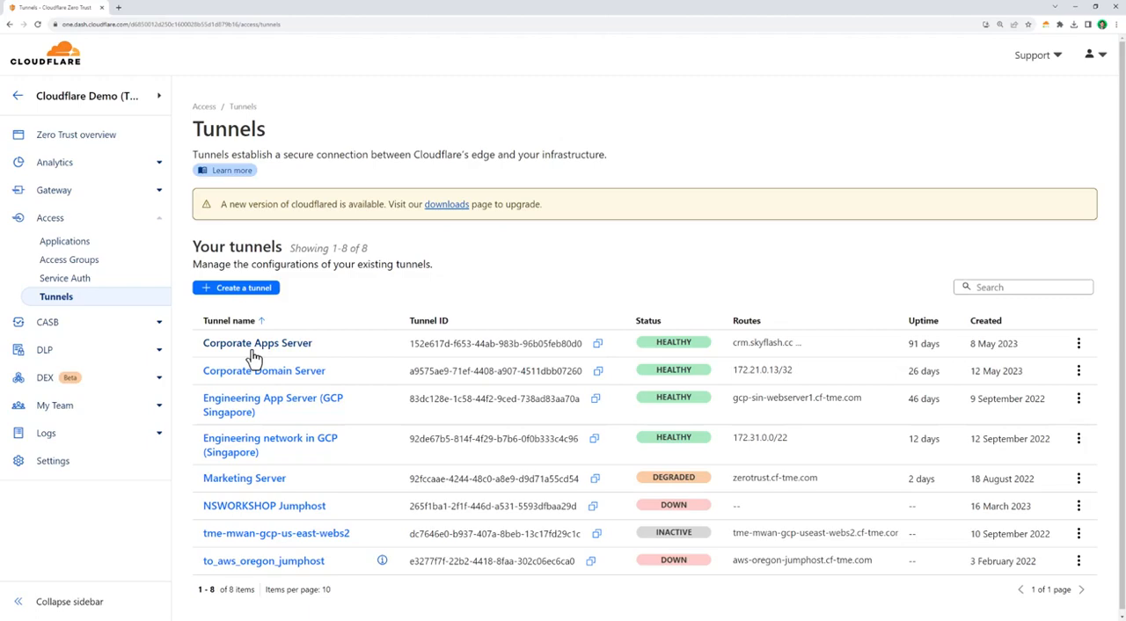
click(257, 342)
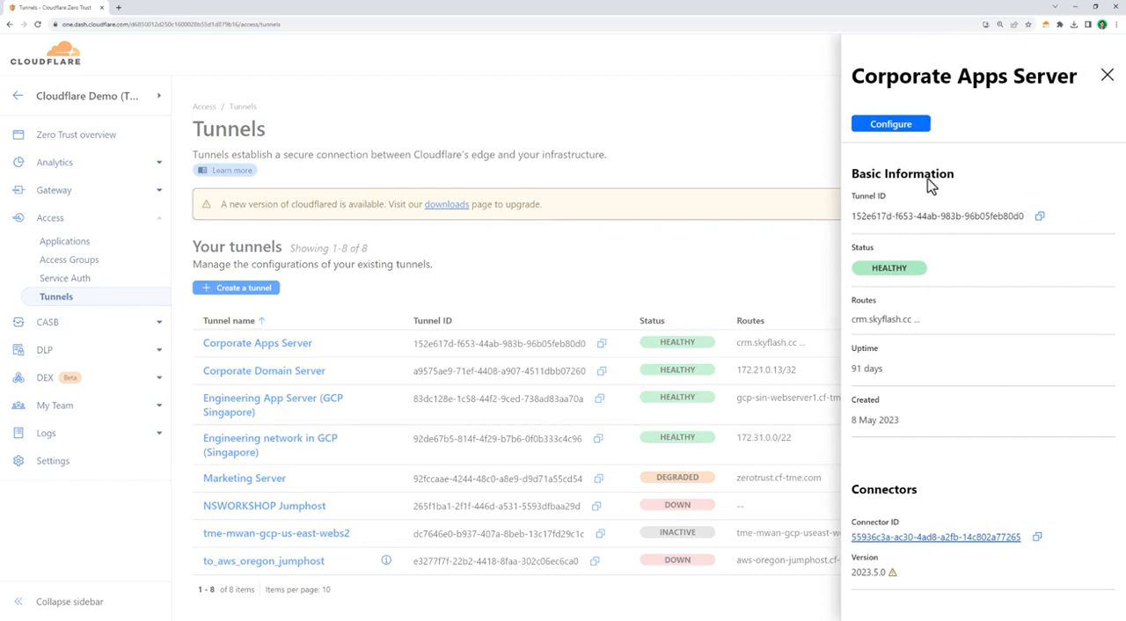
click(890, 123)
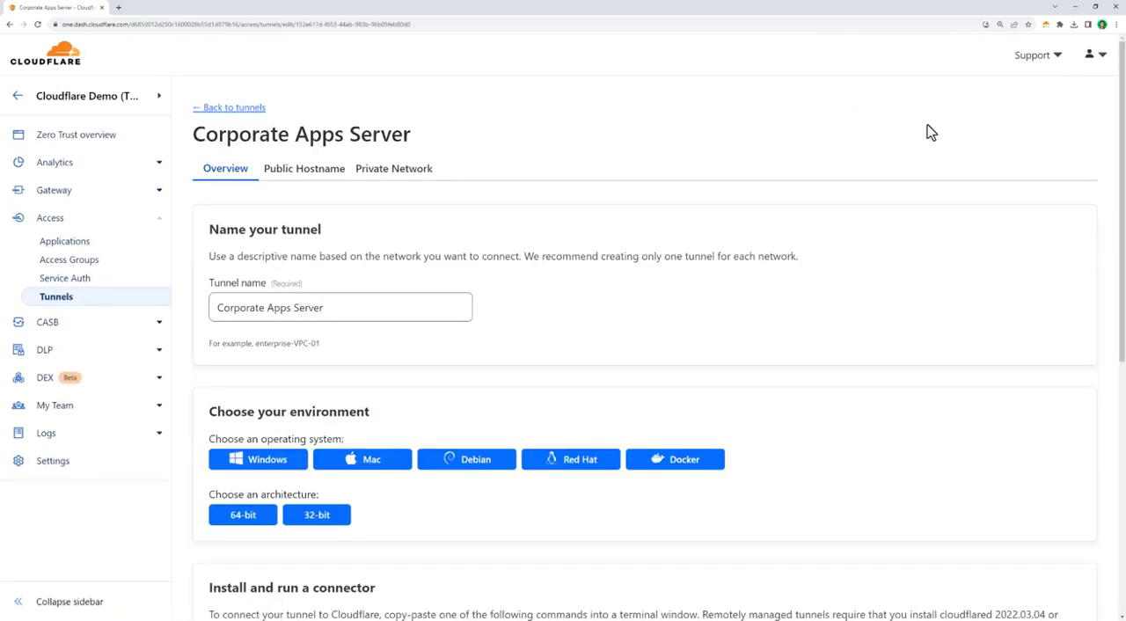
Show Debian connector commands, review Public Hostname and Private Network tabs, and add a private network
scroll(down, 3)
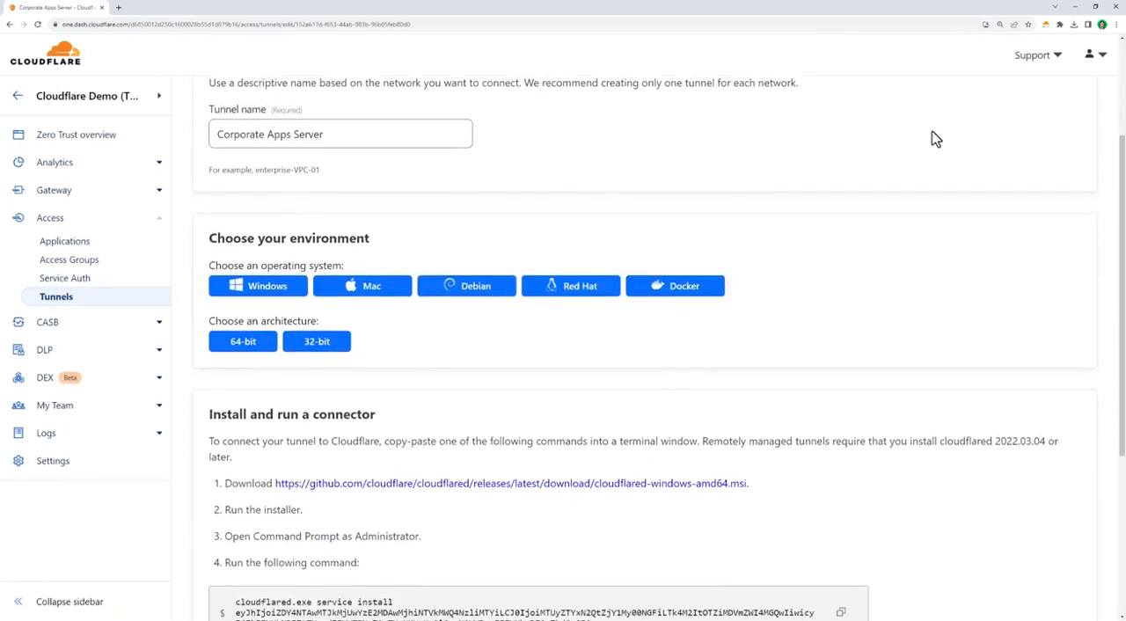
scroll(down, 3)
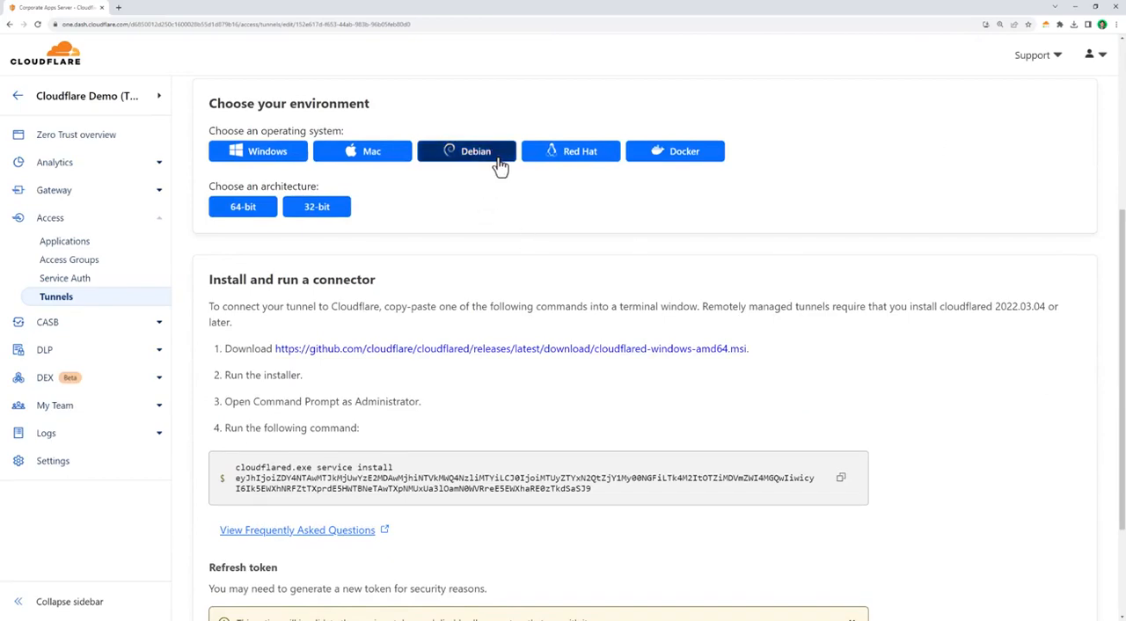
click(467, 151)
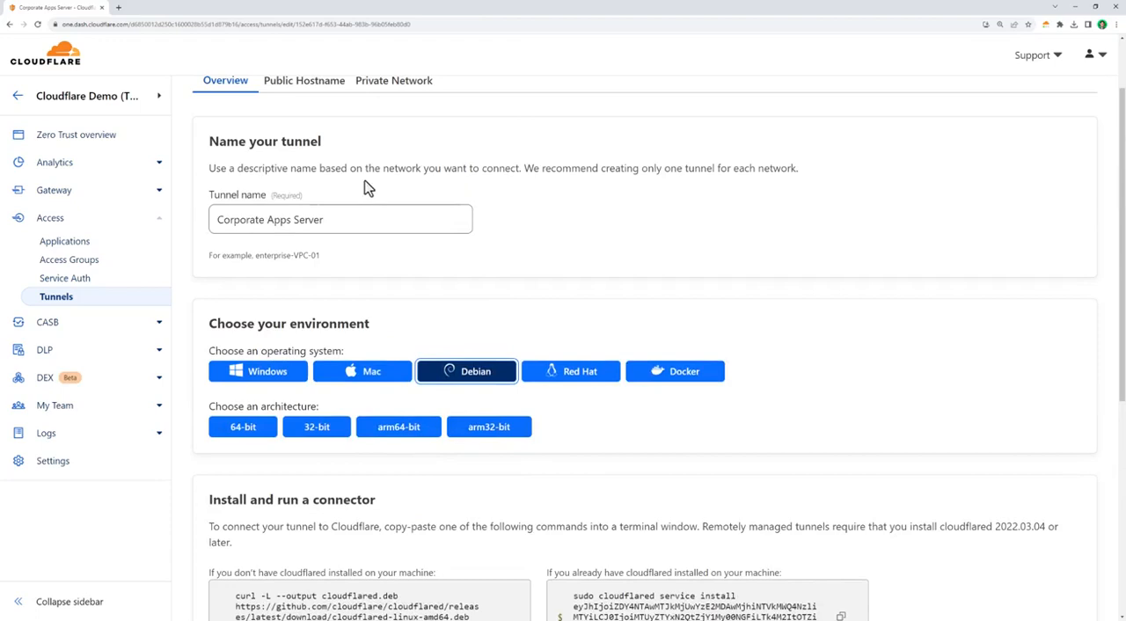
click(303, 122)
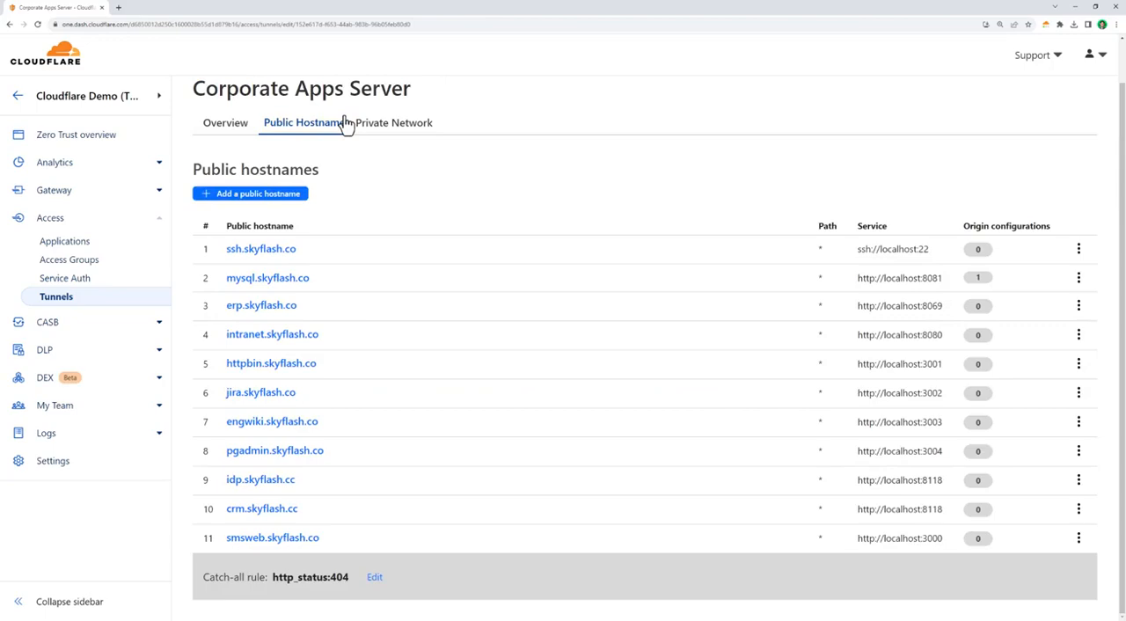
mouse_move(369, 130)
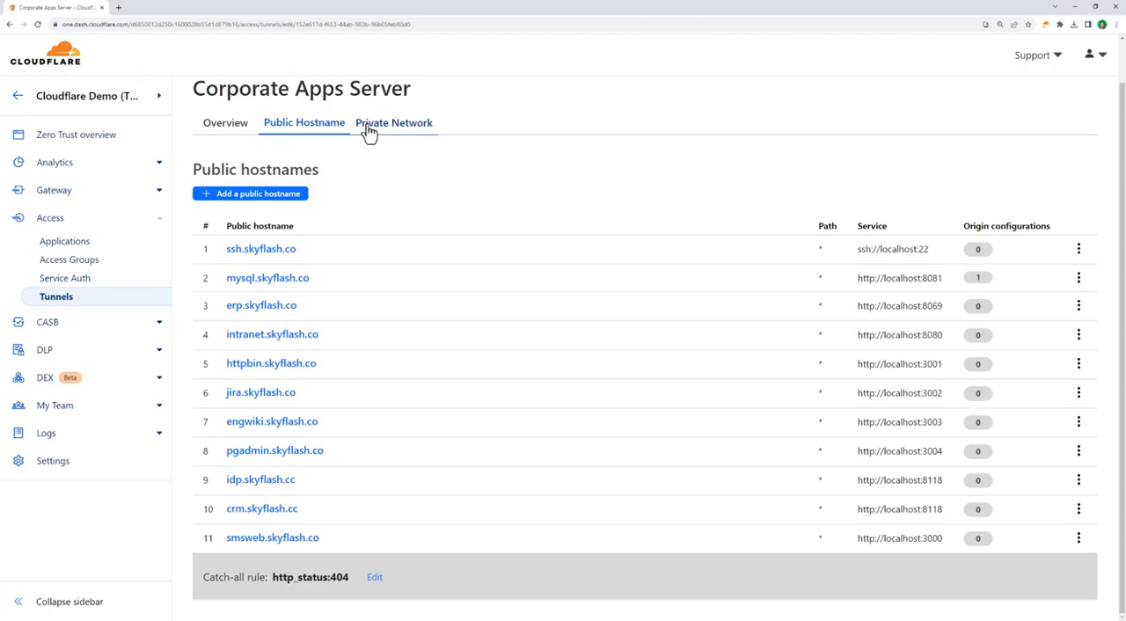
click(393, 122)
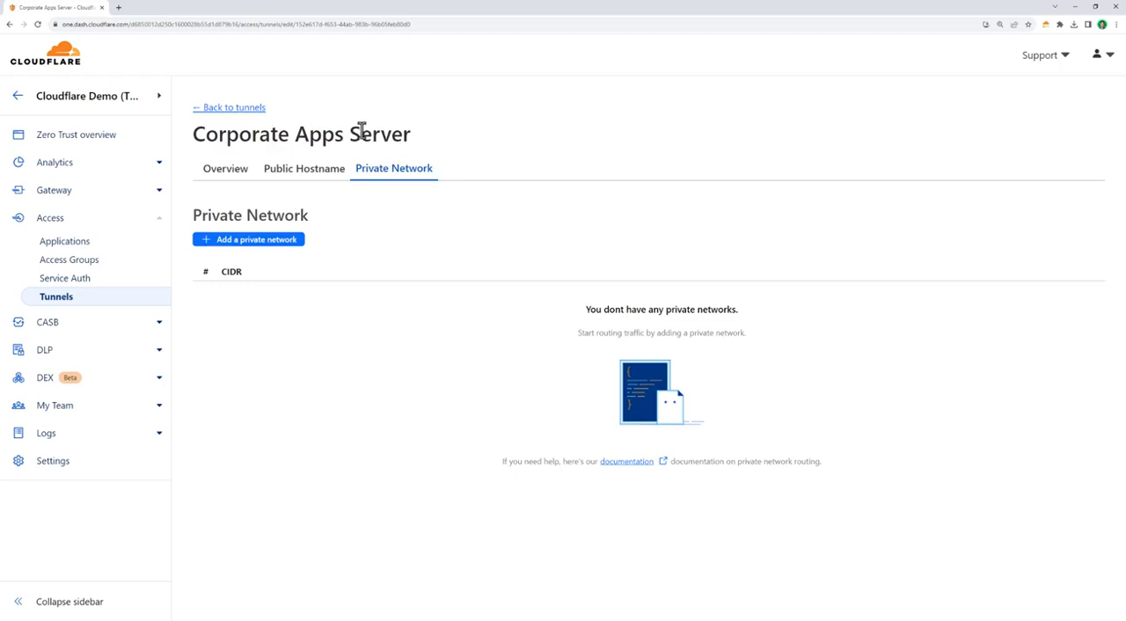
mouse_move(321, 180)
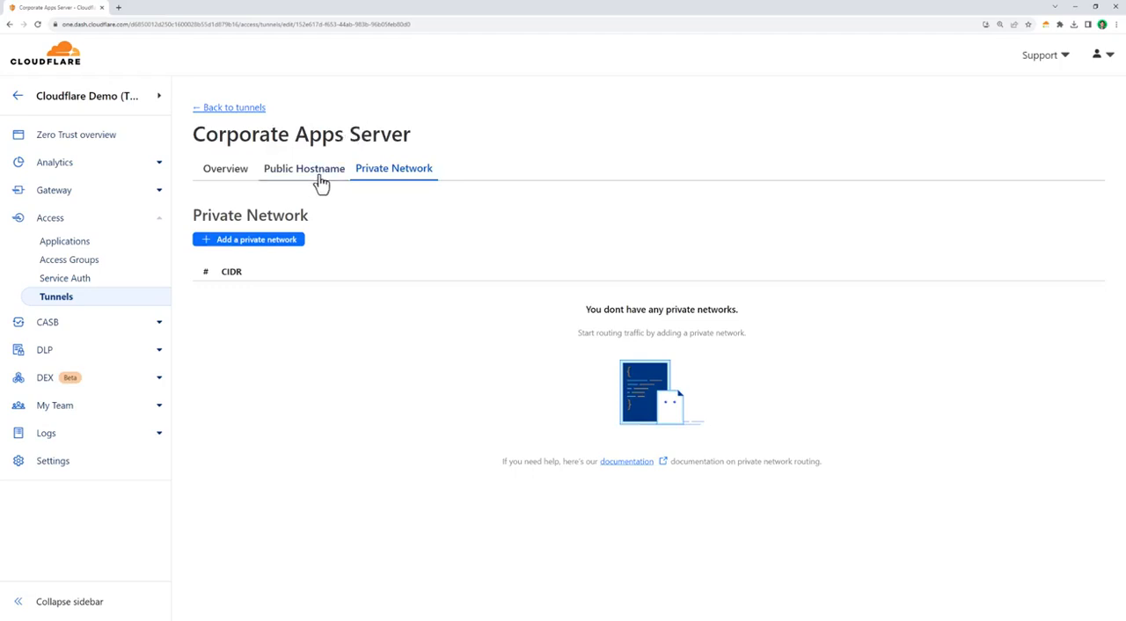
click(249, 238)
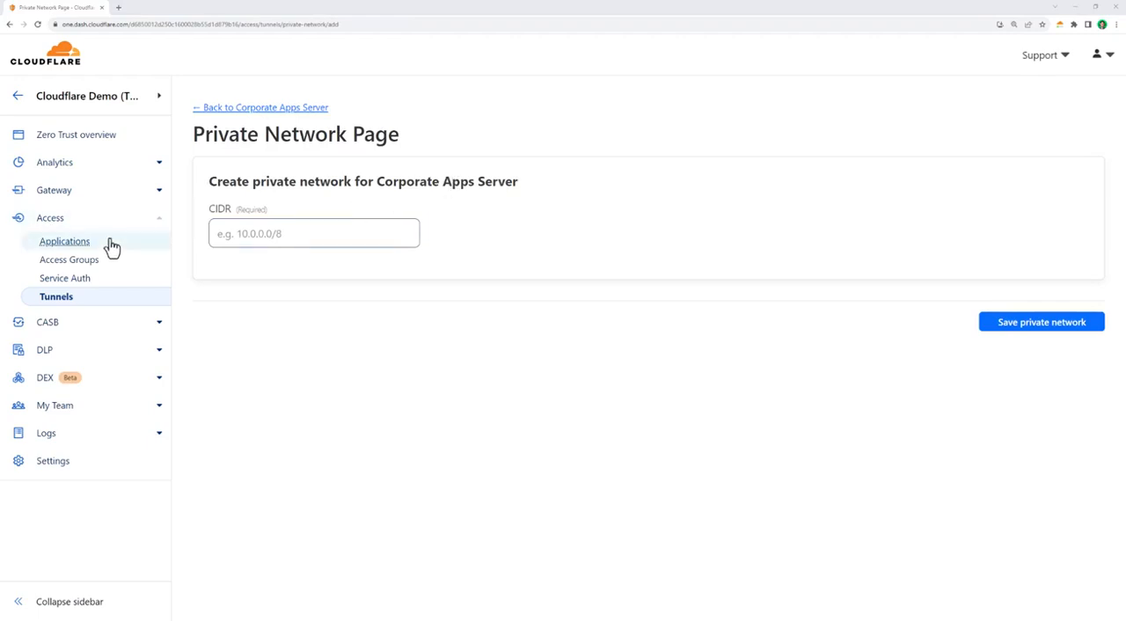
Open the Skyflash Intranet application's Policies tab
click(64, 240)
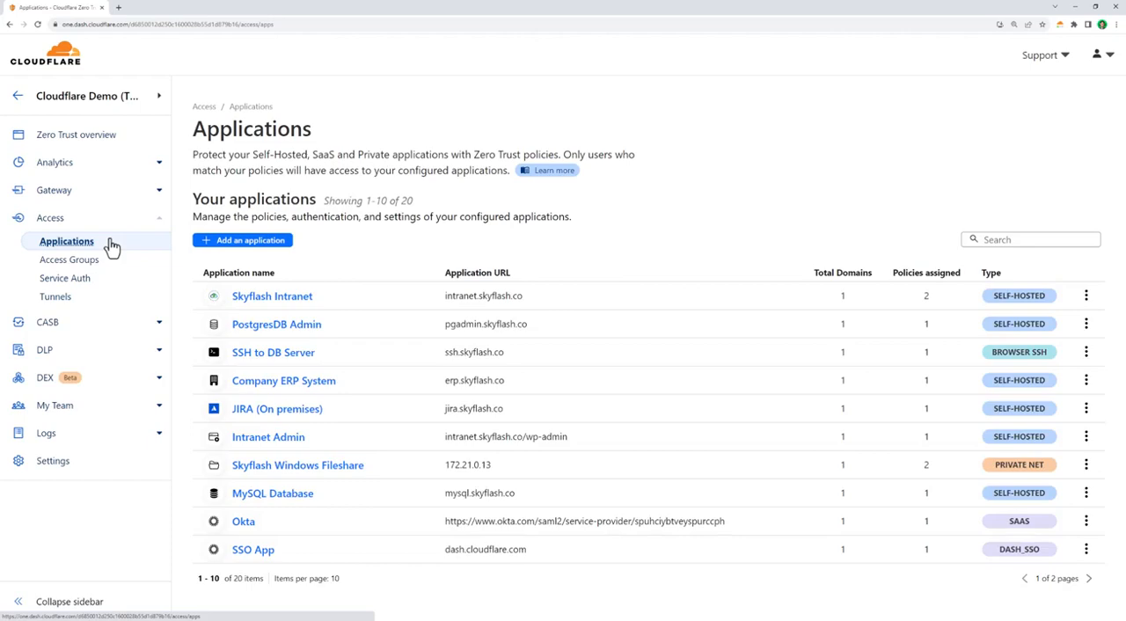
mouse_move(286, 313)
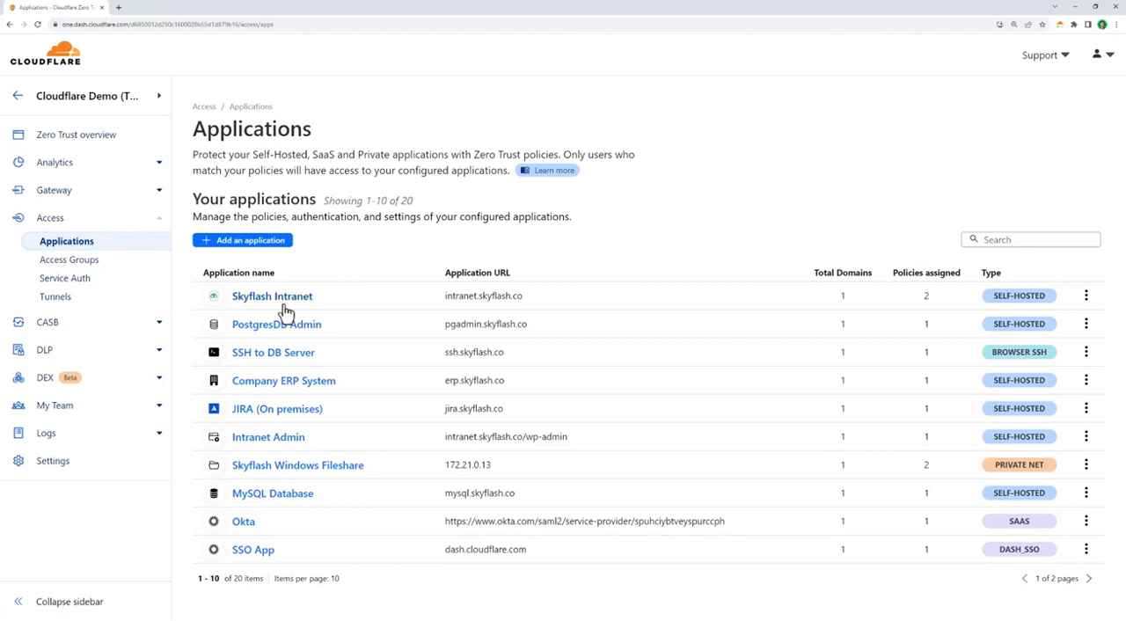
click(271, 295)
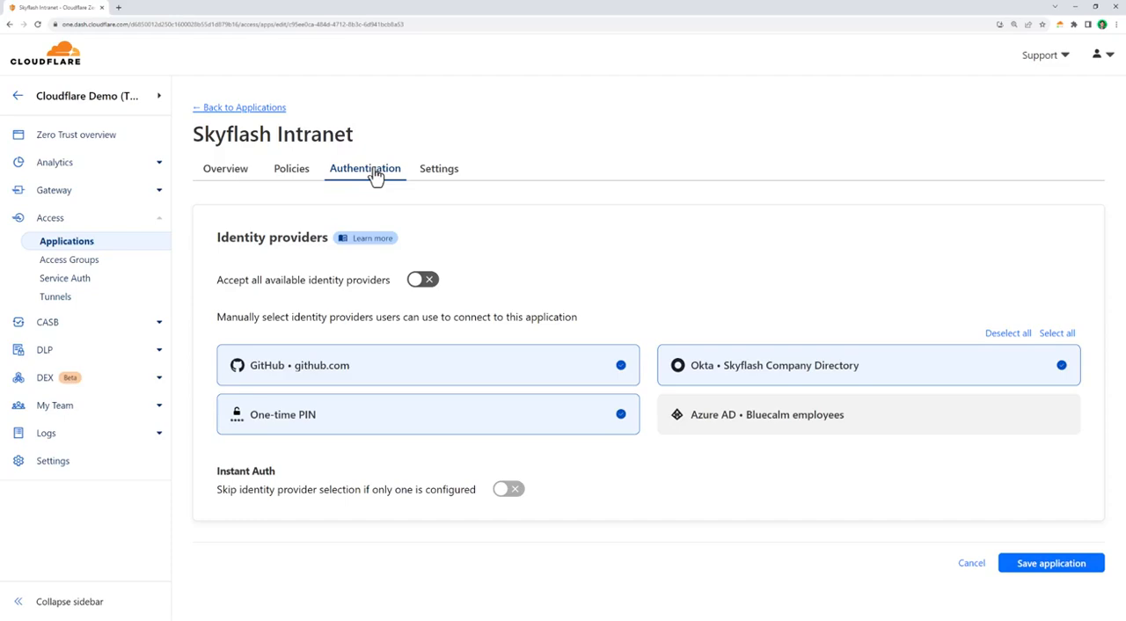
mouse_move(338, 182)
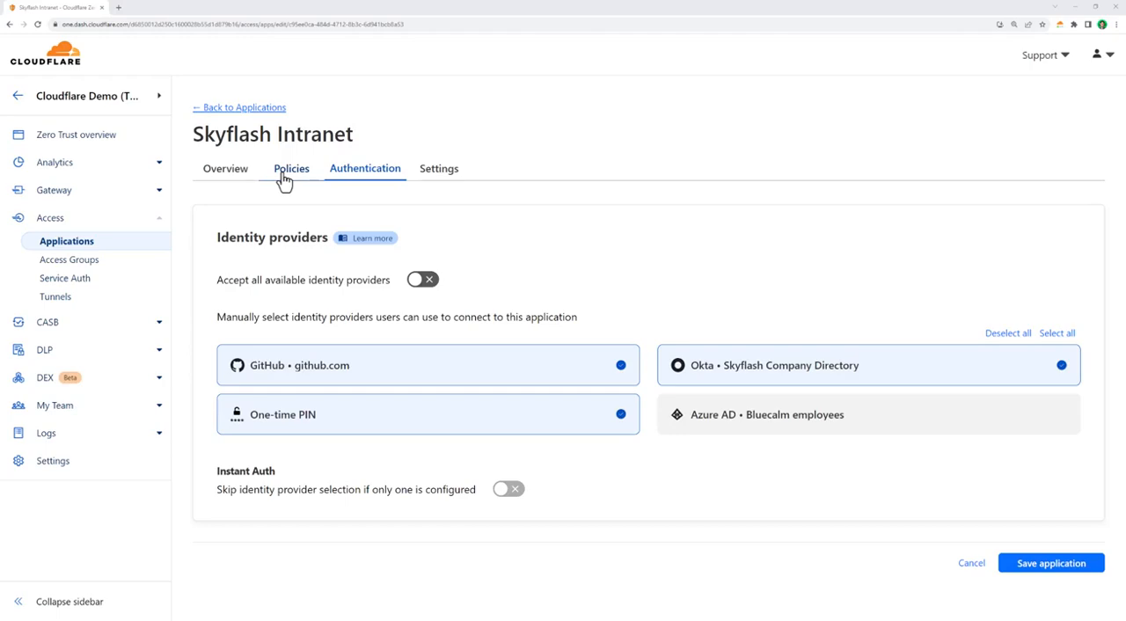
click(291, 168)
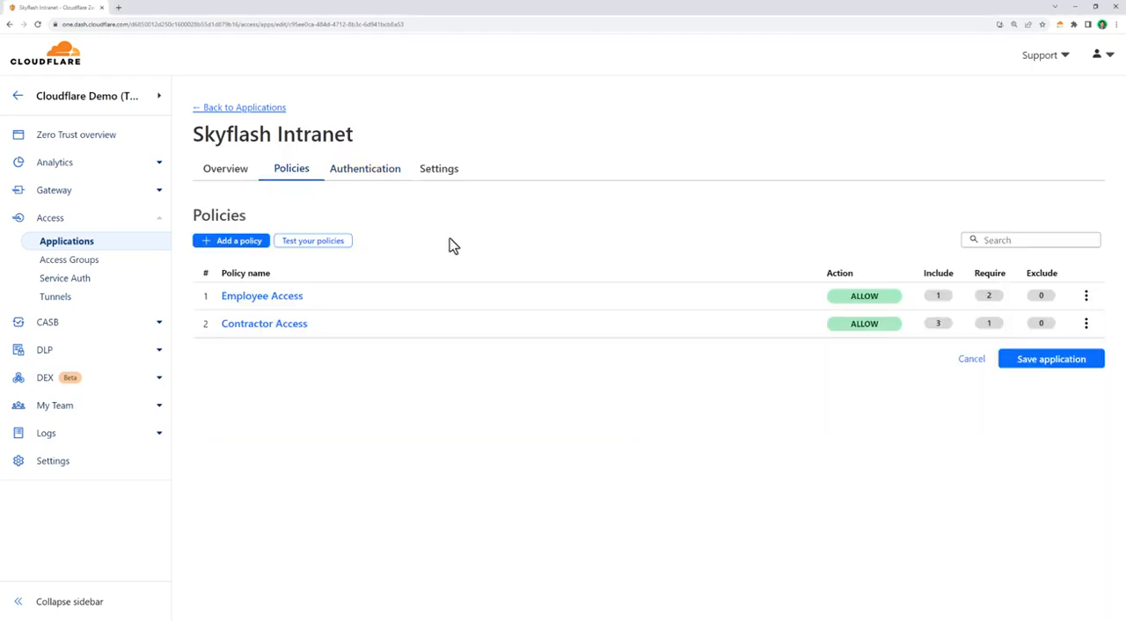
Configure the Employee Access policy and scroll through its group and login-method rules
click(1085, 295)
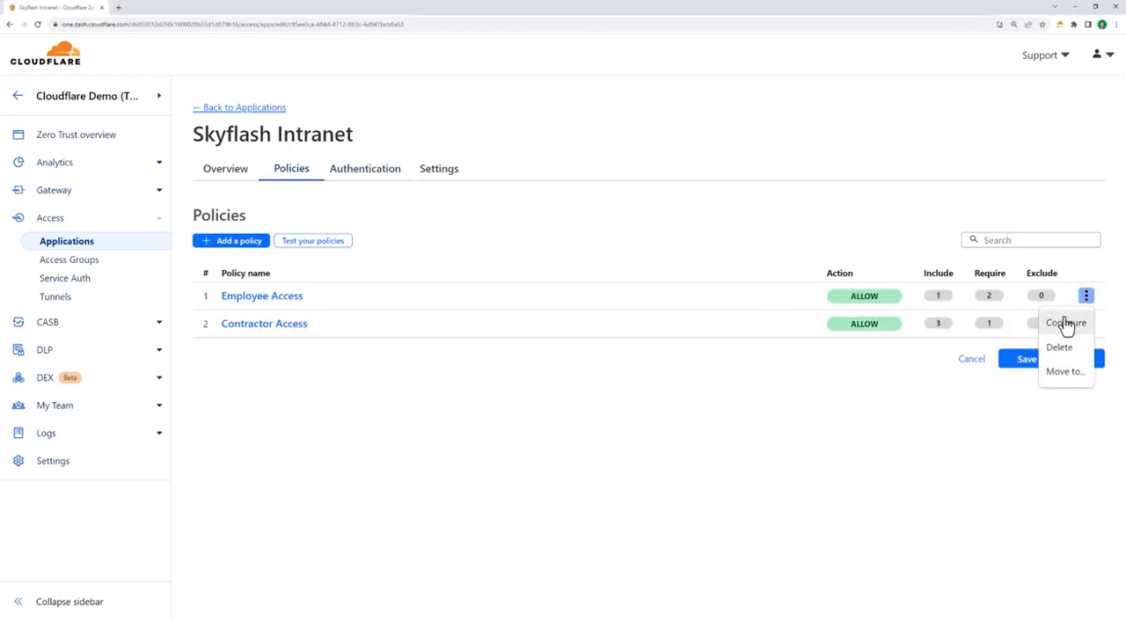
click(1065, 323)
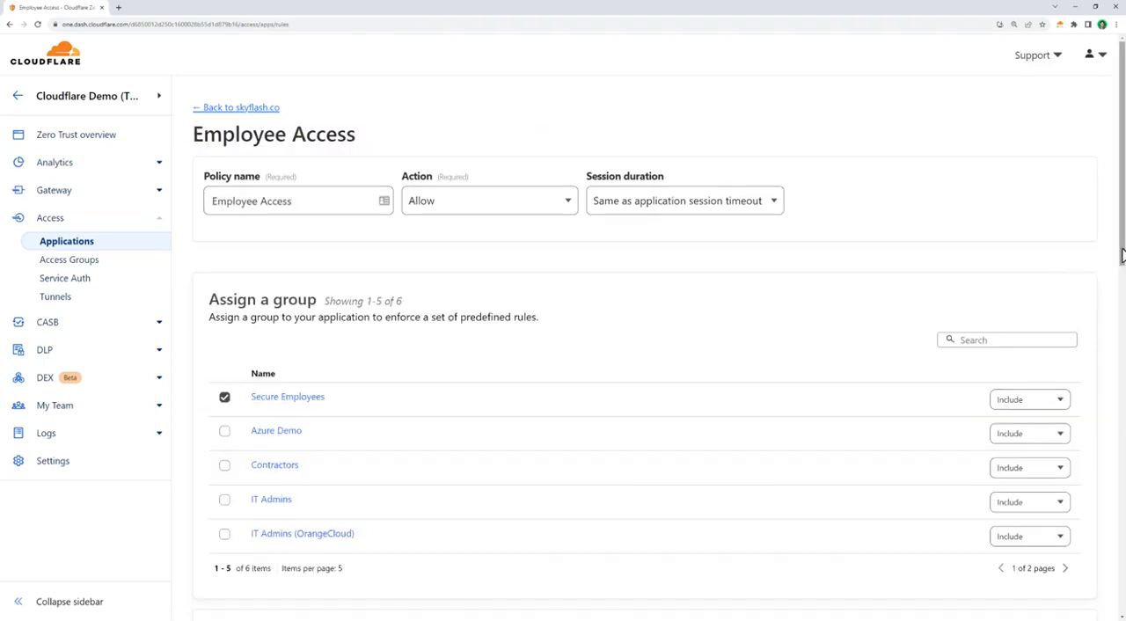
scroll(down, 3)
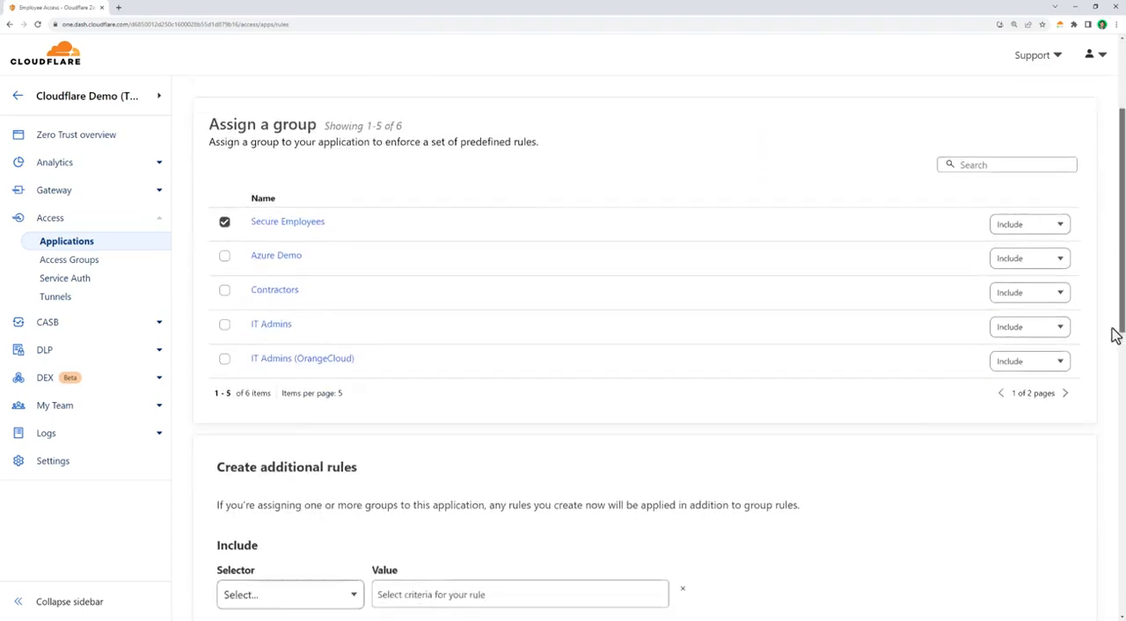
scroll(down, 3)
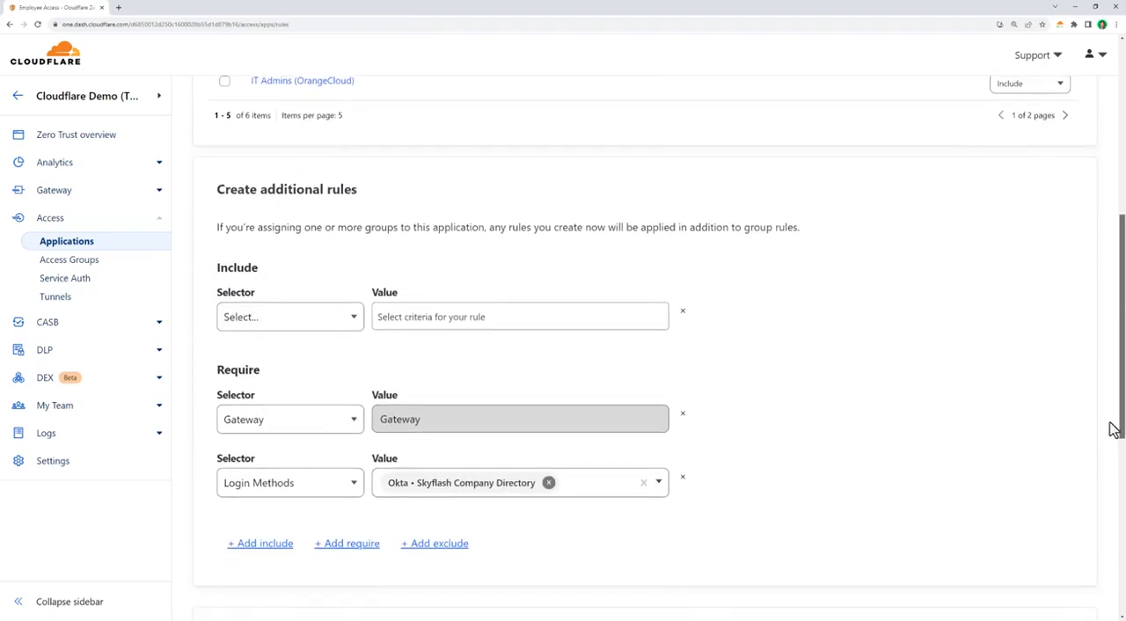
mouse_move(1080, 428)
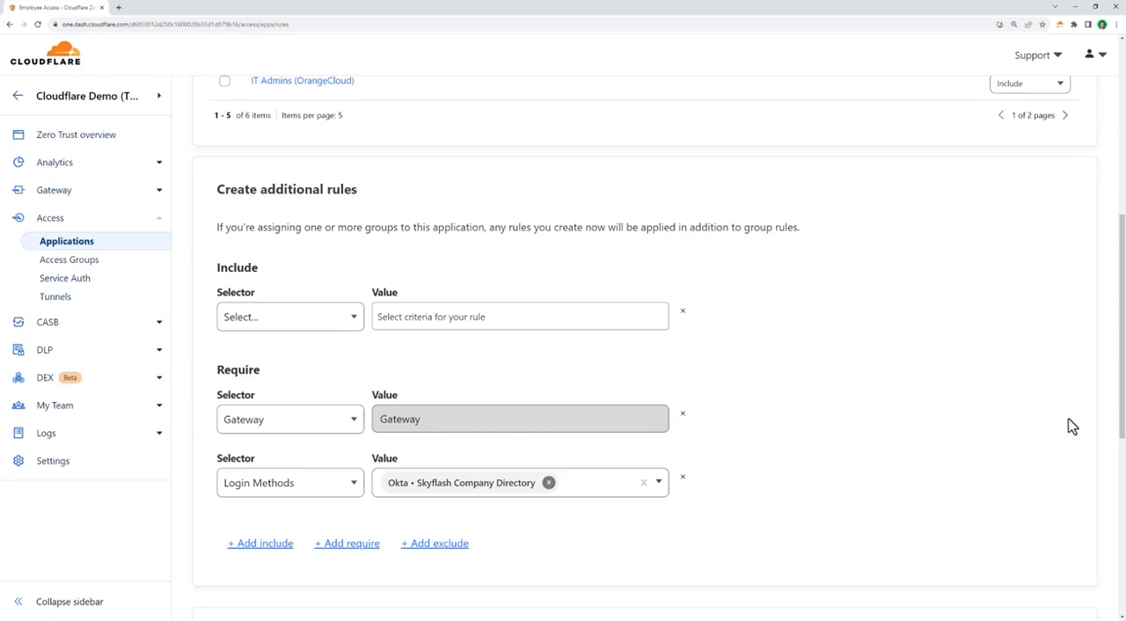
mouse_move(1069, 427)
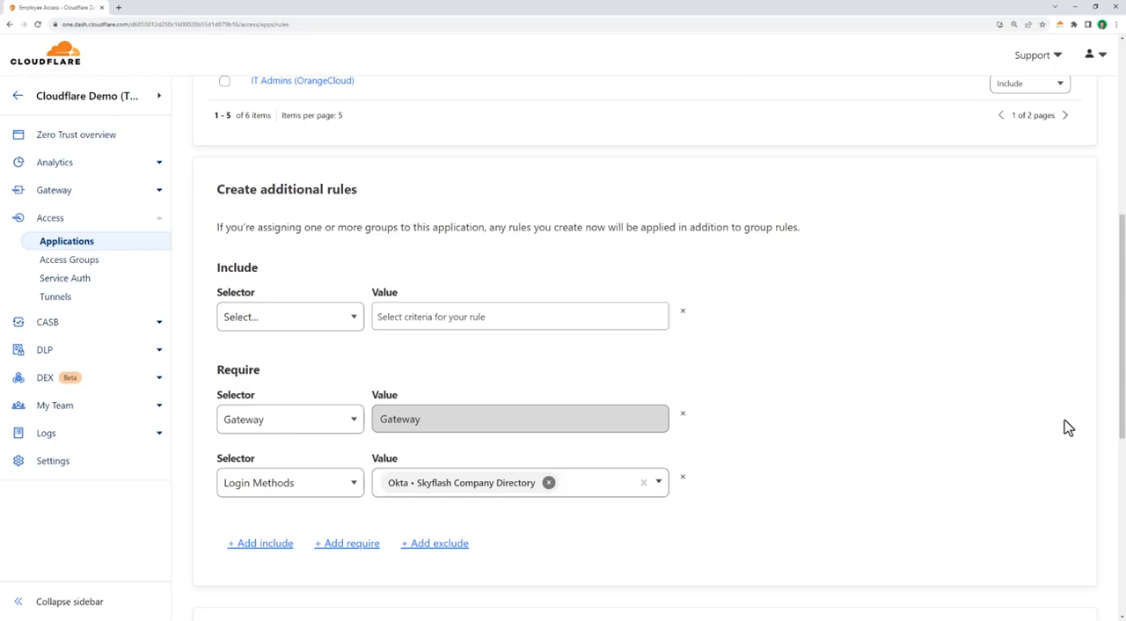
mouse_move(1016, 412)
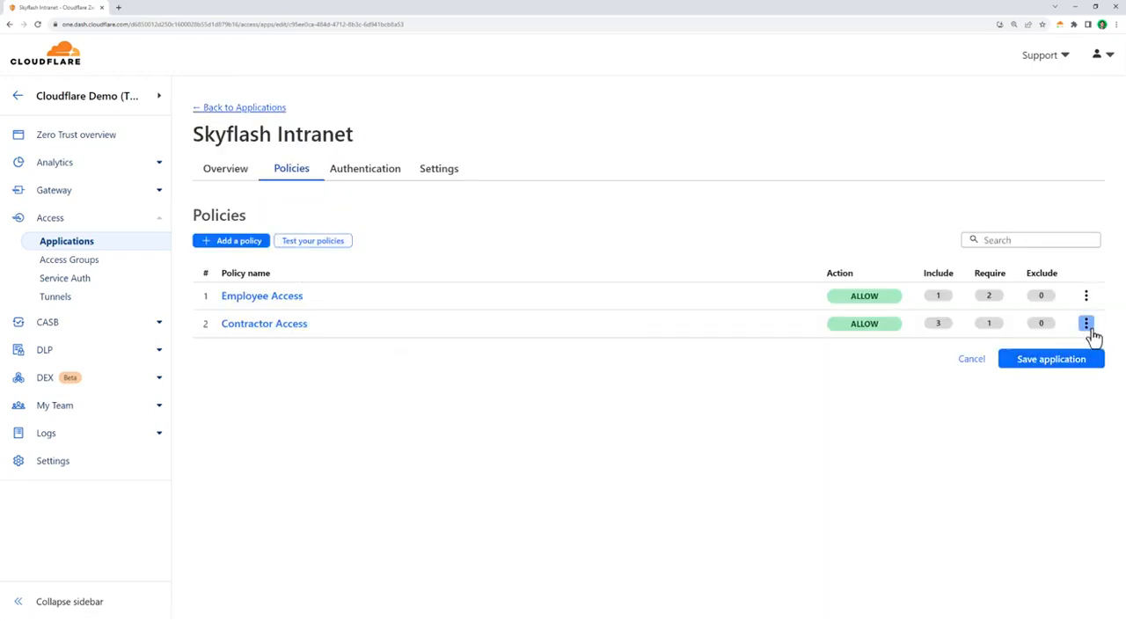
Configure the Contractor Access policy and scroll down to Create additional rules
click(264, 323)
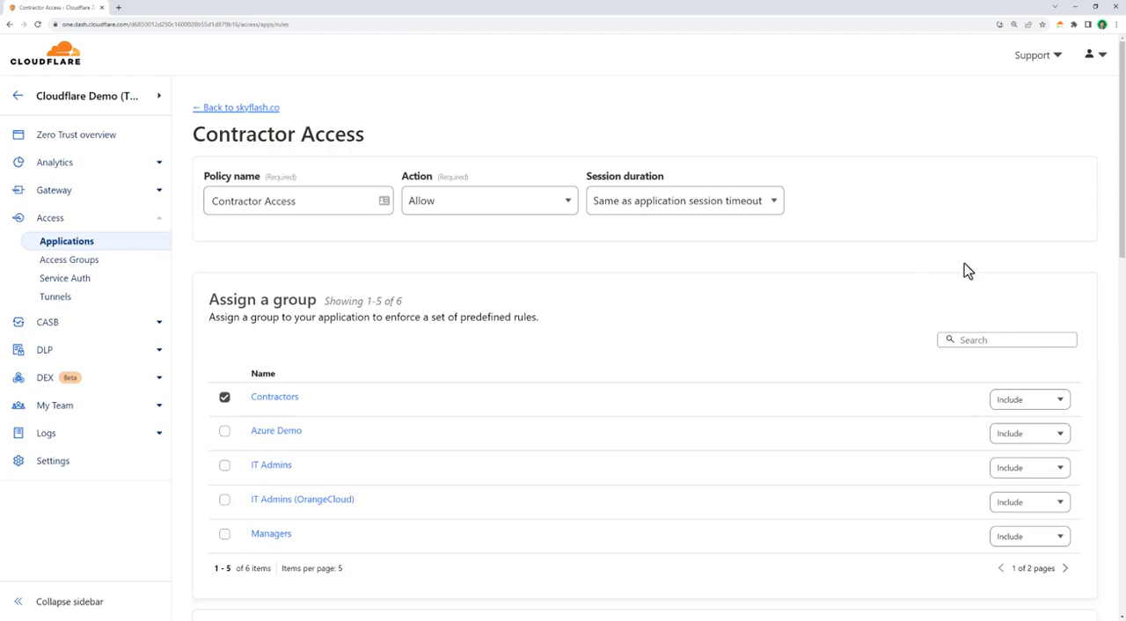
scroll(down, 3)
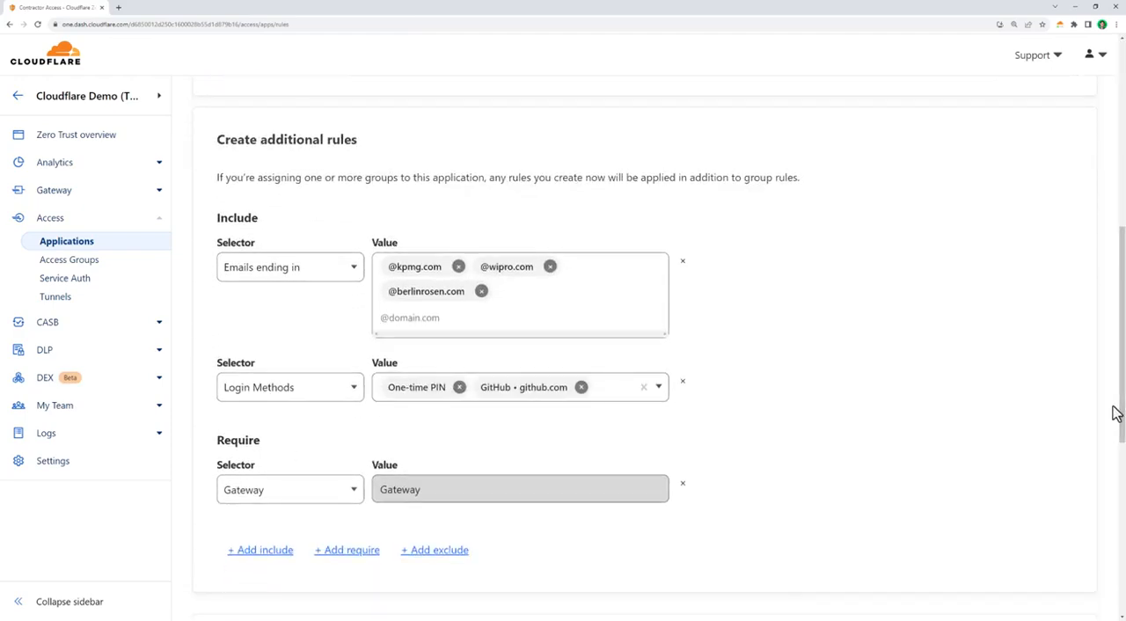
mouse_move(1086, 403)
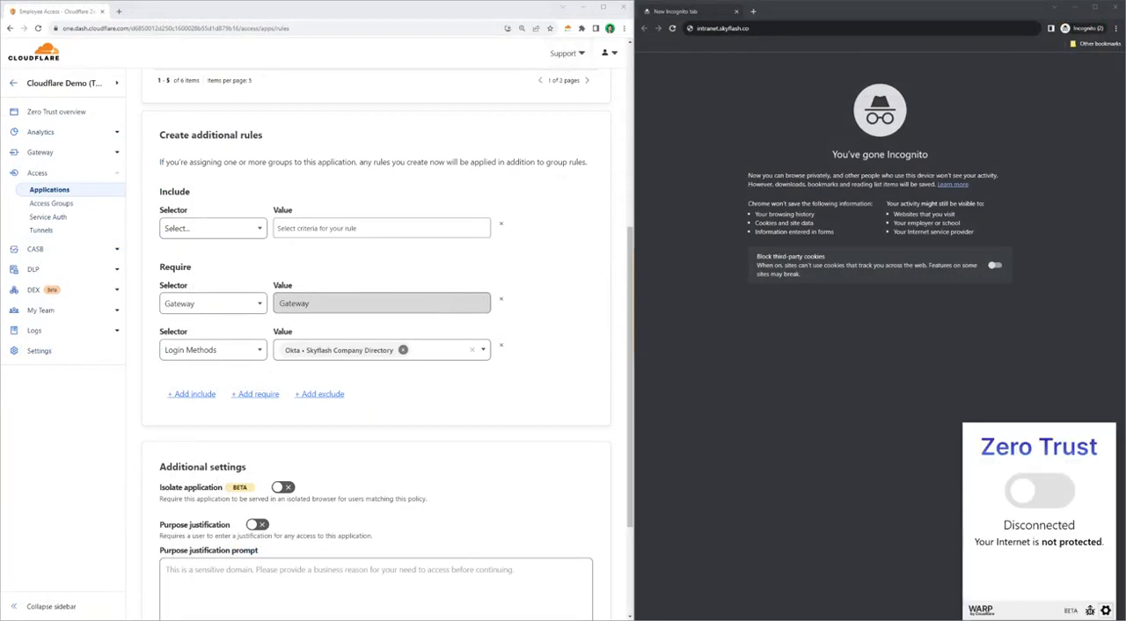
click(791, 28)
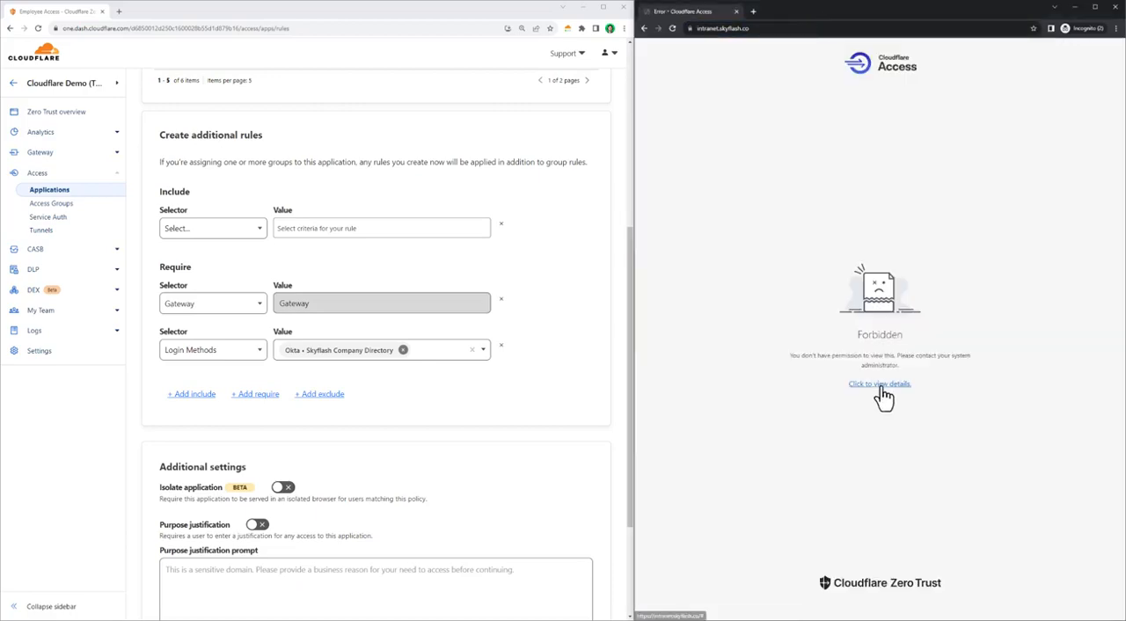
click(879, 384)
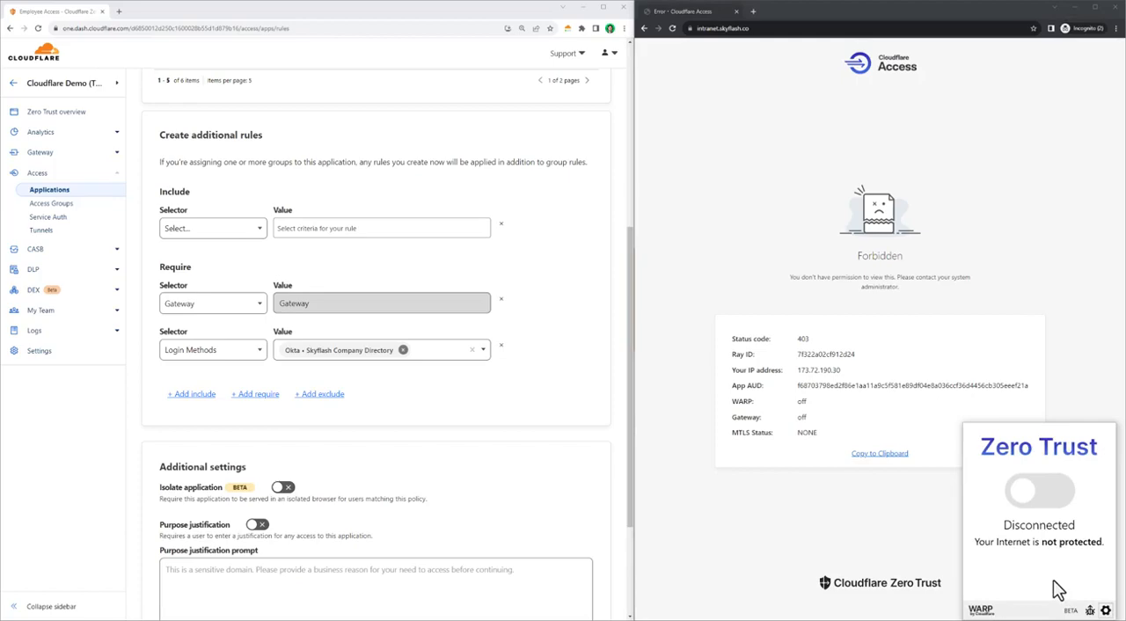
click(1038, 491)
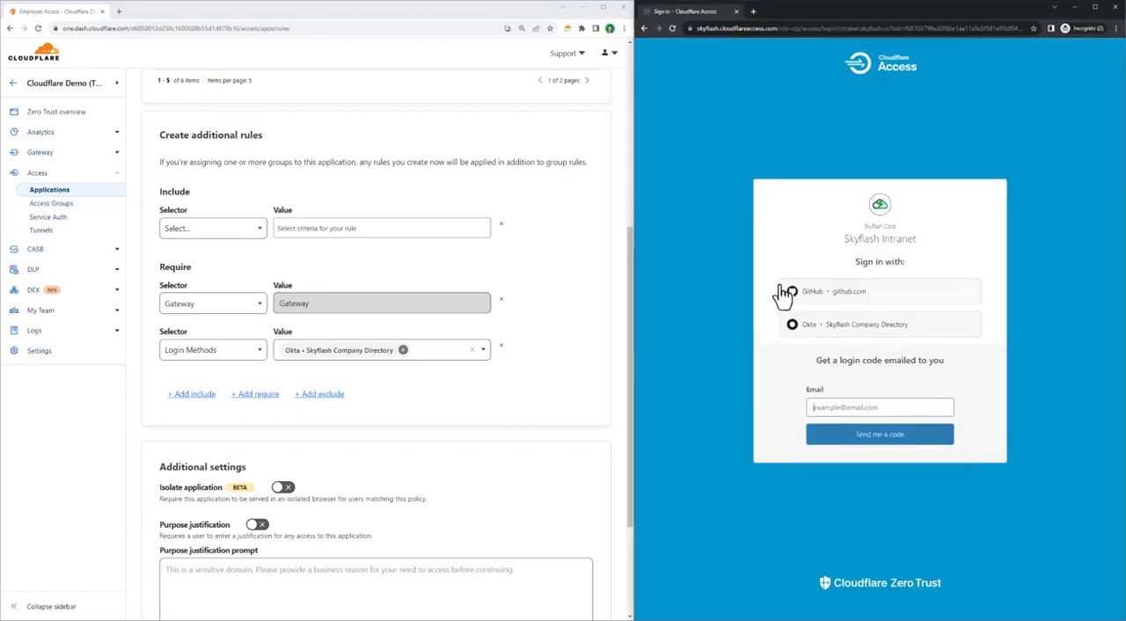
click(879, 323)
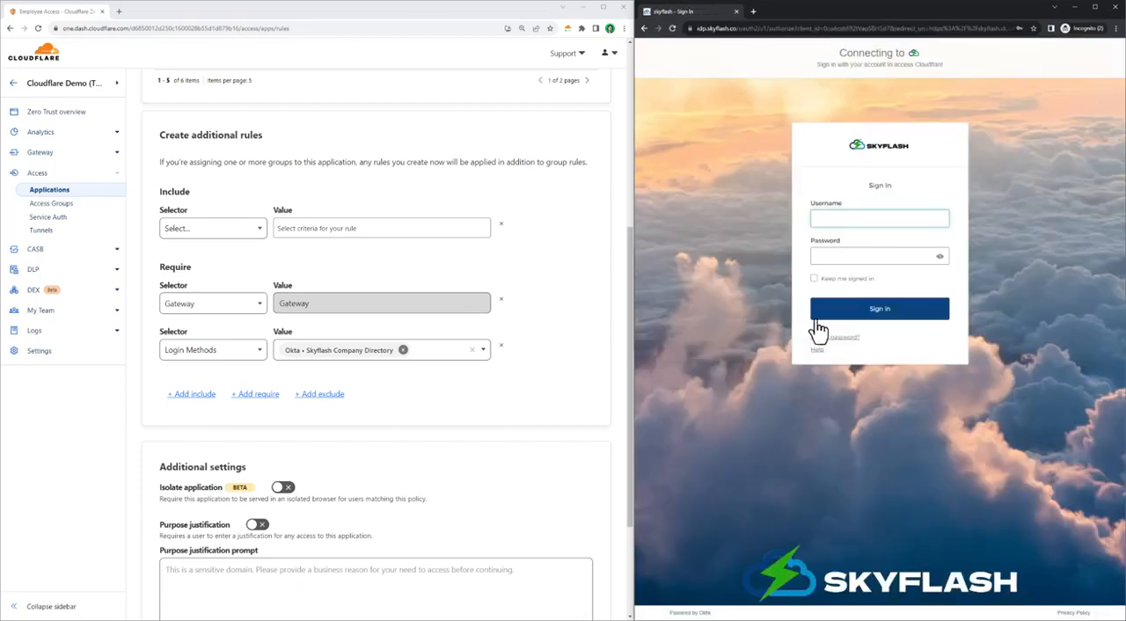
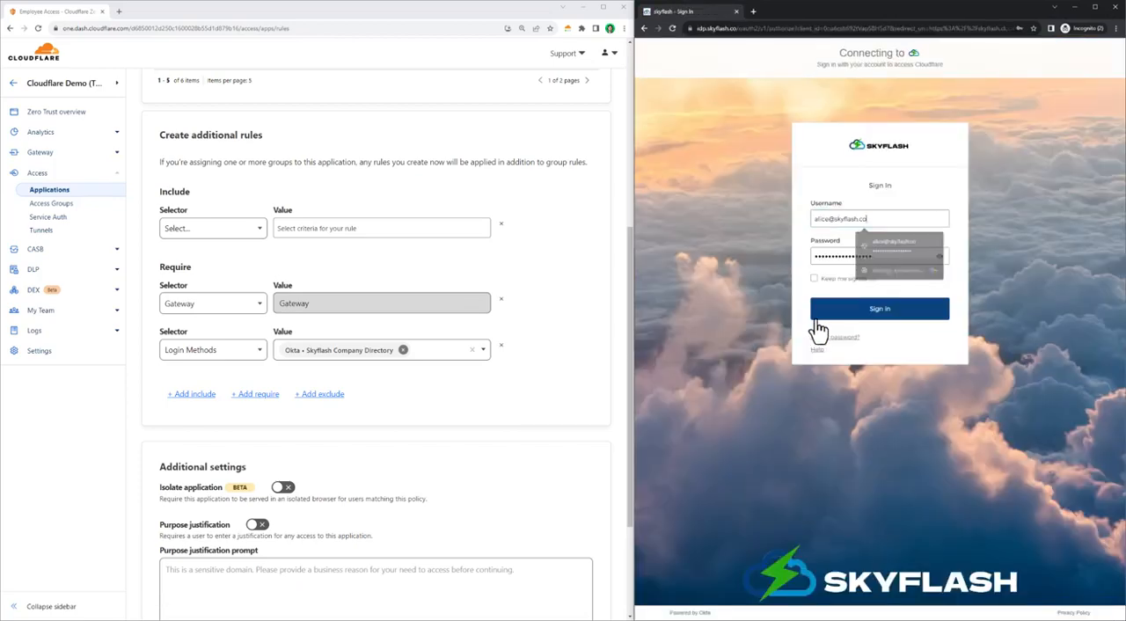
click(879, 308)
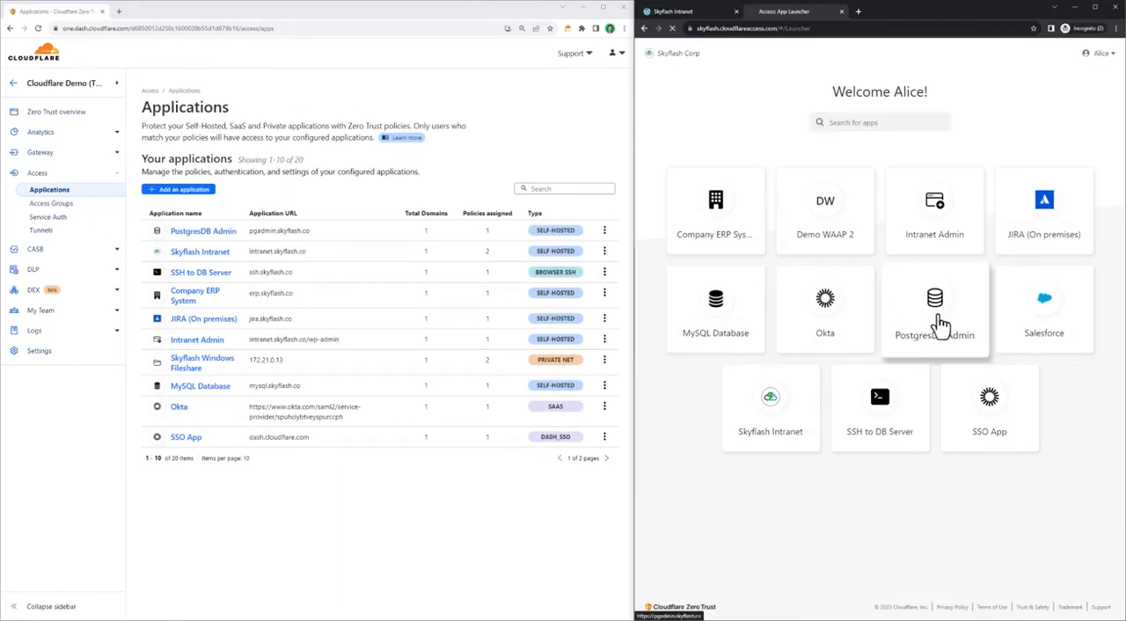
Open PostgresDB Admin and submit the justification 'need to upd…' for access
click(934, 307)
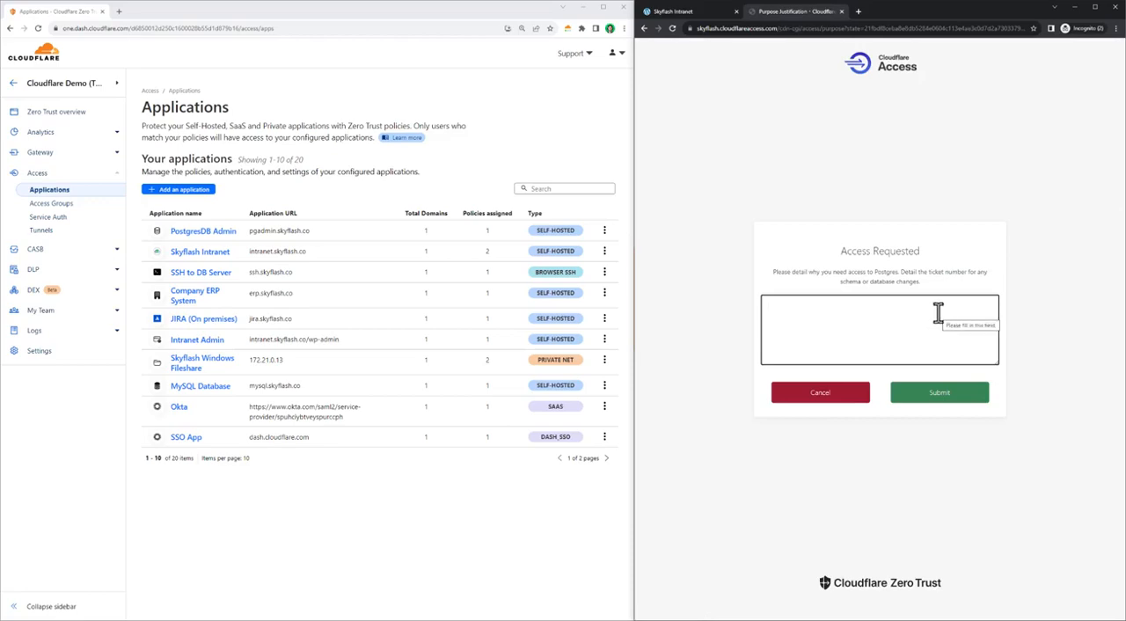
text(need to update schema)
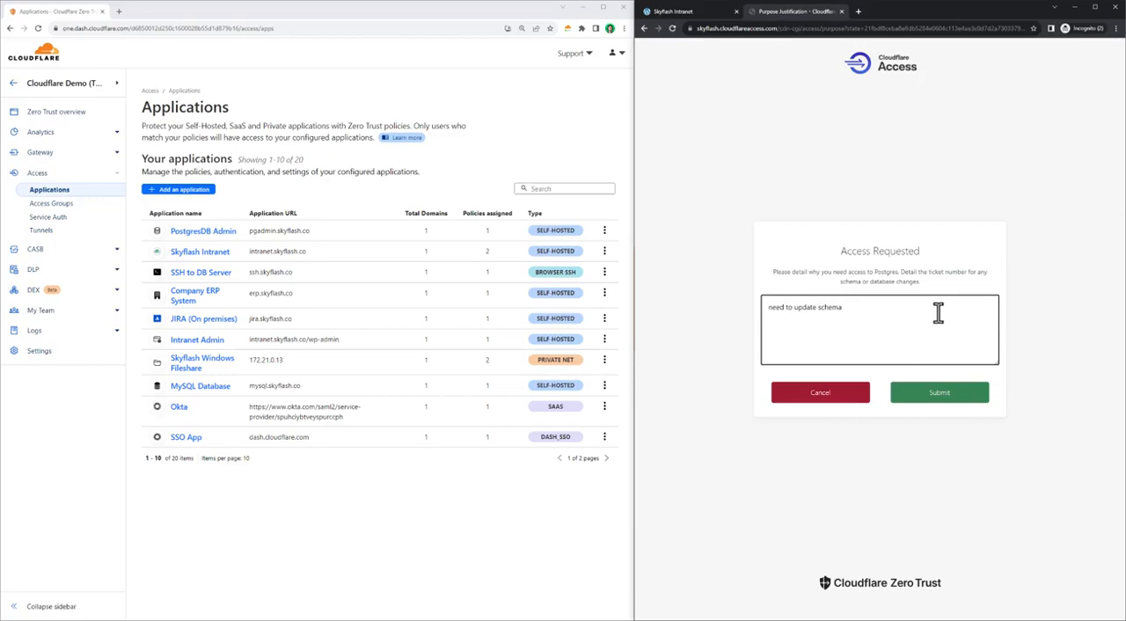
mouse_move(938, 392)
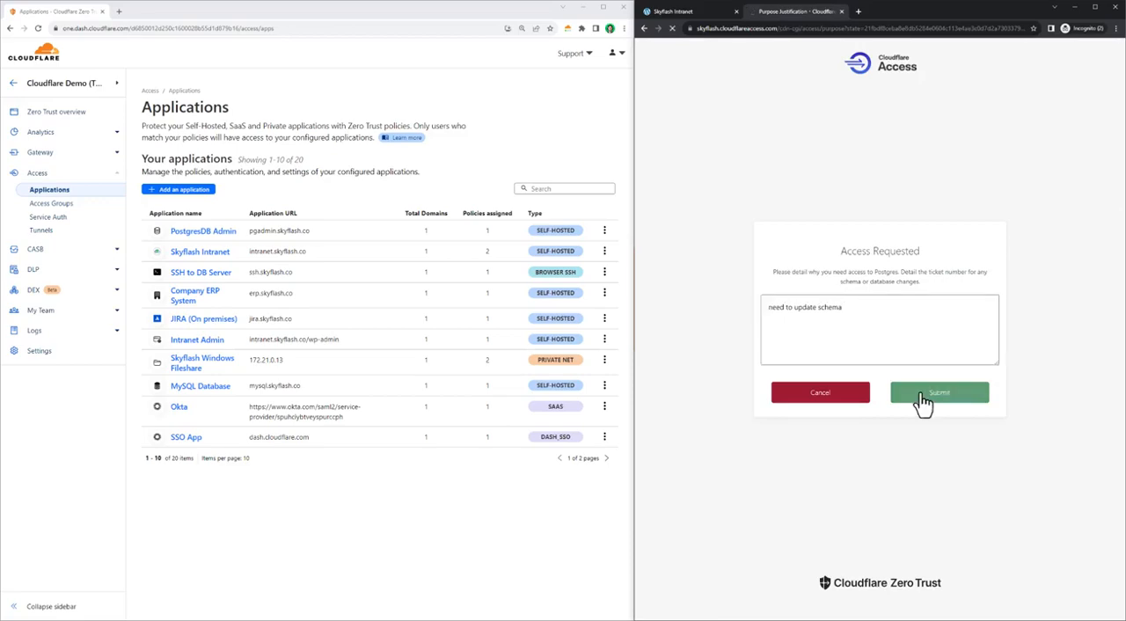
click(938, 392)
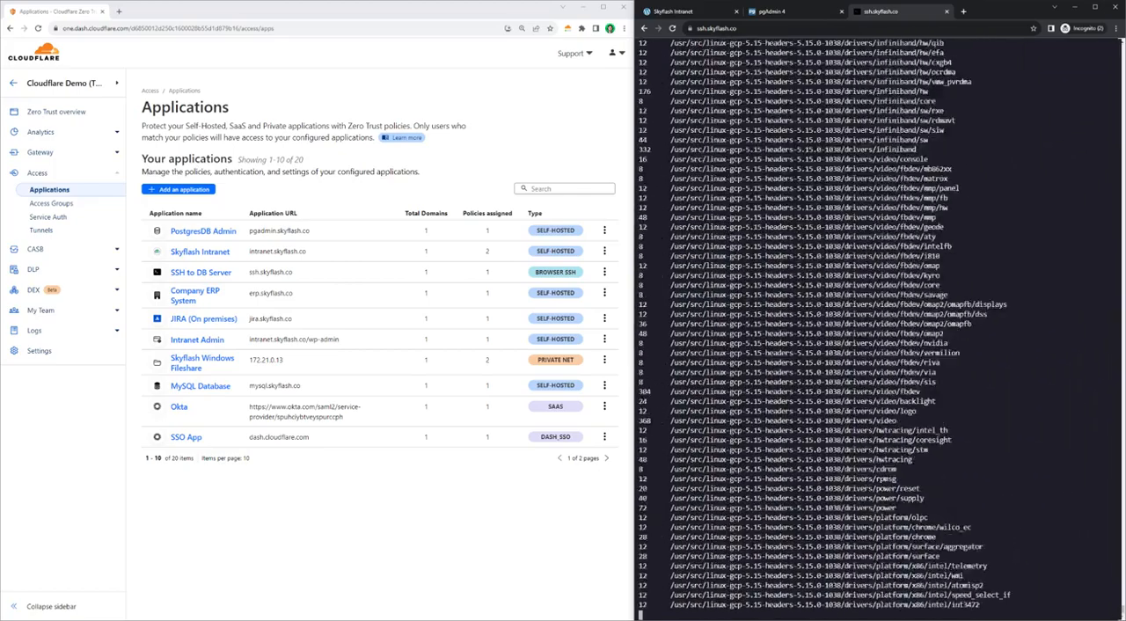
Scroll the du output in the SSH session, then connect via Remote Desktop
scroll(down, 3)
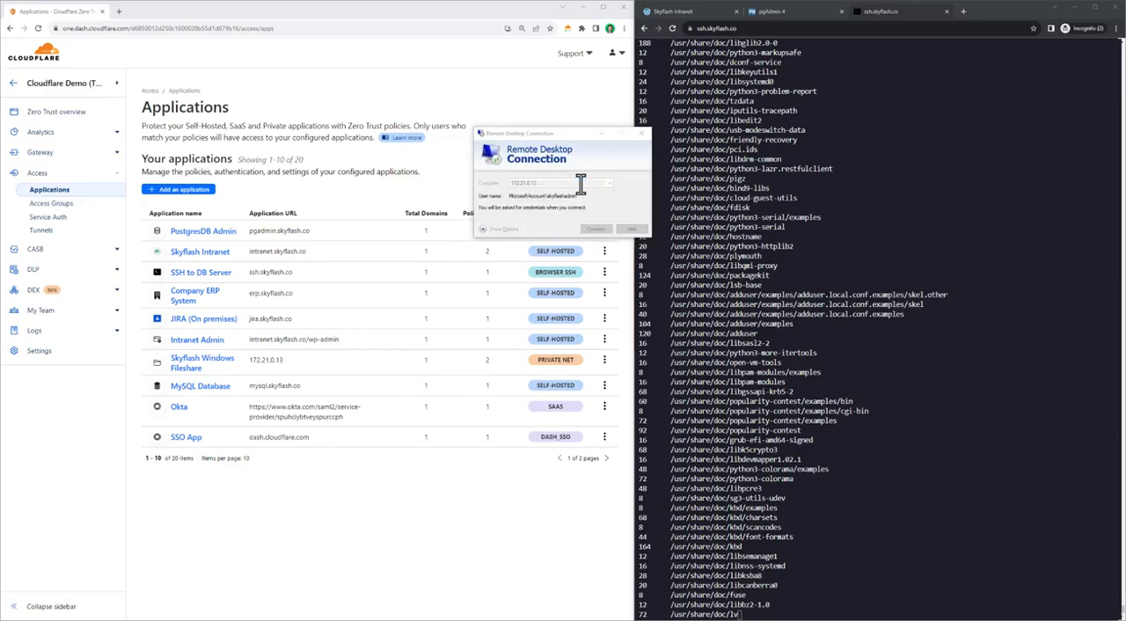
click(597, 229)
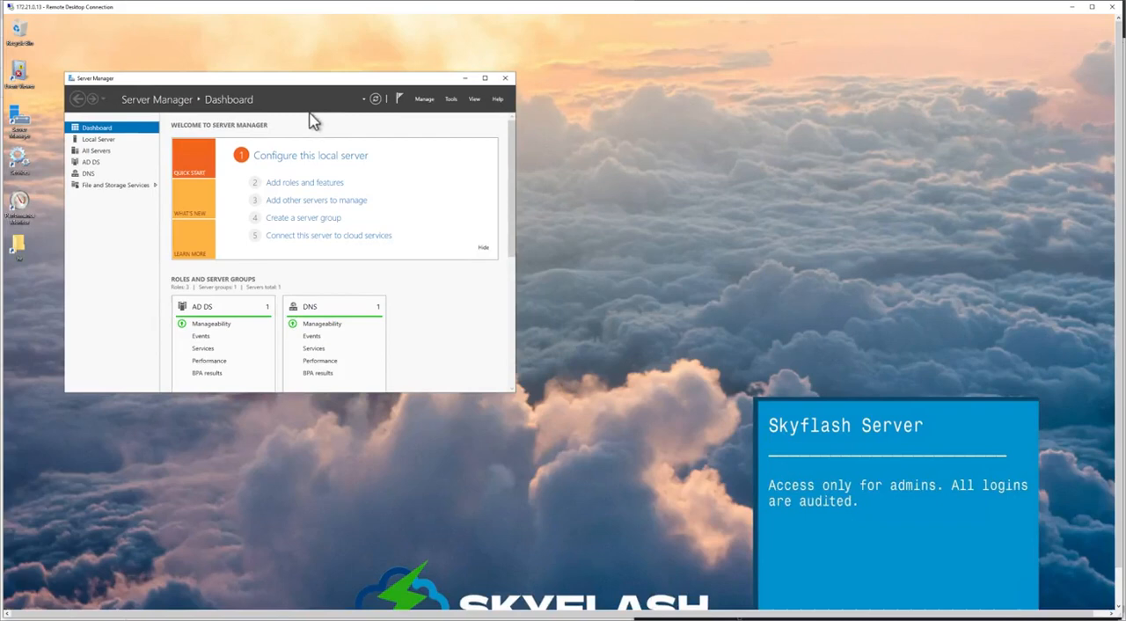
mouse_move(217, 59)
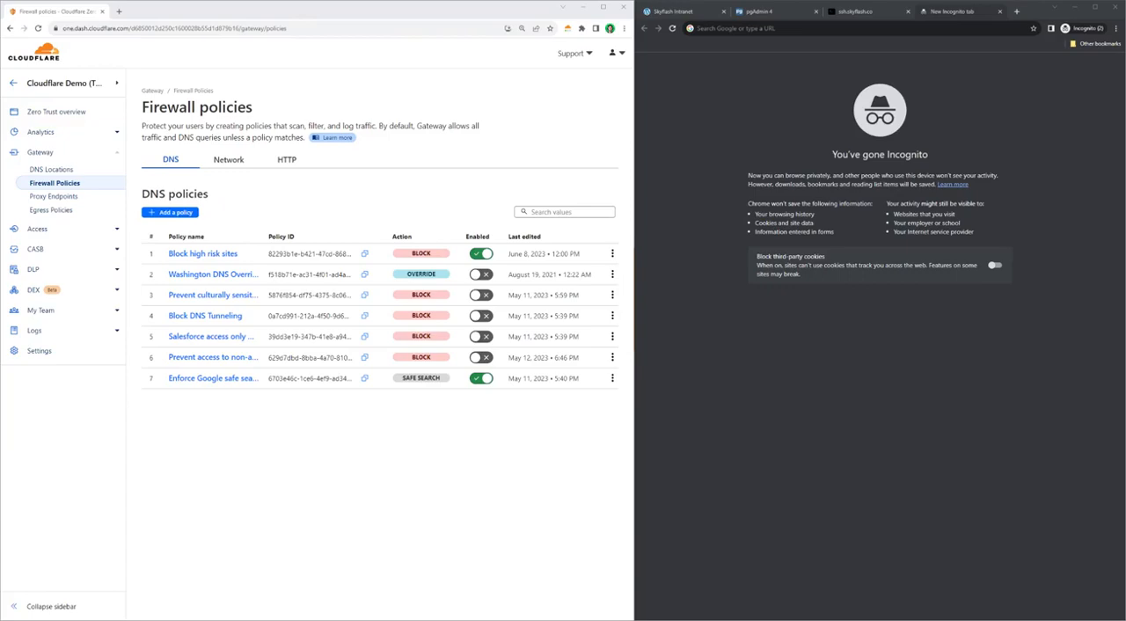
mouse_move(390, 248)
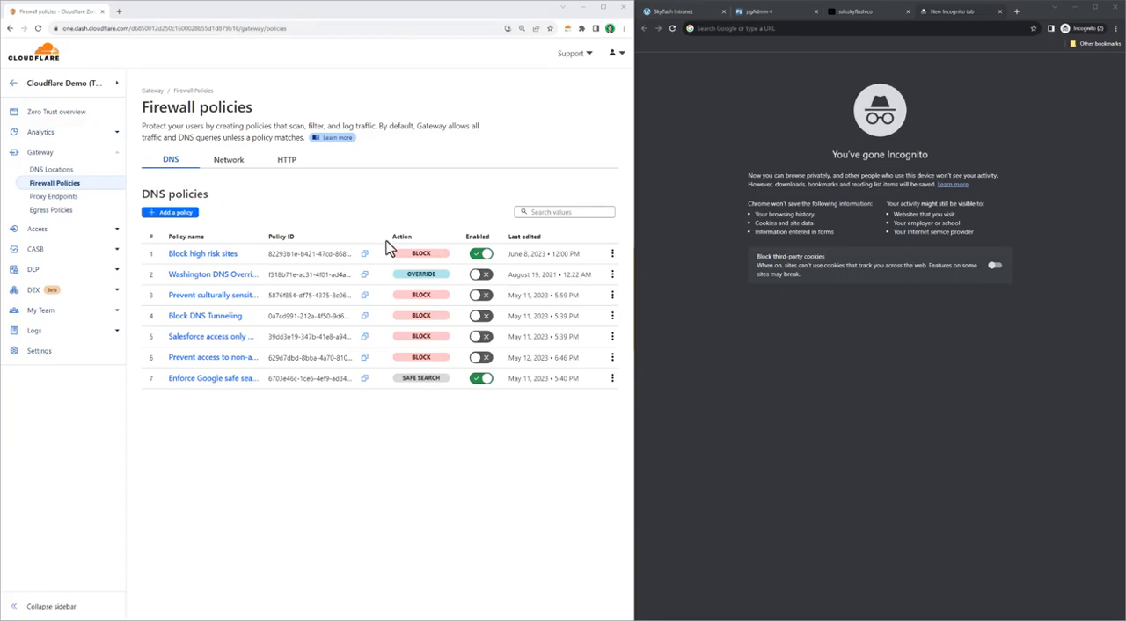
Switch to HTTP firewall policies and open 'Prevent download of sensitive customer data'
click(287, 159)
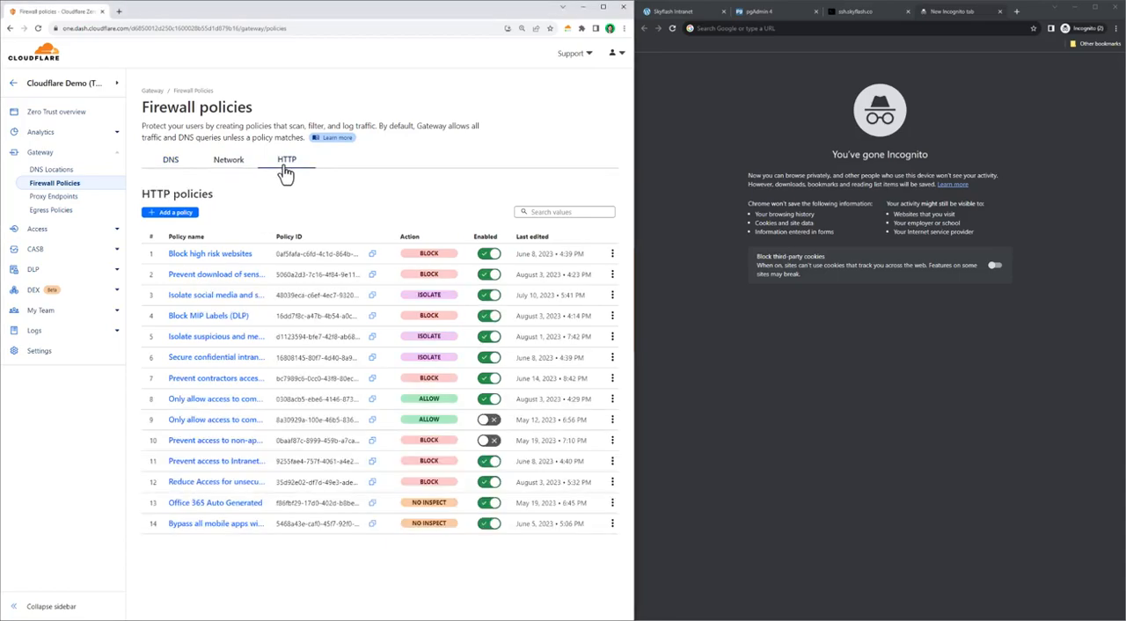
mouse_move(228, 166)
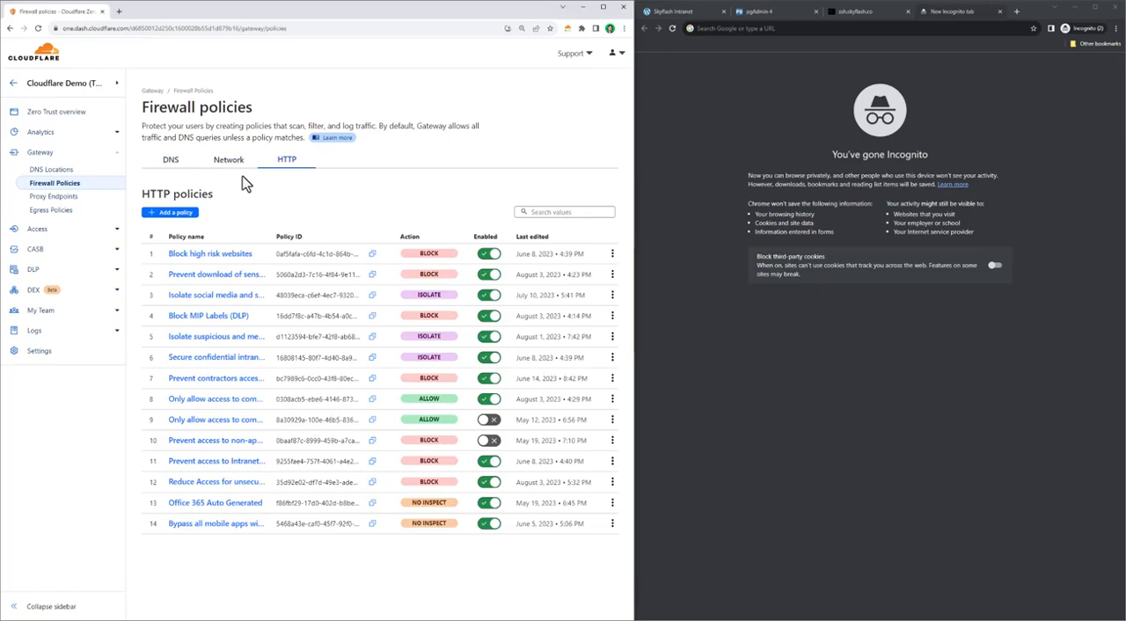
mouse_move(220, 279)
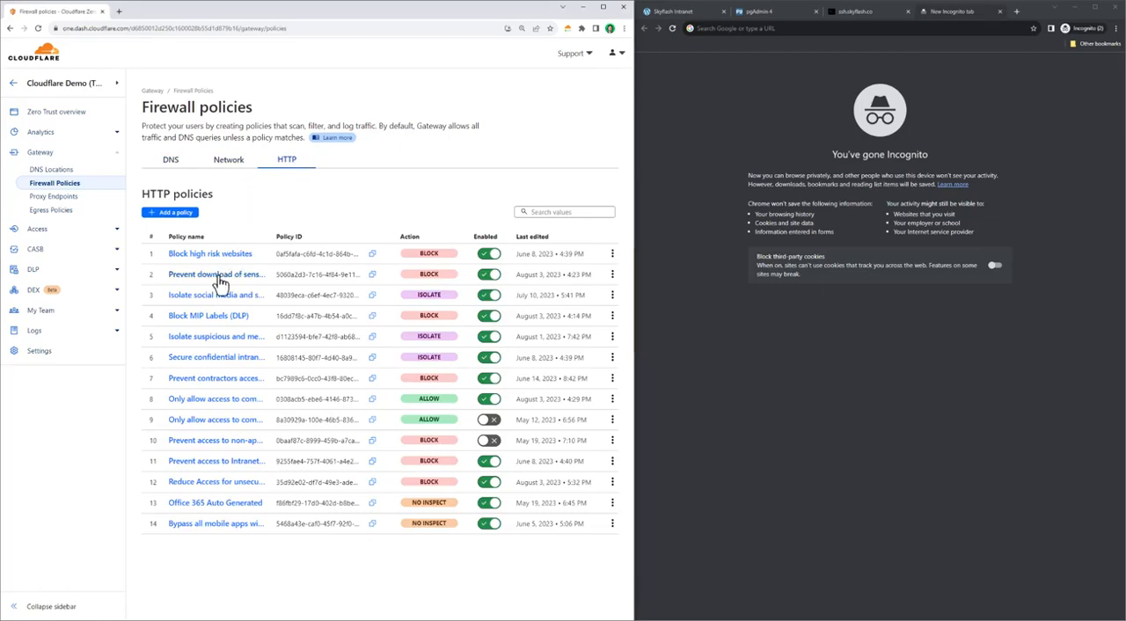
click(216, 274)
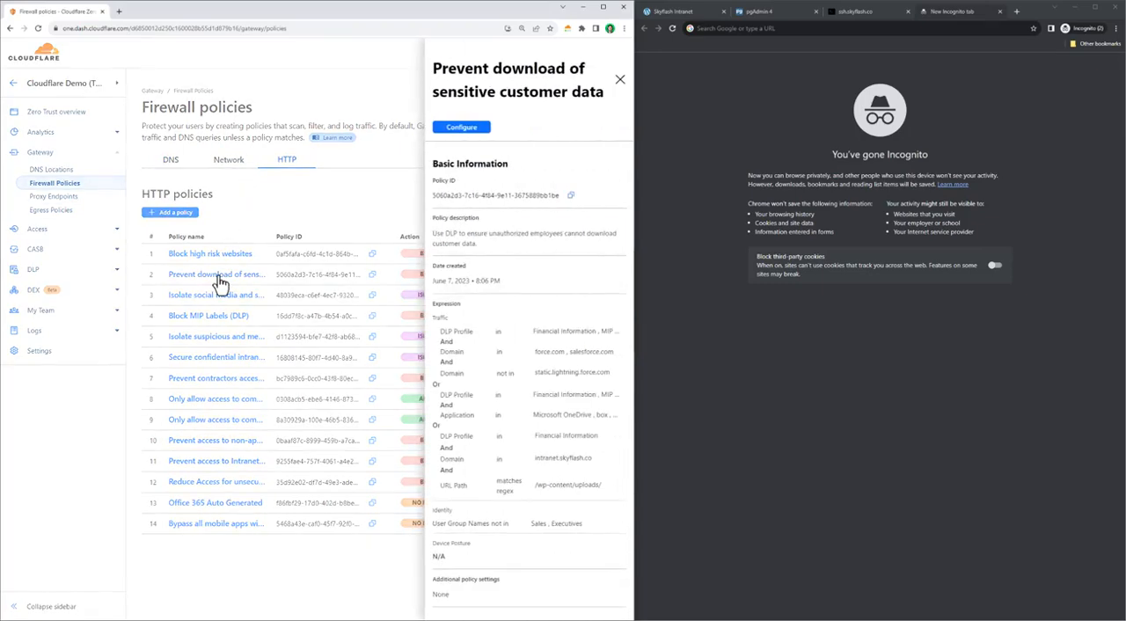
click(461, 127)
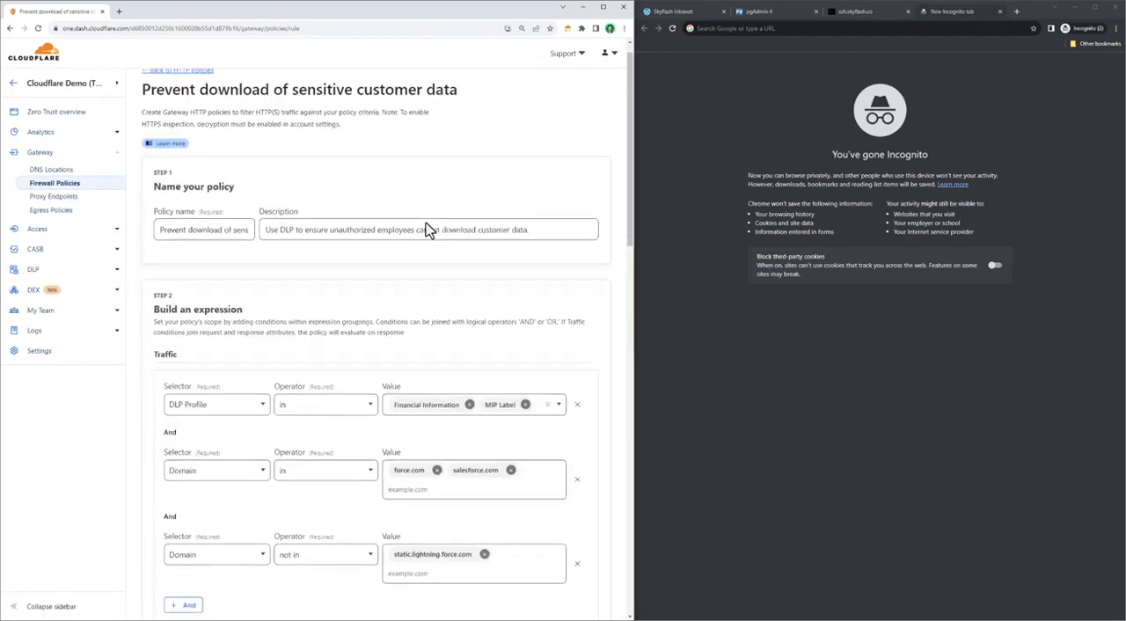
scroll(down, 3)
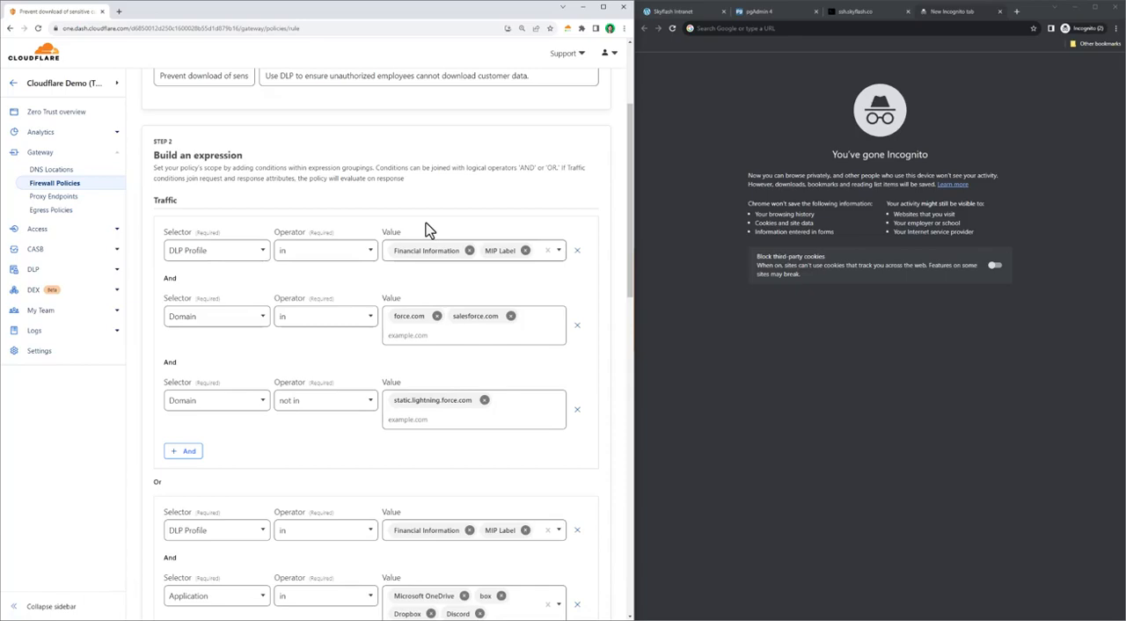
scroll(down, 3)
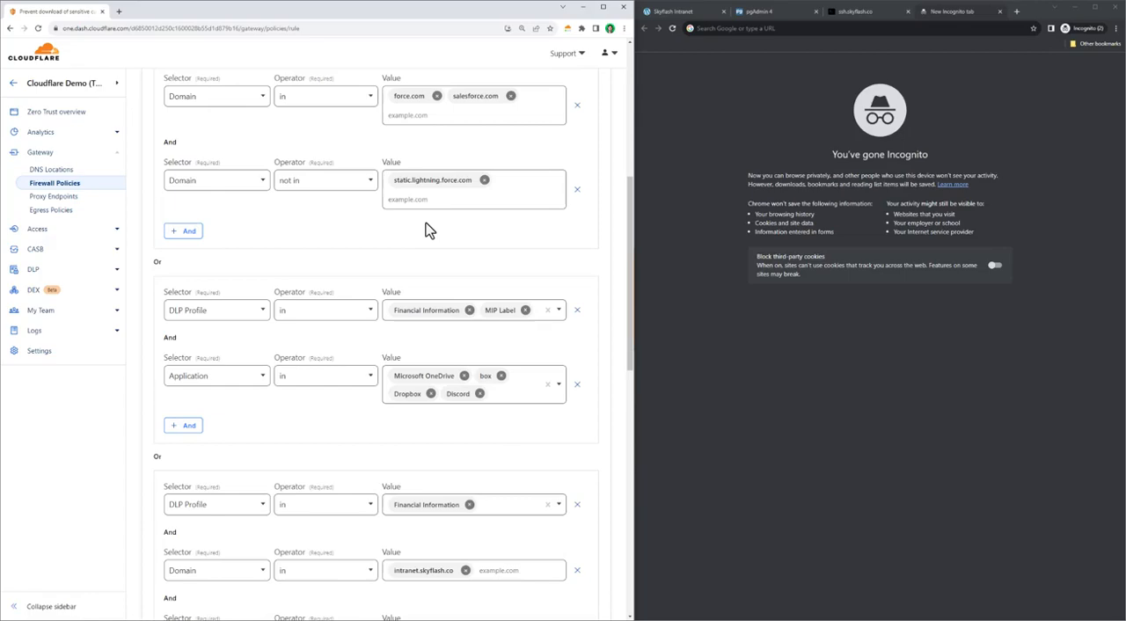
scroll(down, 3)
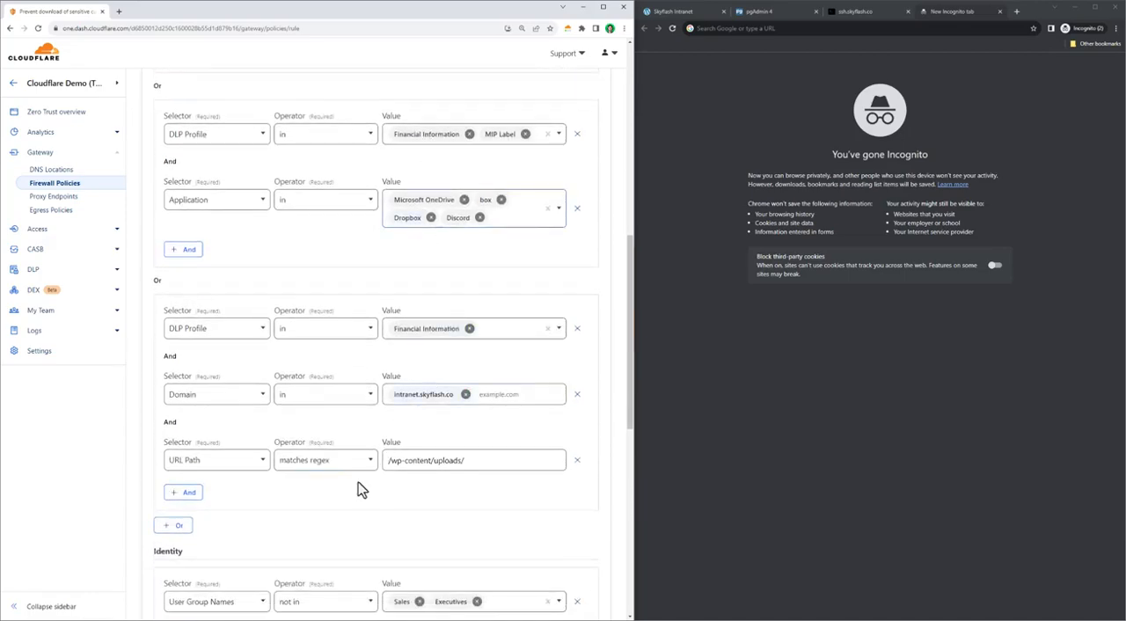
scroll(down, 3)
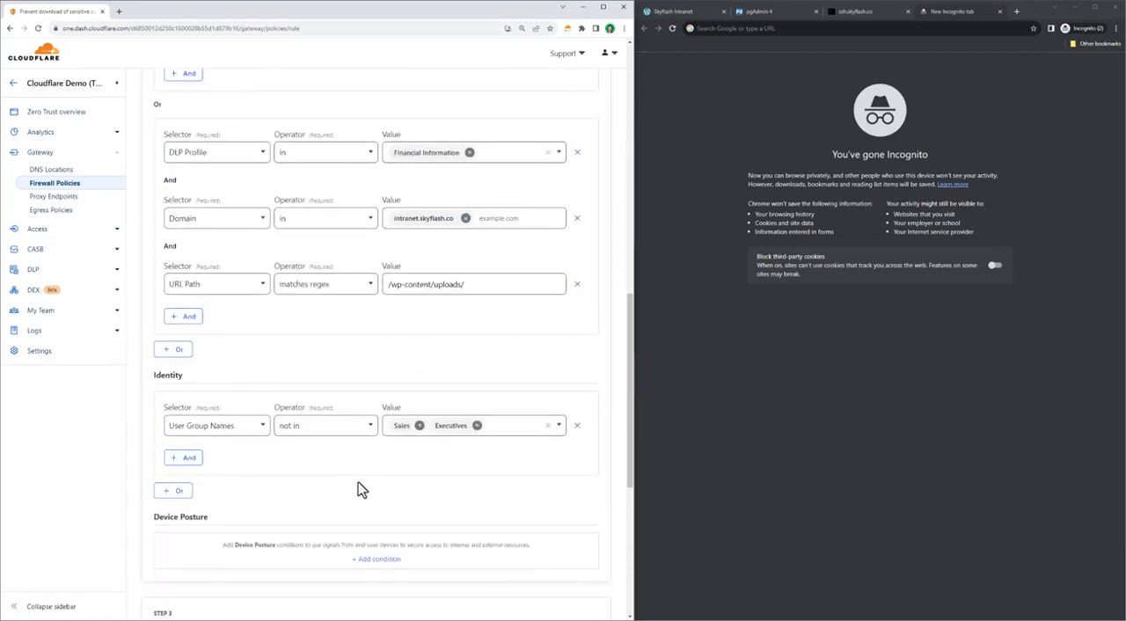
scroll(down, 3)
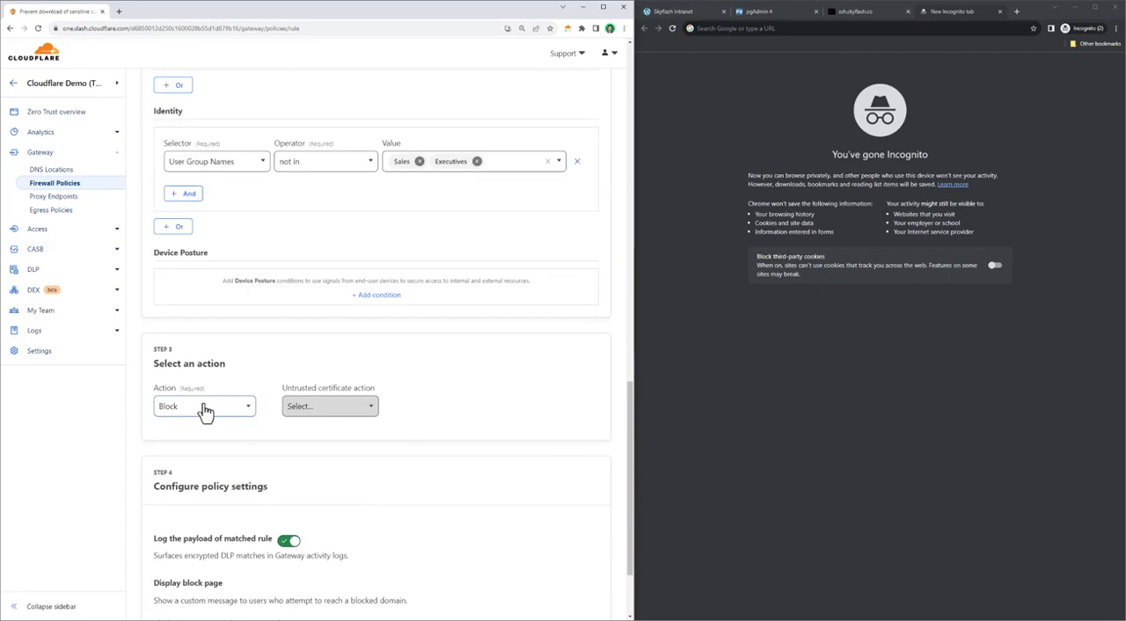
mouse_move(859, 56)
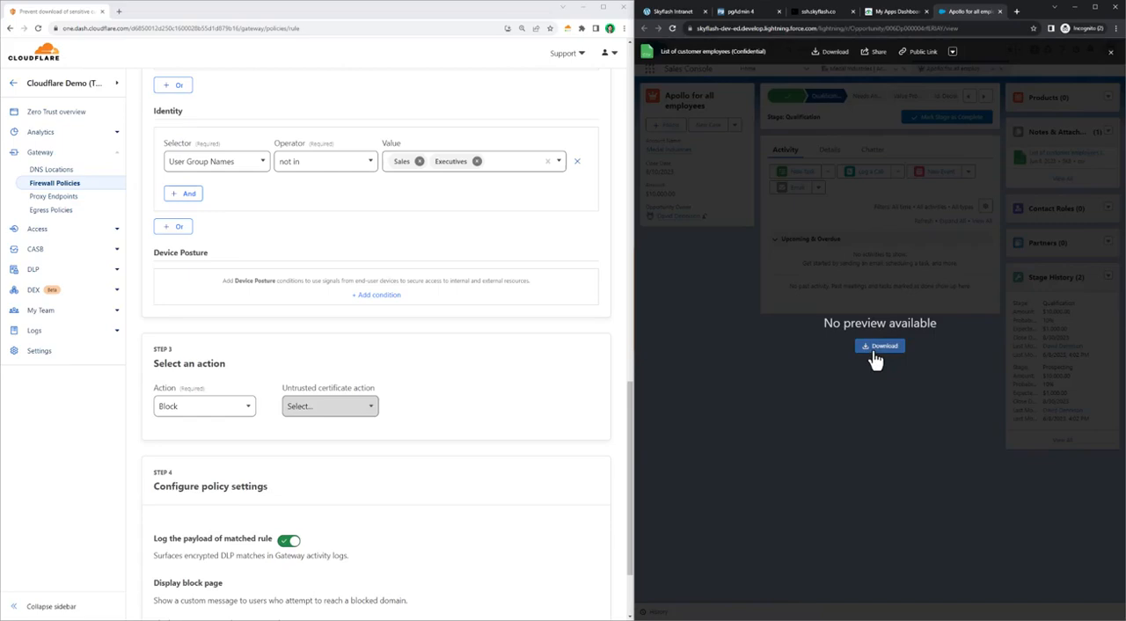
Download the confidential customer employee list from the Salesforce preview
click(879, 345)
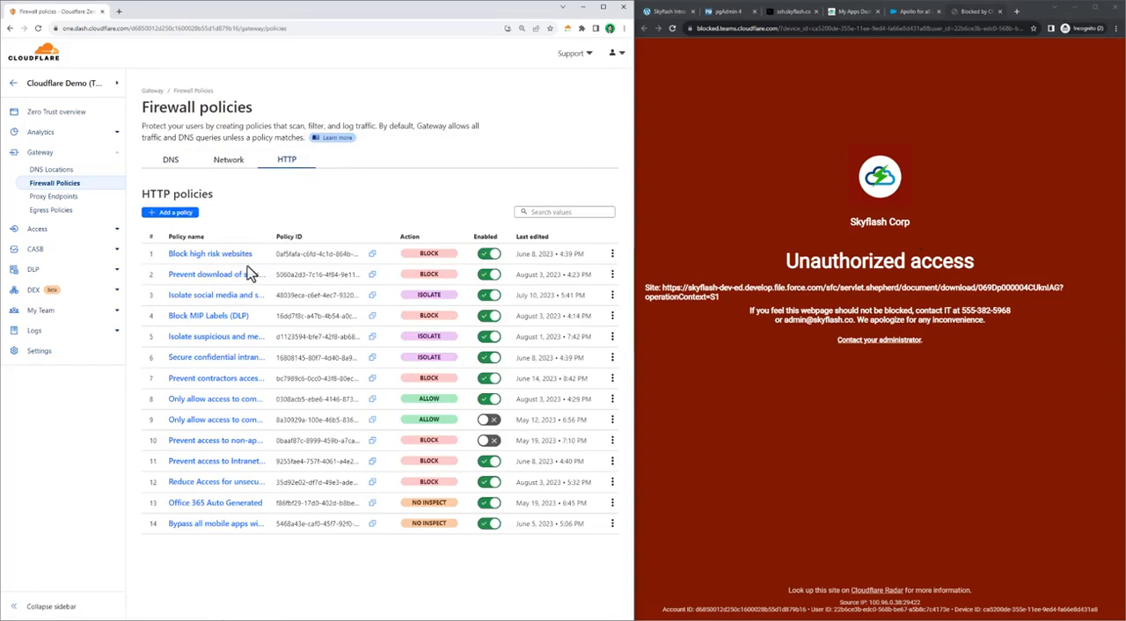
Inspect the Block high risk websites policy details, then open a new browser tab
click(210, 254)
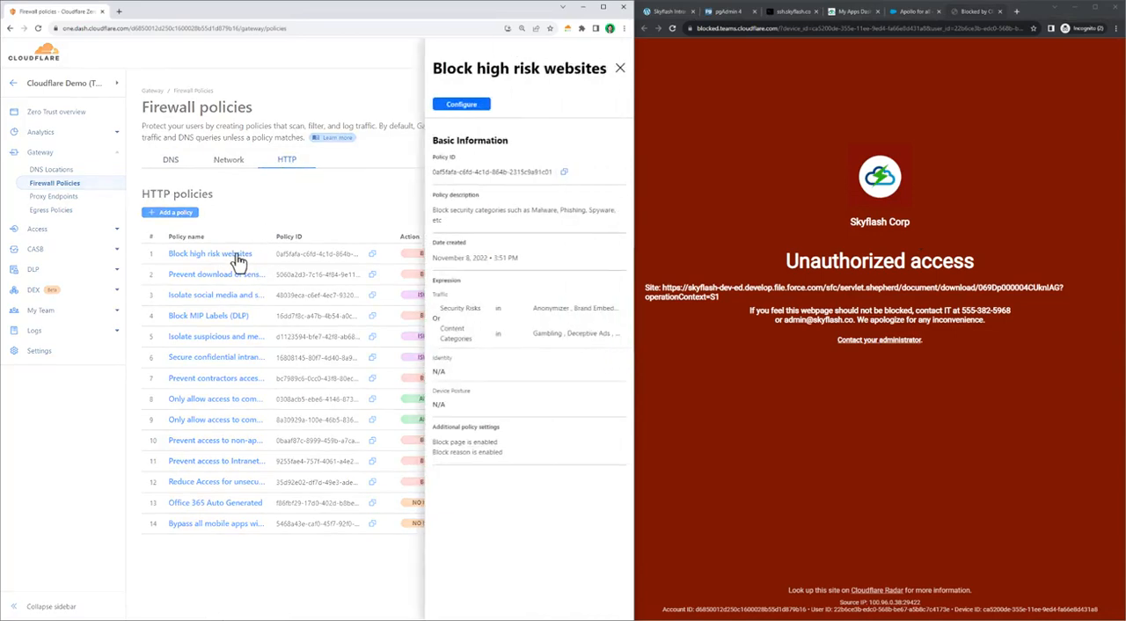
mouse_move(250, 258)
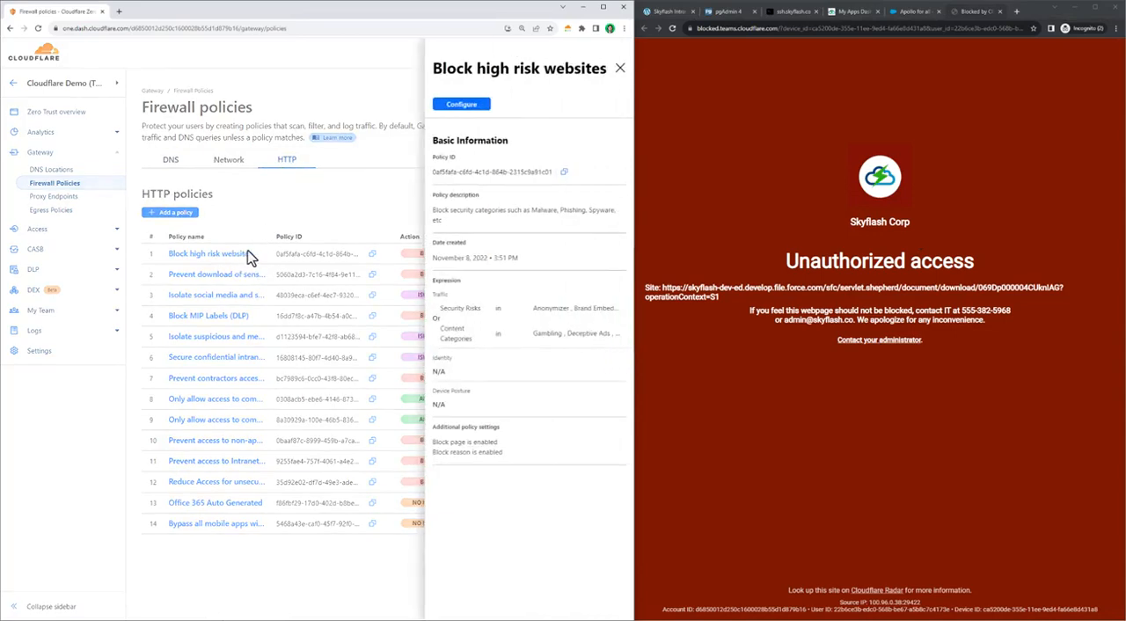
mouse_move(998, 22)
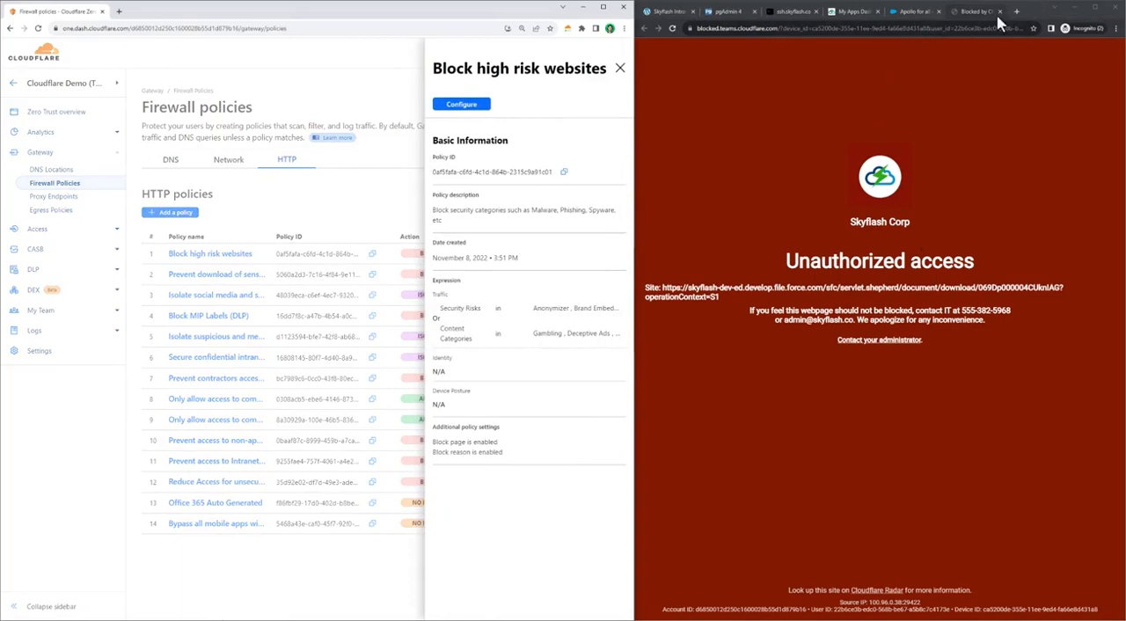
click(1015, 10)
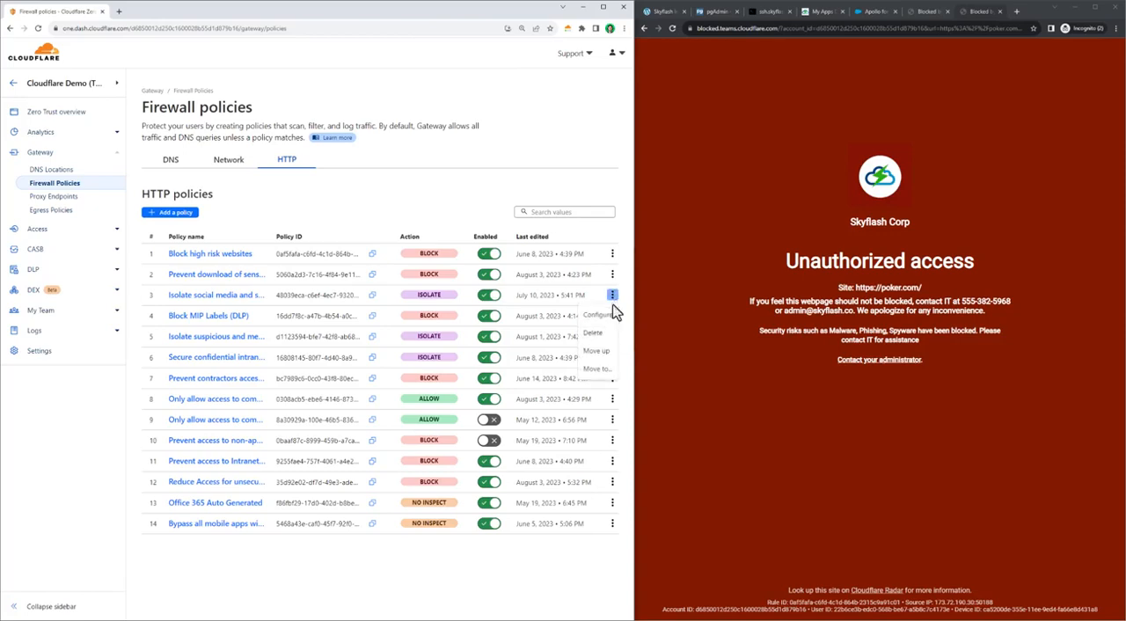
Configure the social media isolation policy and scroll through its apps, Isolate action and isolation checkboxes
click(598, 314)
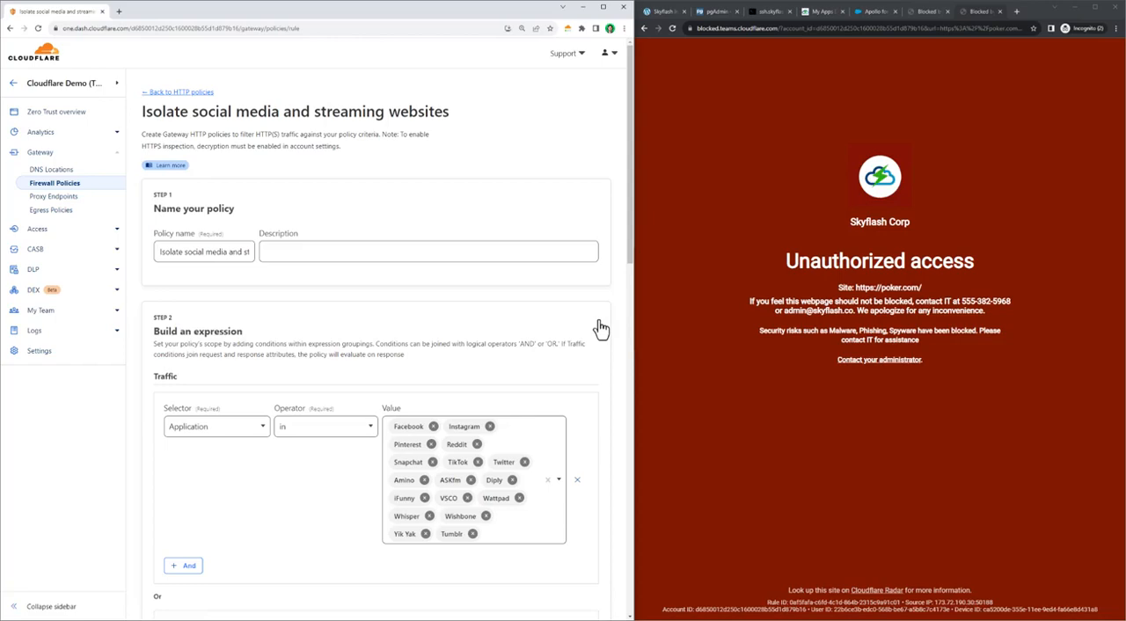
scroll(down, 3)
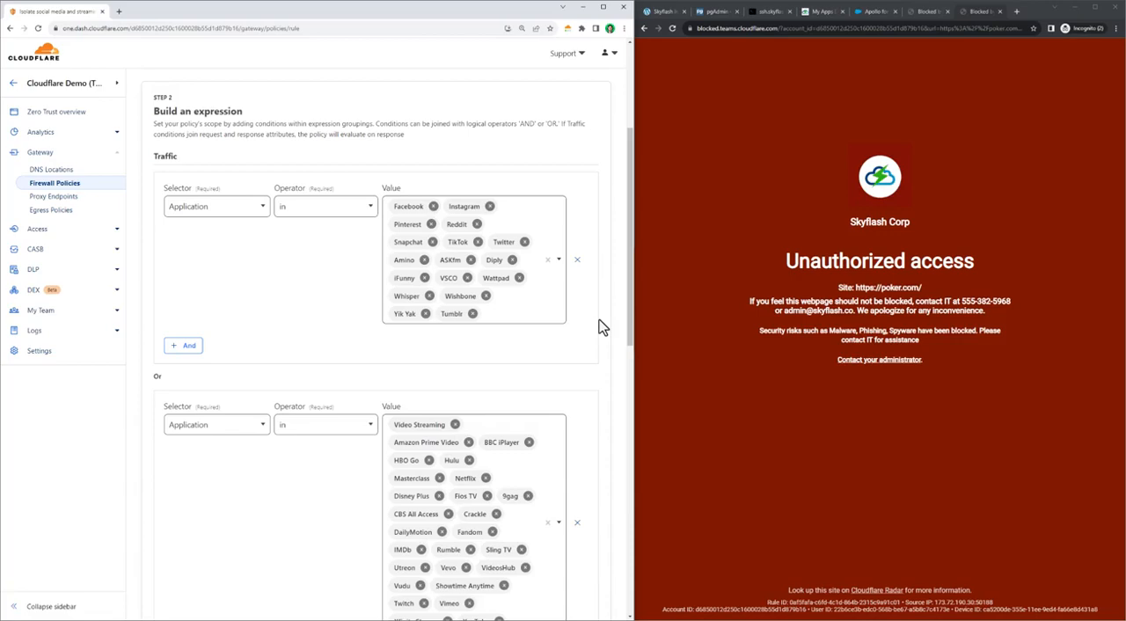
scroll(down, 3)
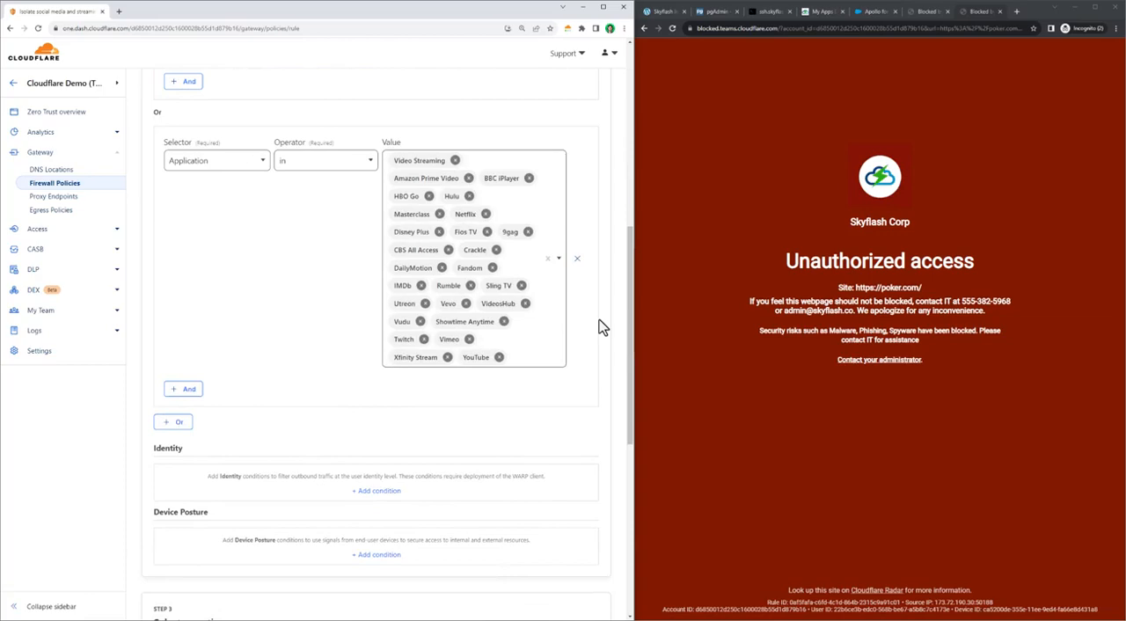
scroll(down, 3)
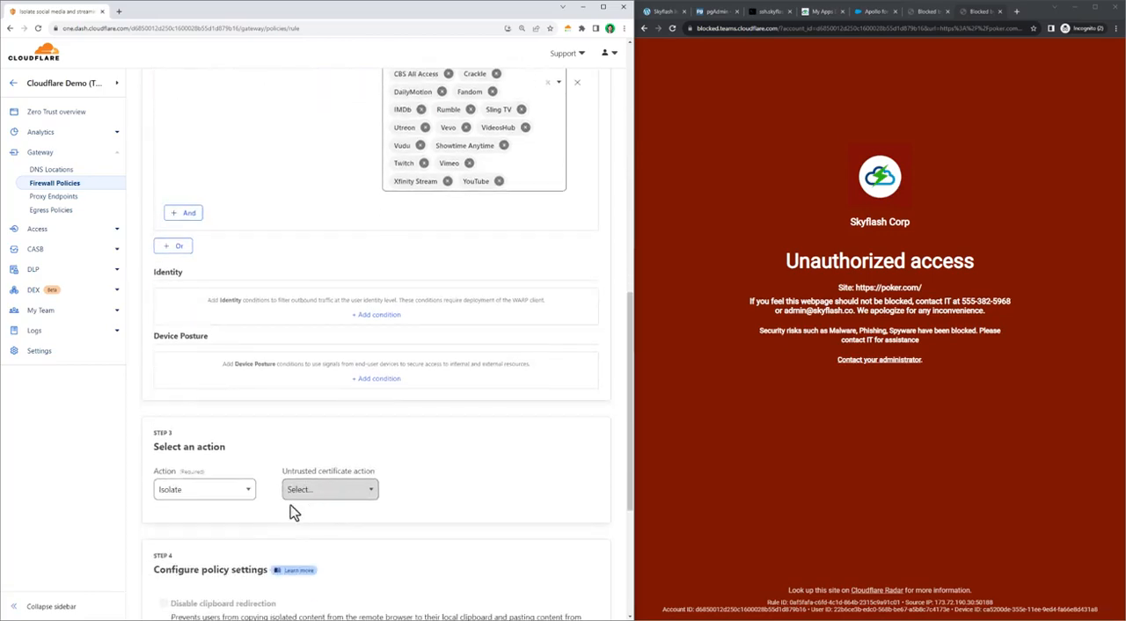
mouse_move(273, 513)
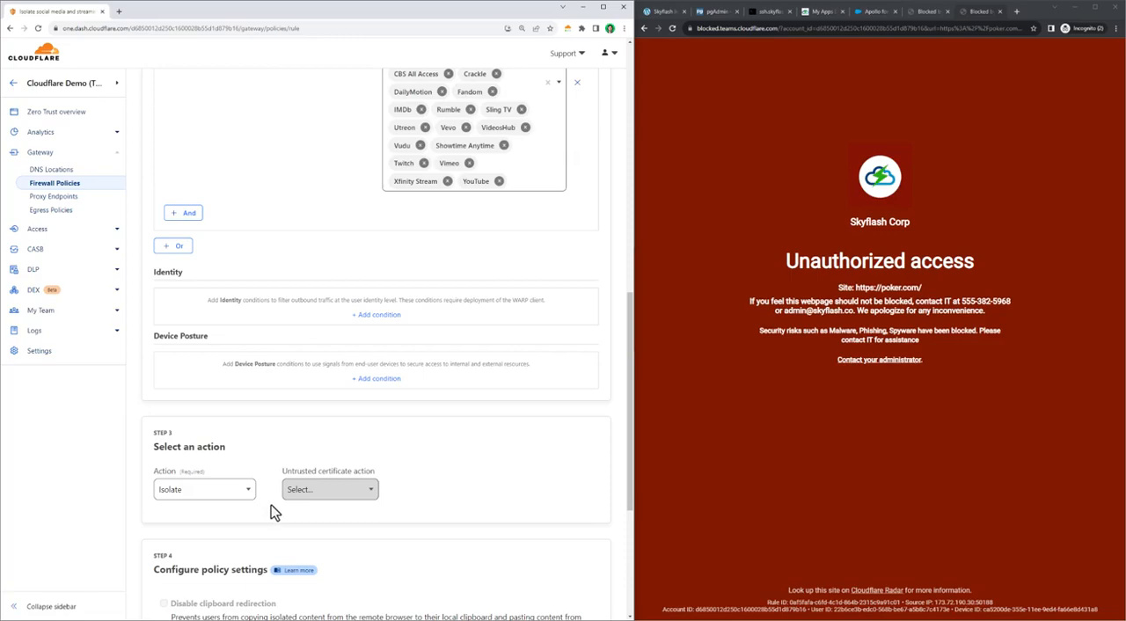
scroll(down, 3)
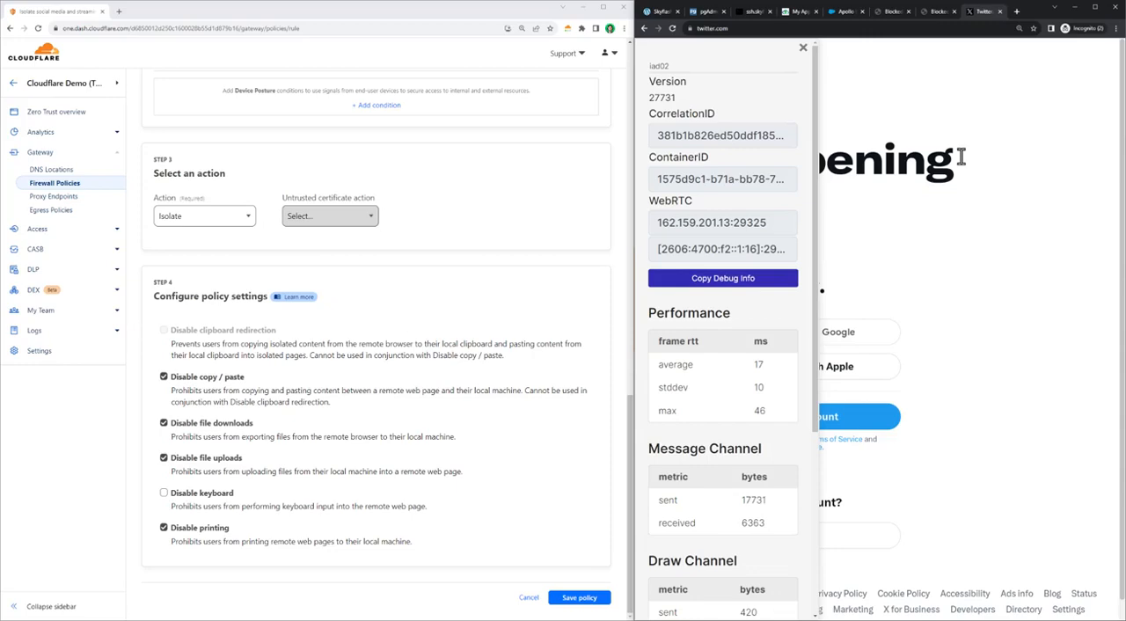
Select the isolated Twitter 'Happening now' text, try printing, and dismiss the printing disabled notice
click(801, 47)
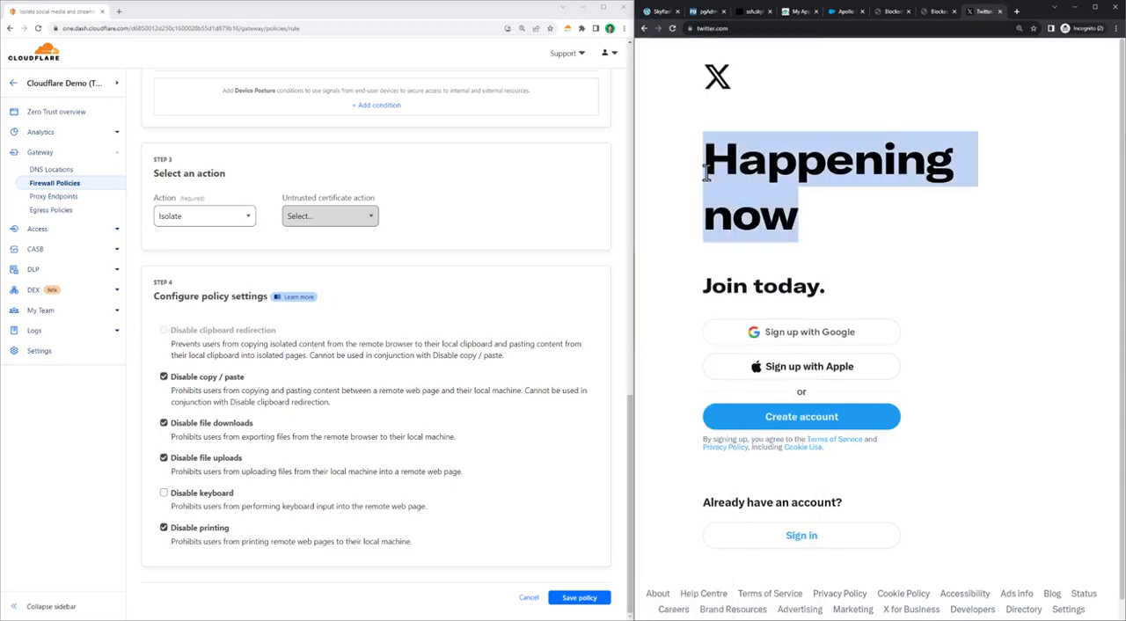
key(ctrl+c)
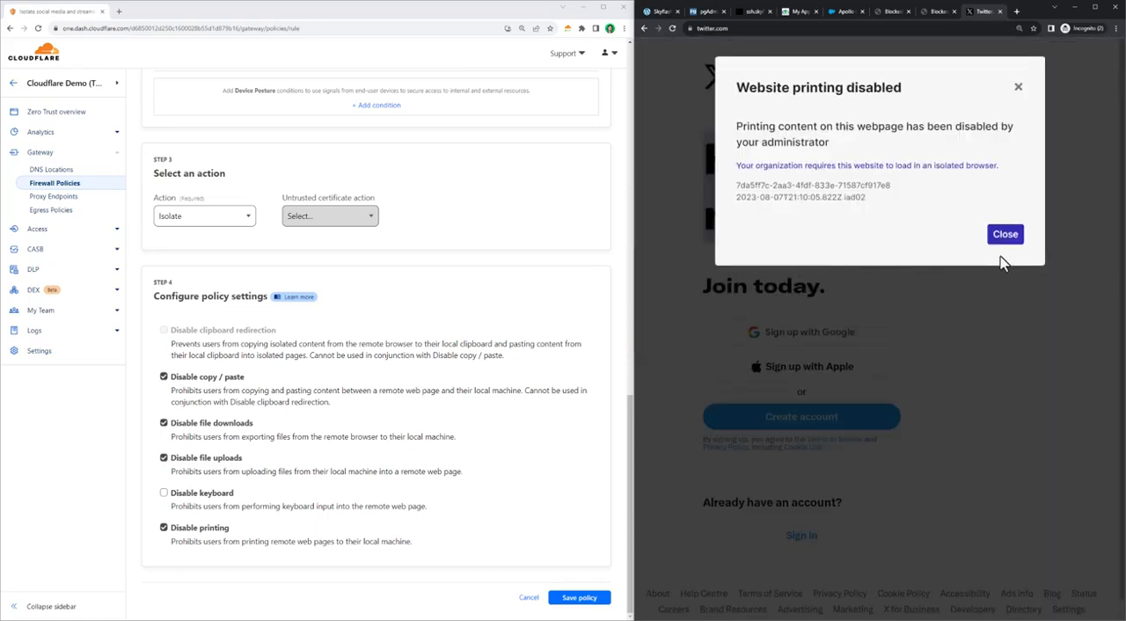
click(1004, 234)
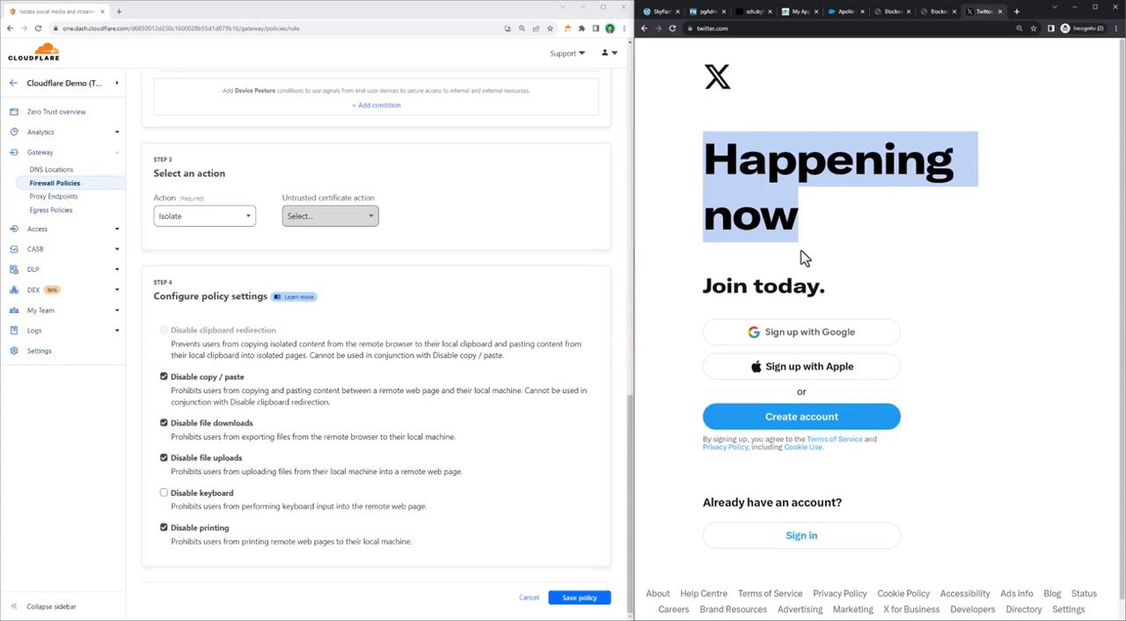
mouse_move(936, 88)
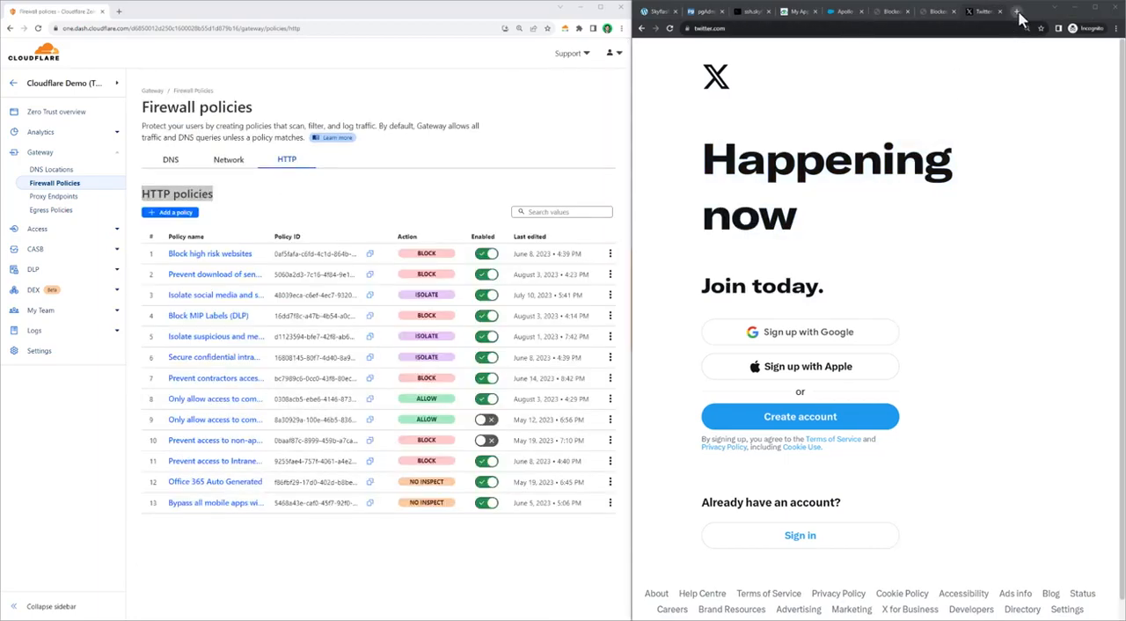
Open an incognito tab, then edit the Google tenant policy and scroll to its custom header
click(1017, 11)
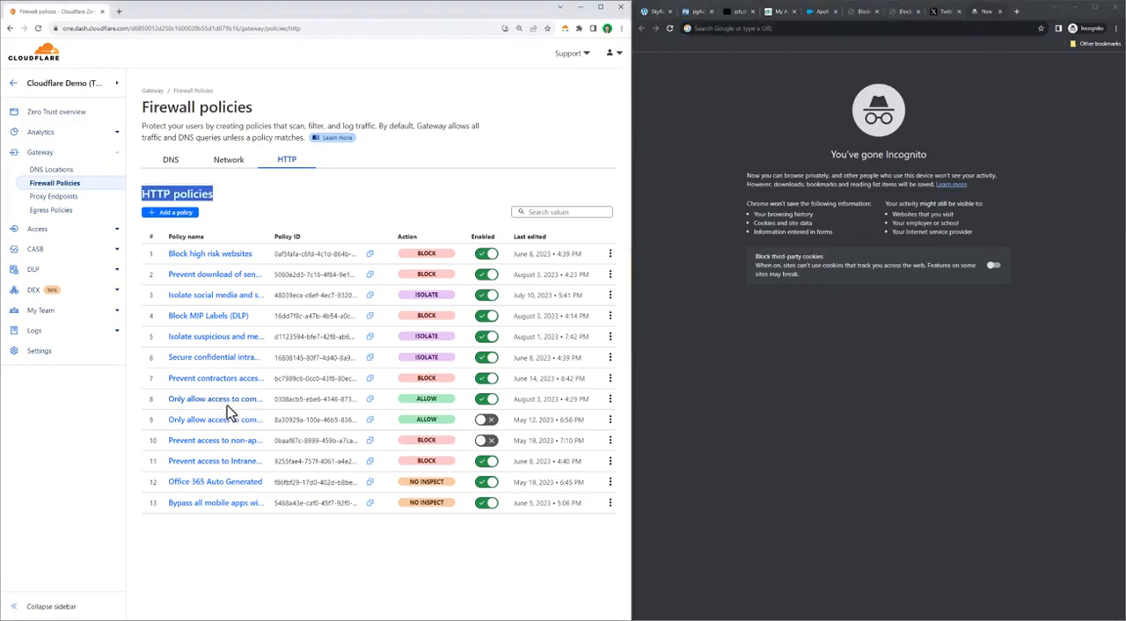
click(216, 398)
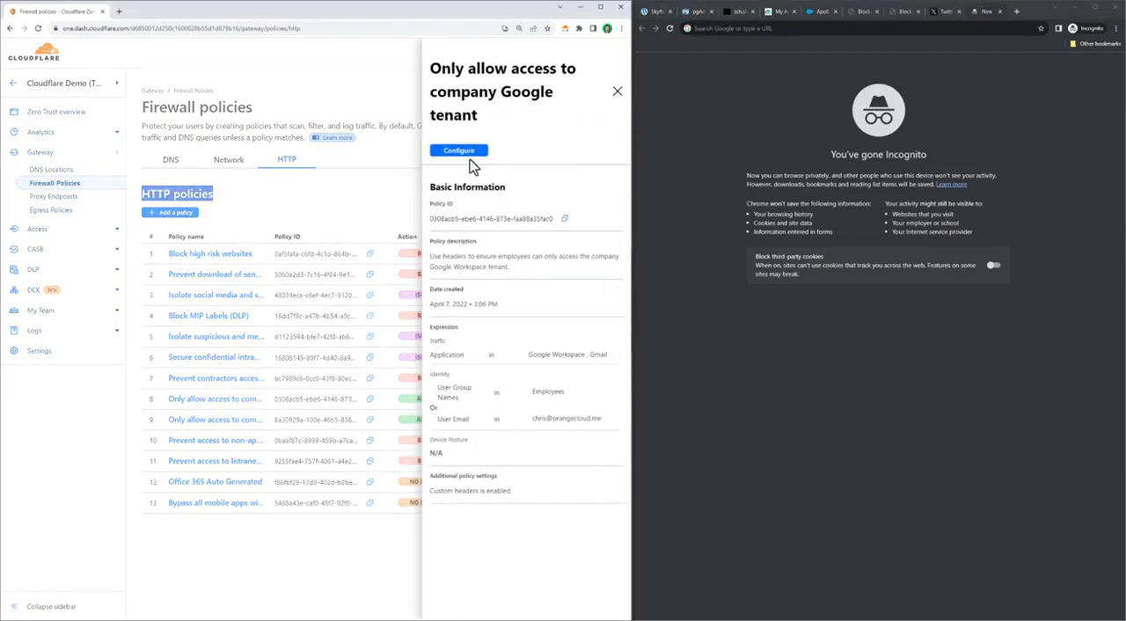
click(458, 150)
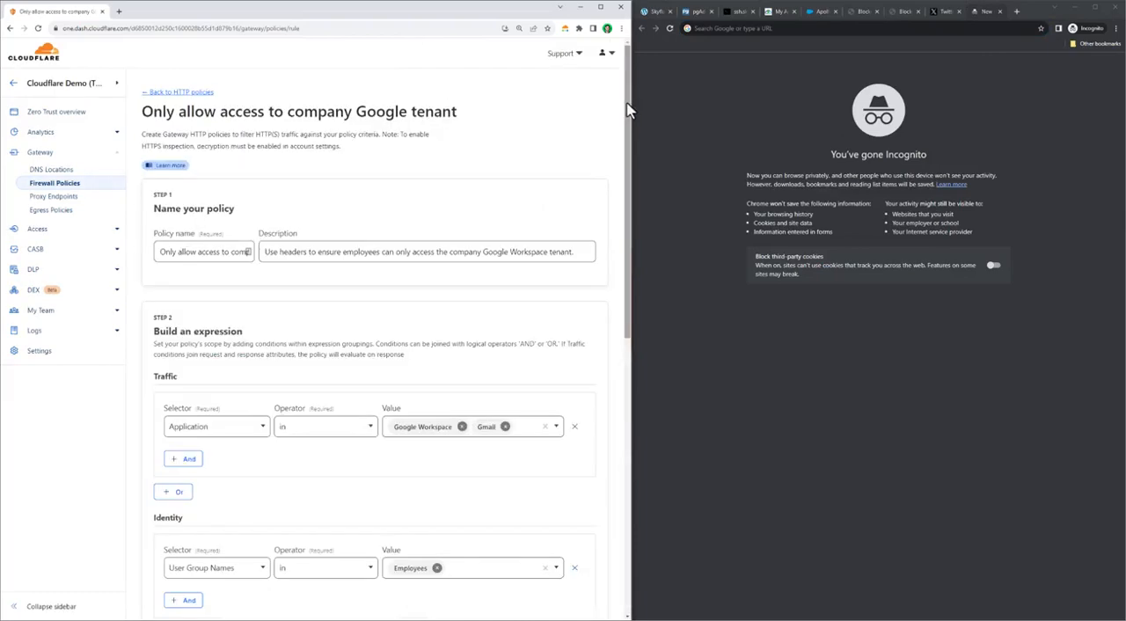
scroll(down, 3)
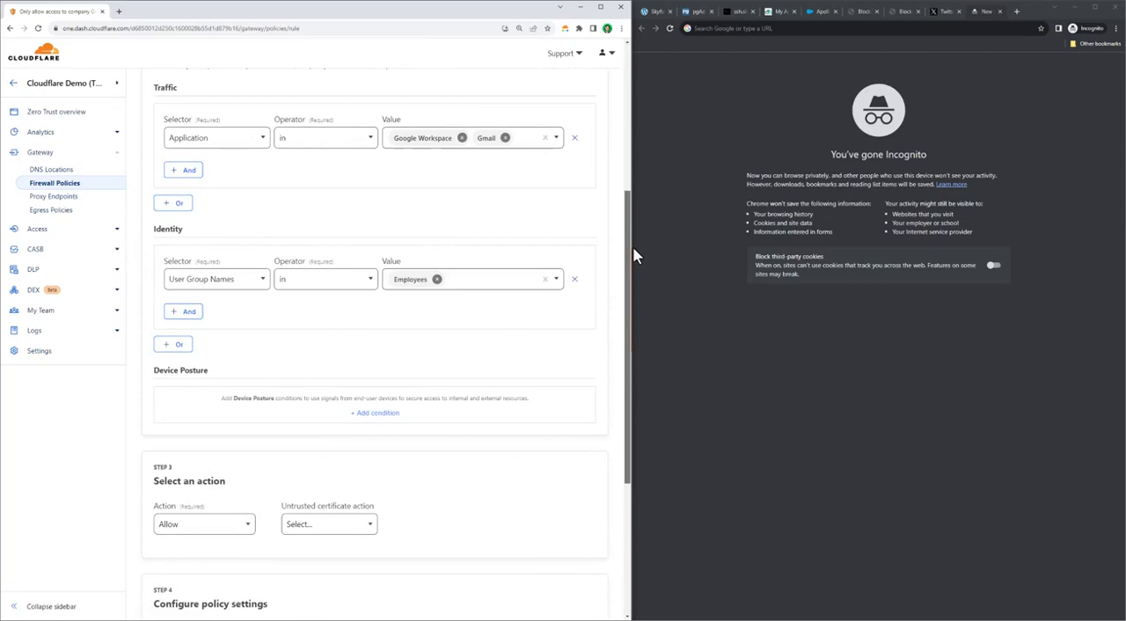
scroll(down, 3)
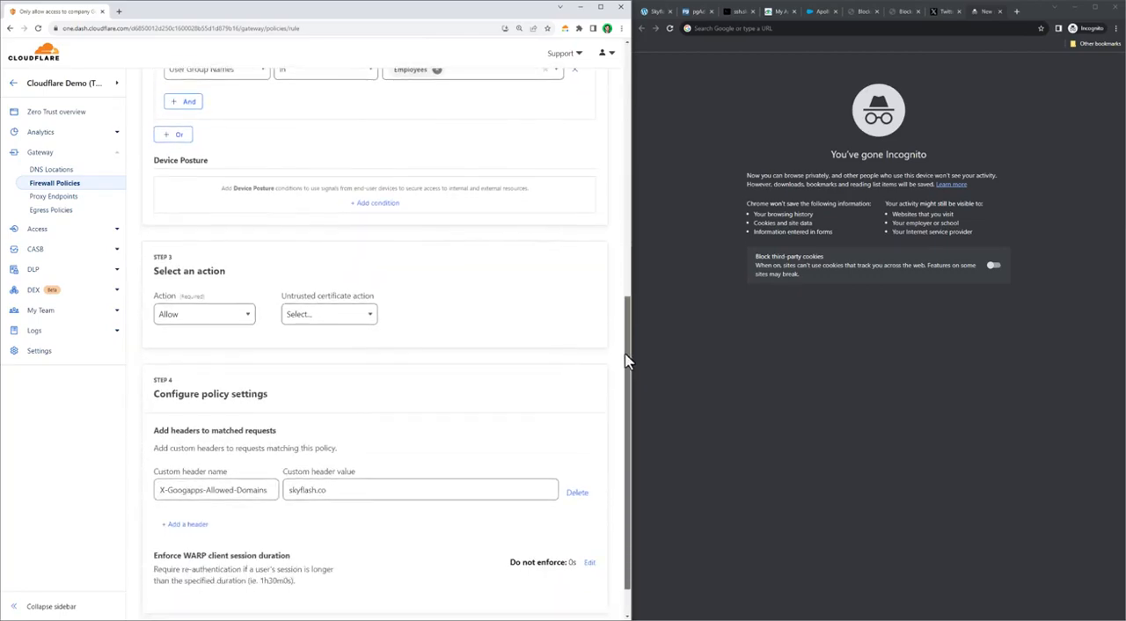
scroll(down, 3)
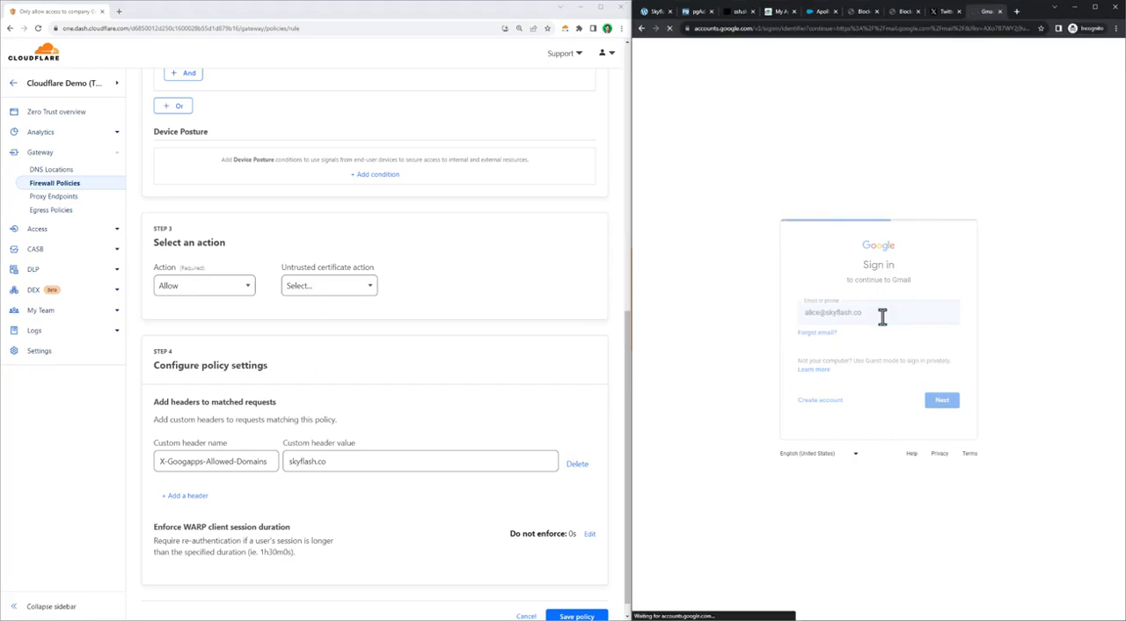
Continue the company Gmail sign-in, switch windows, and scroll back up the tenant policy
click(941, 400)
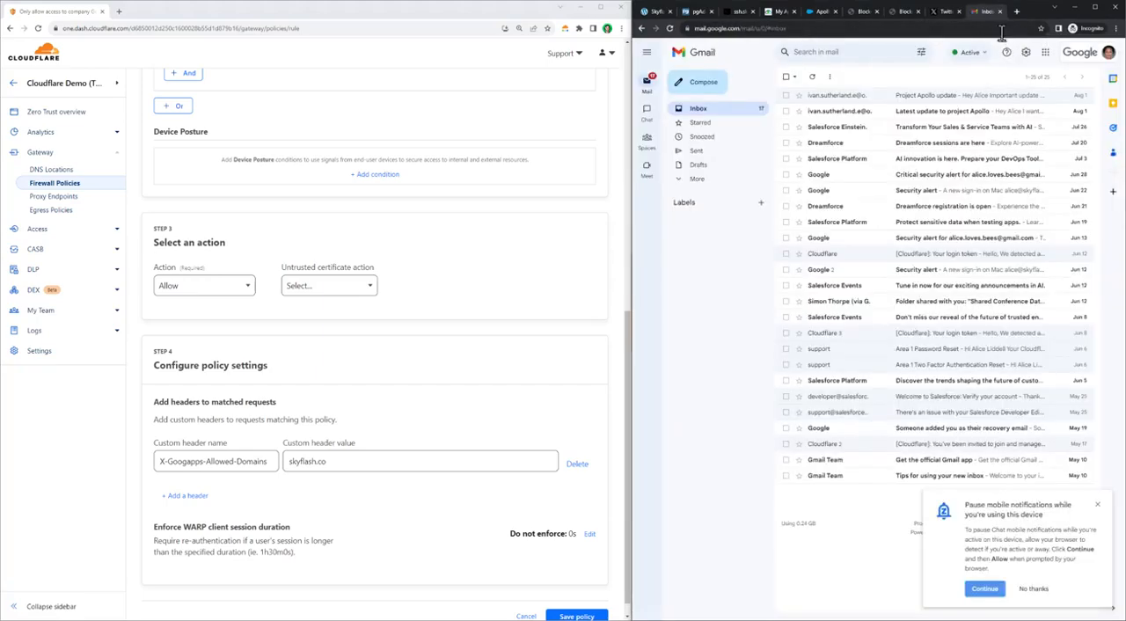
click(1016, 10)
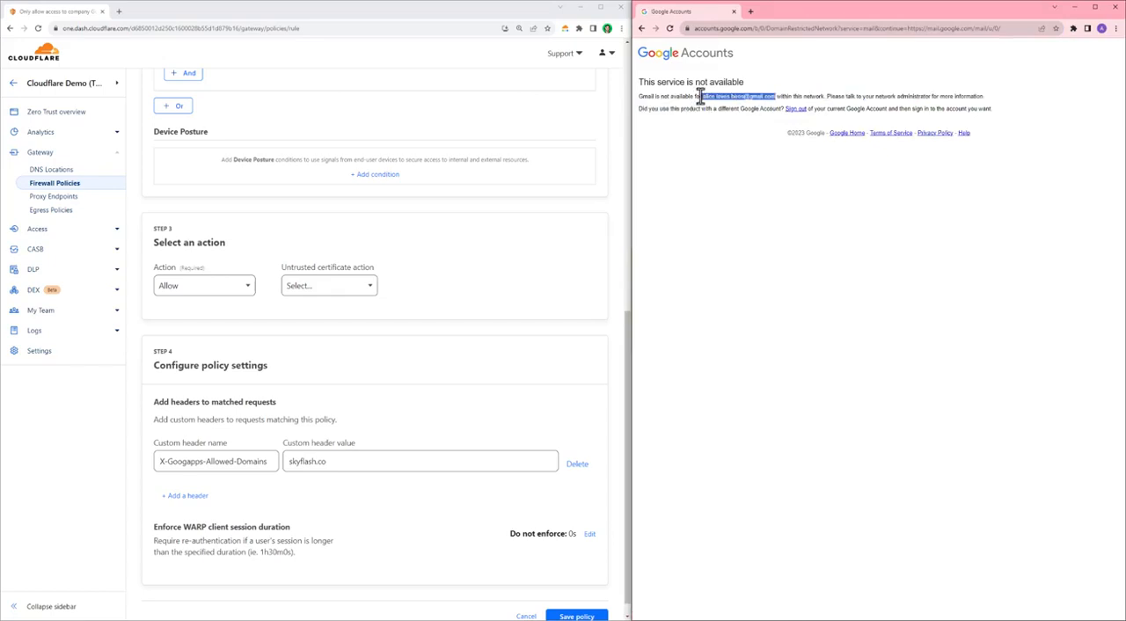
mouse_move(849, 204)
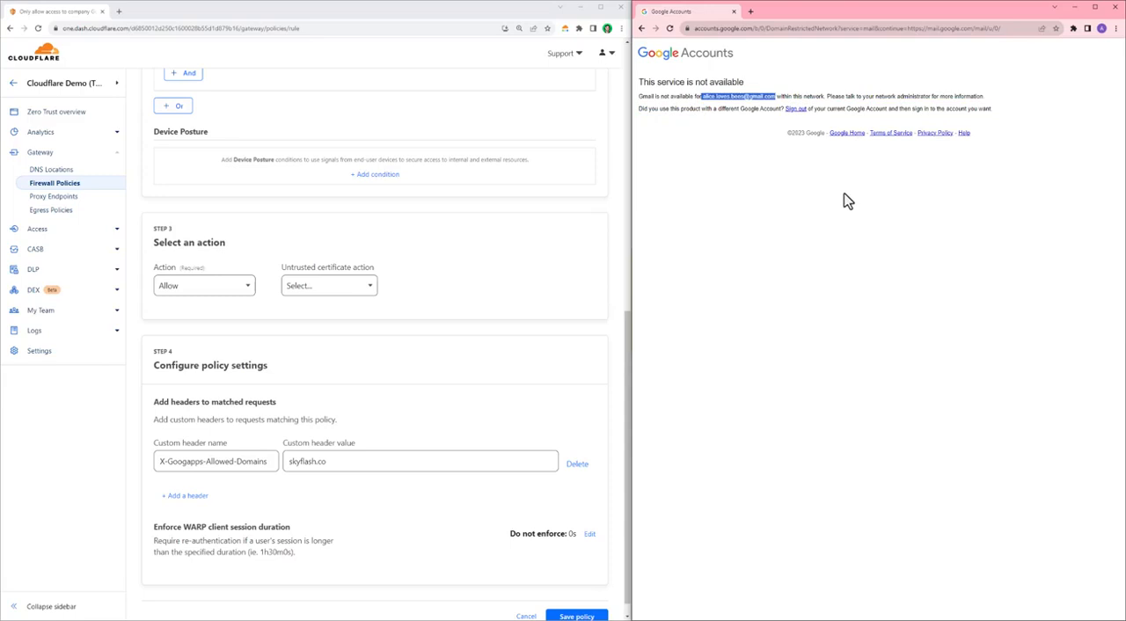
mouse_move(866, 11)
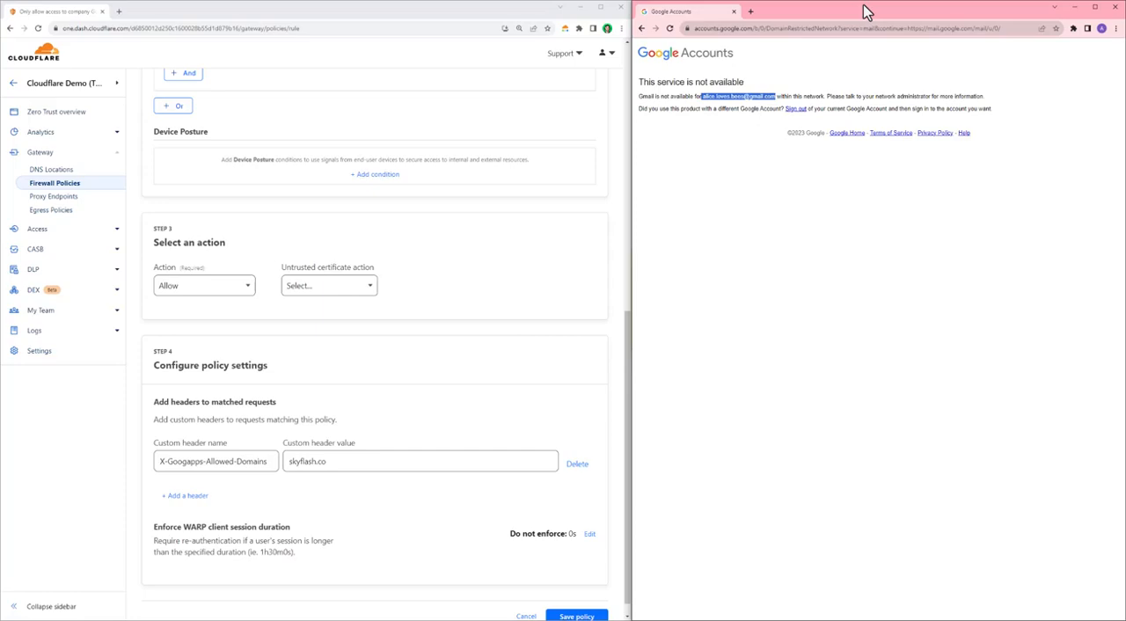
scroll(up, 3)
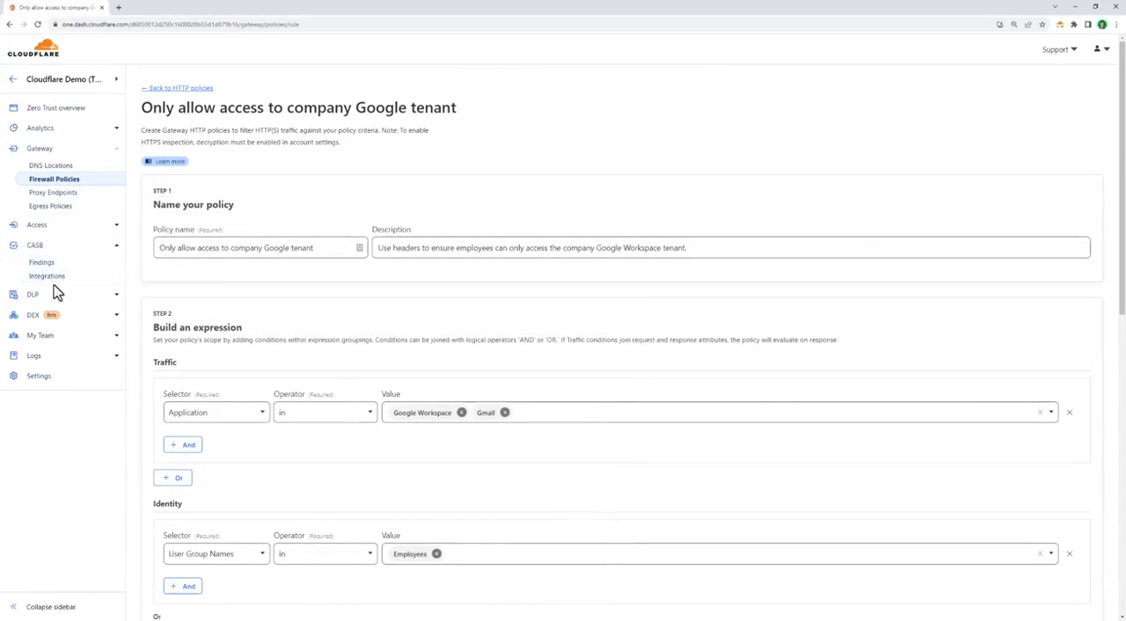
Step through adding a Google Workspace CASB integration, then view the CASB Findings list
click(47, 277)
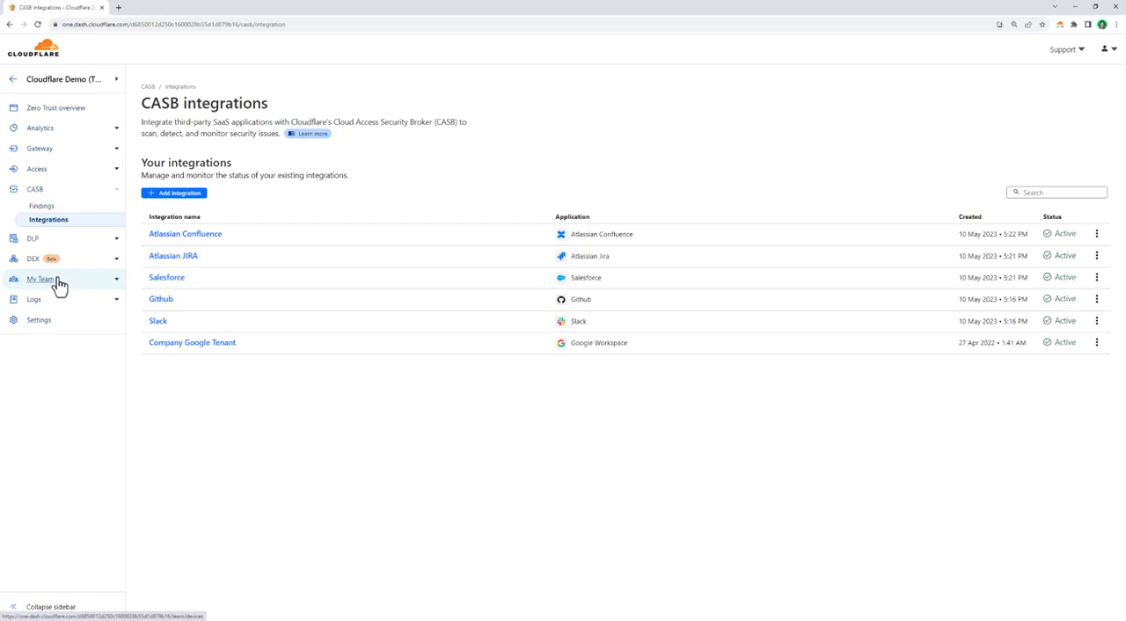
mouse_move(87, 280)
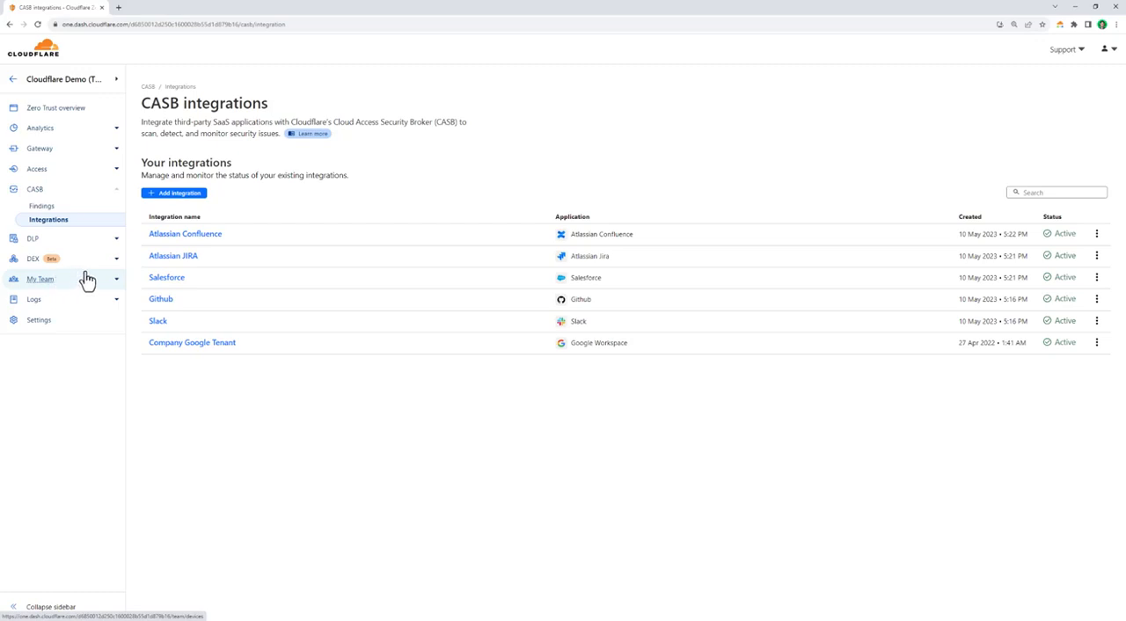
mouse_move(219, 188)
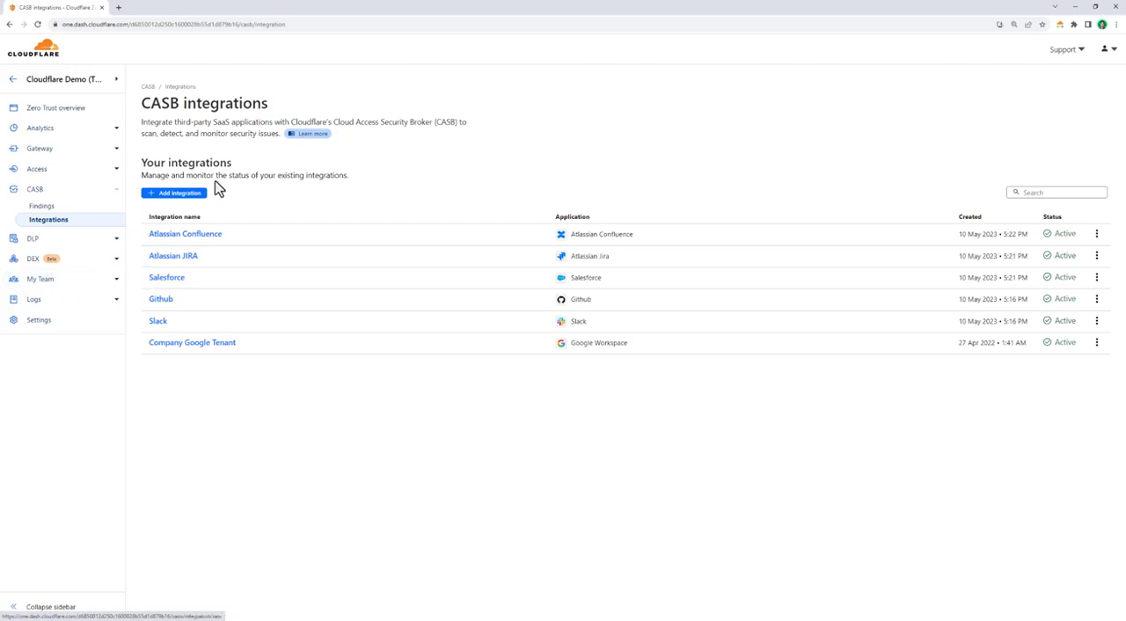
click(174, 192)
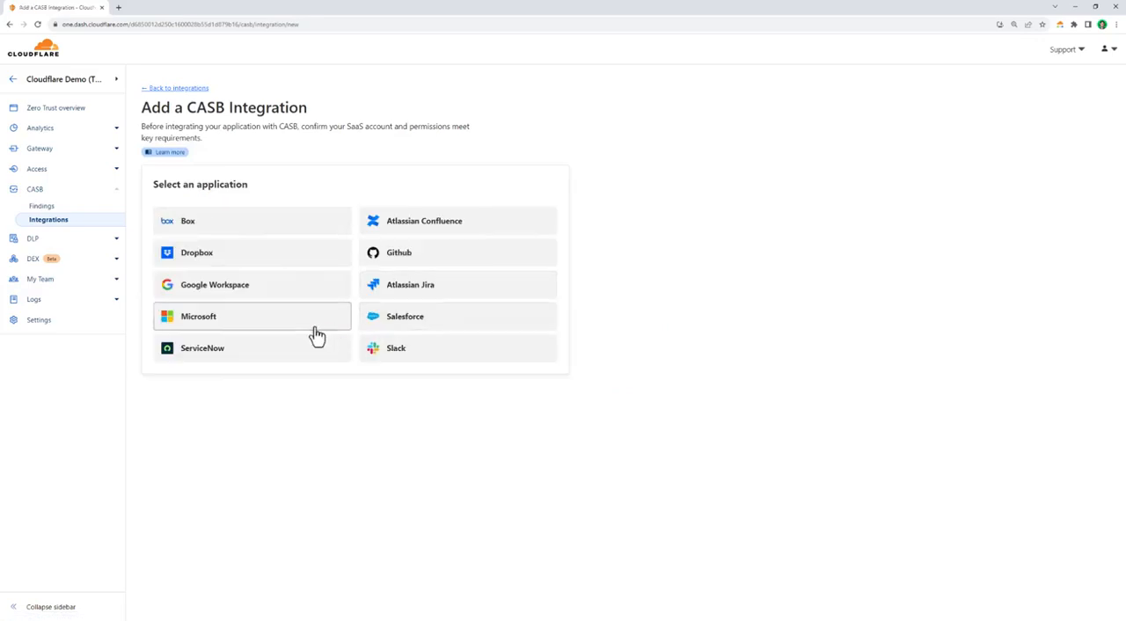
click(214, 284)
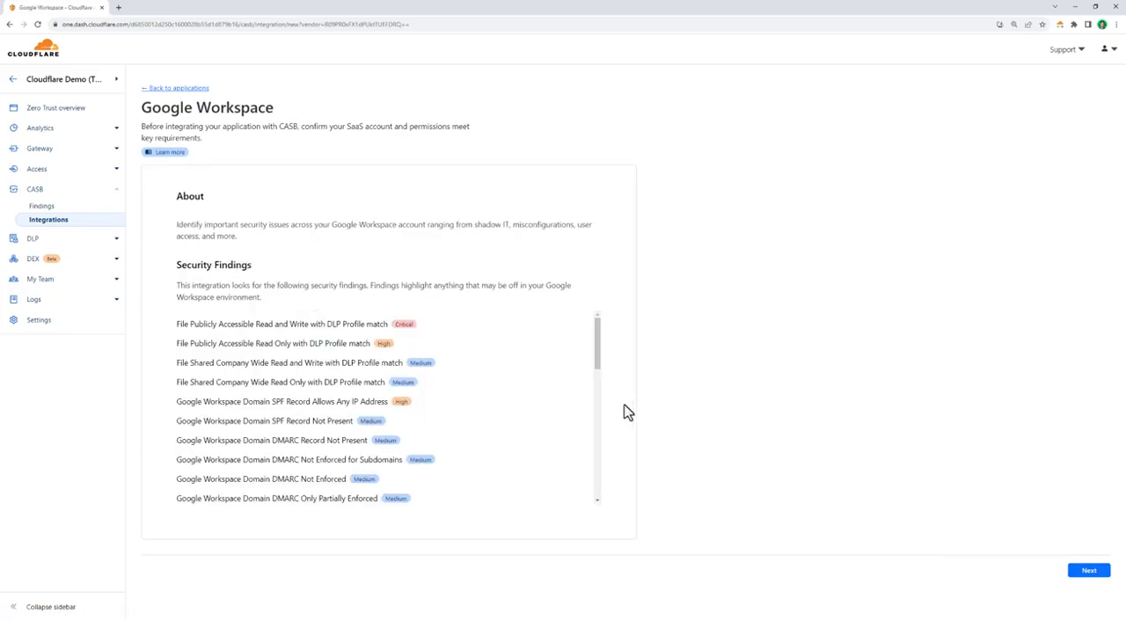
mouse_move(600, 370)
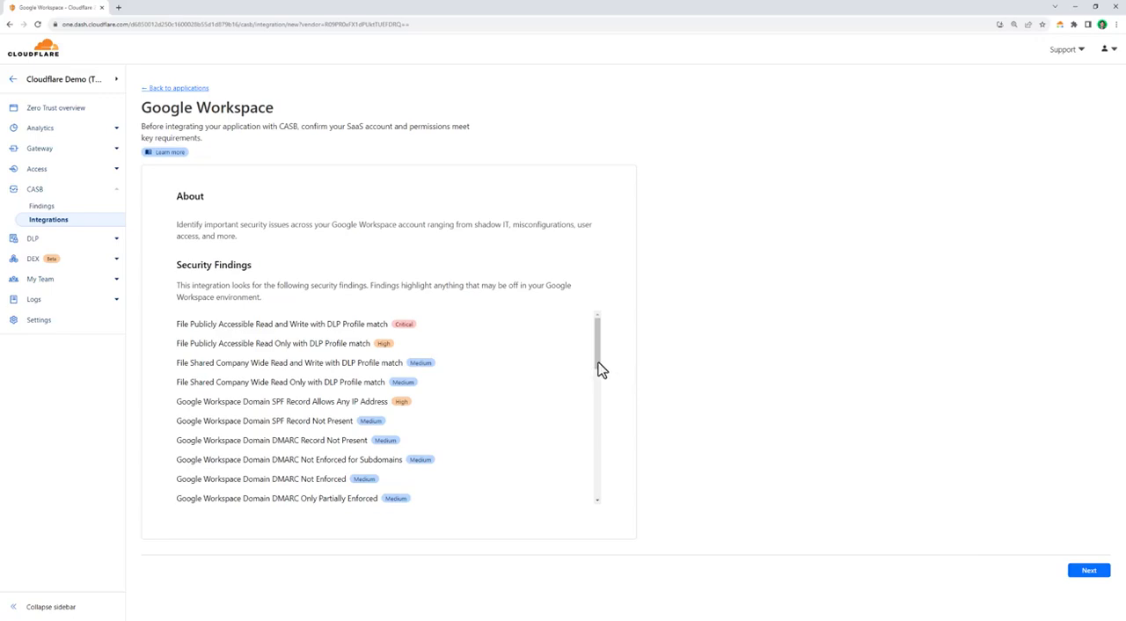
scroll(down, 3)
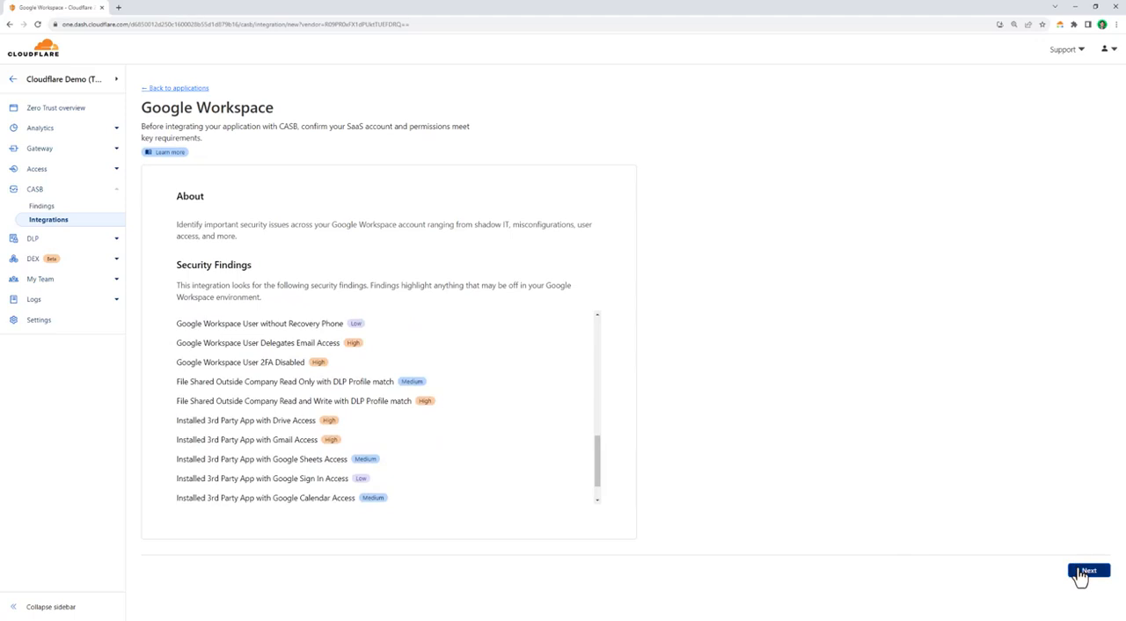
click(1088, 570)
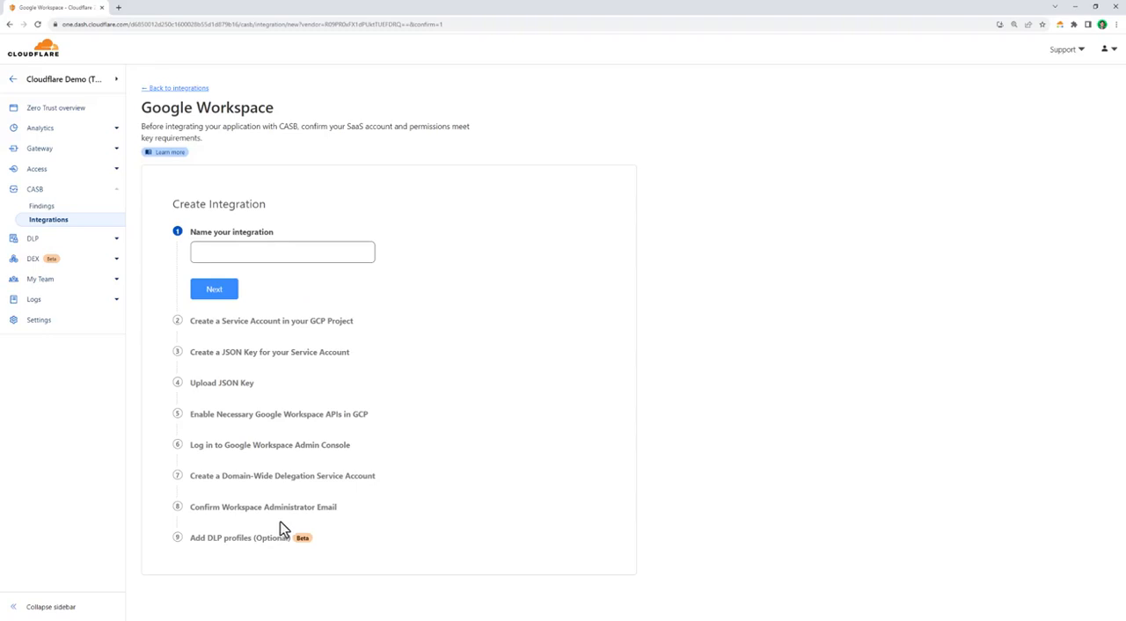
mouse_move(42, 205)
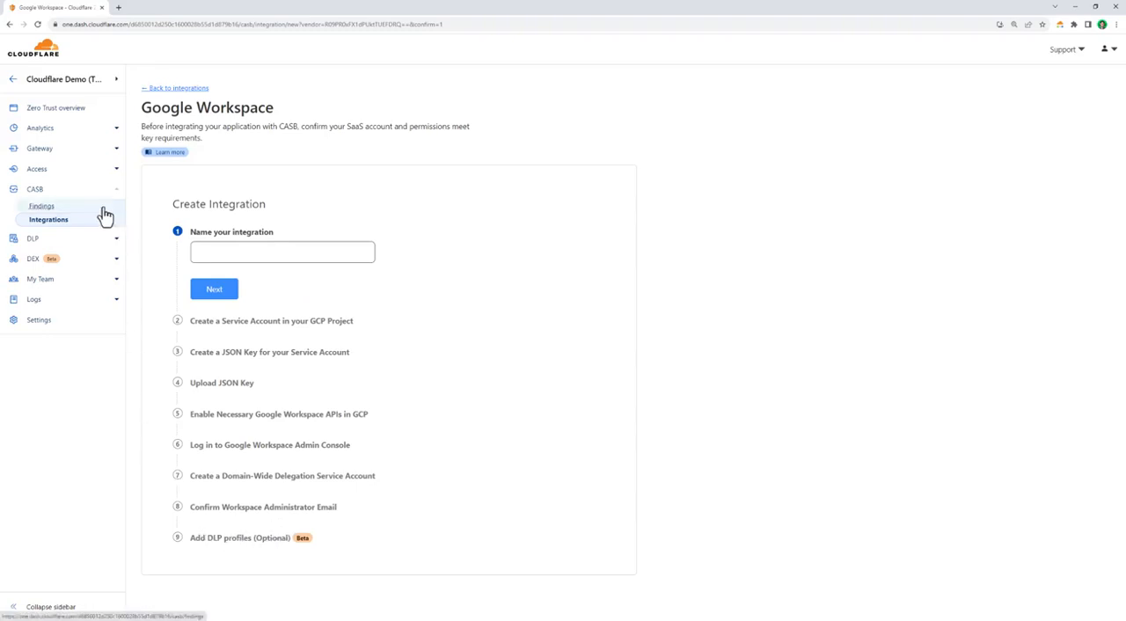
click(41, 206)
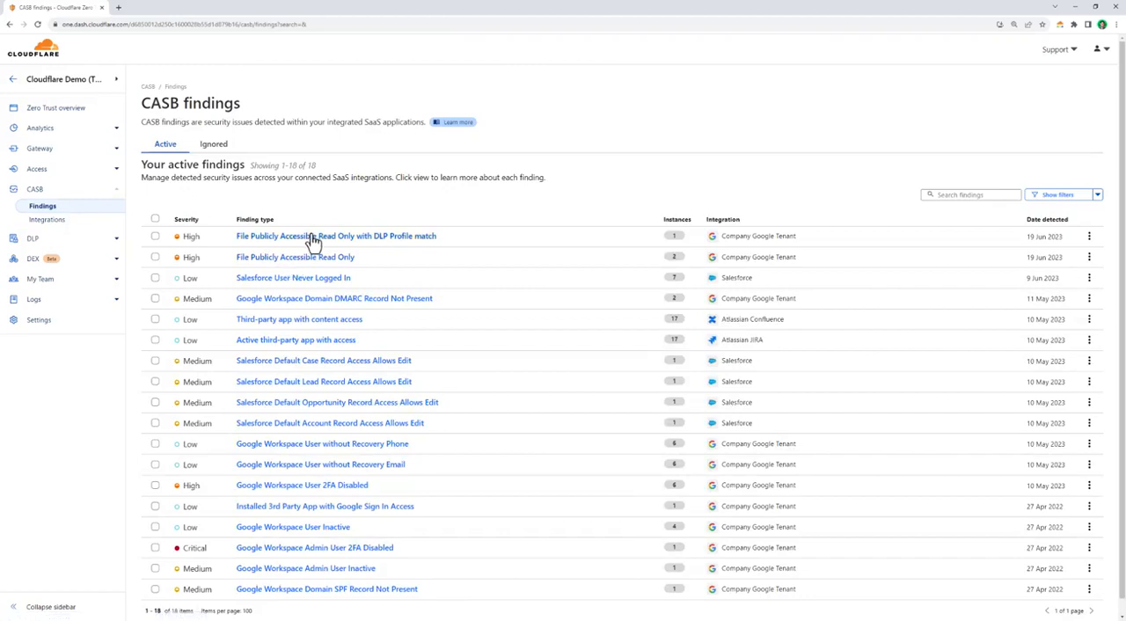
Change the publicly accessible file DLP finding's severity from High to Critical, then go to DLP
click(335, 235)
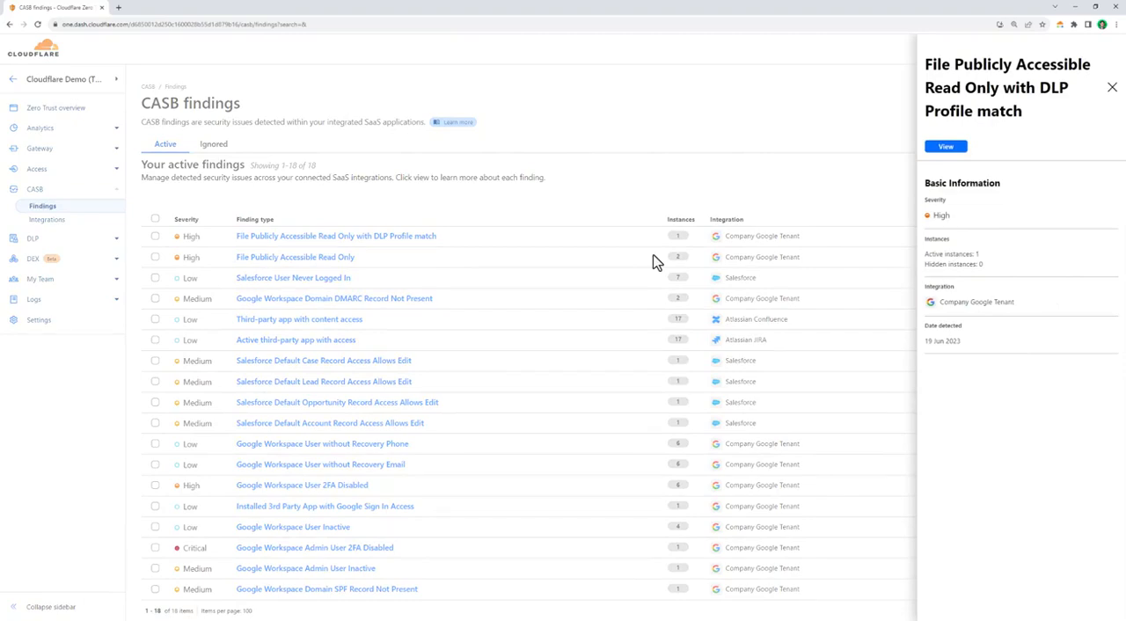
mouse_move(1052, 147)
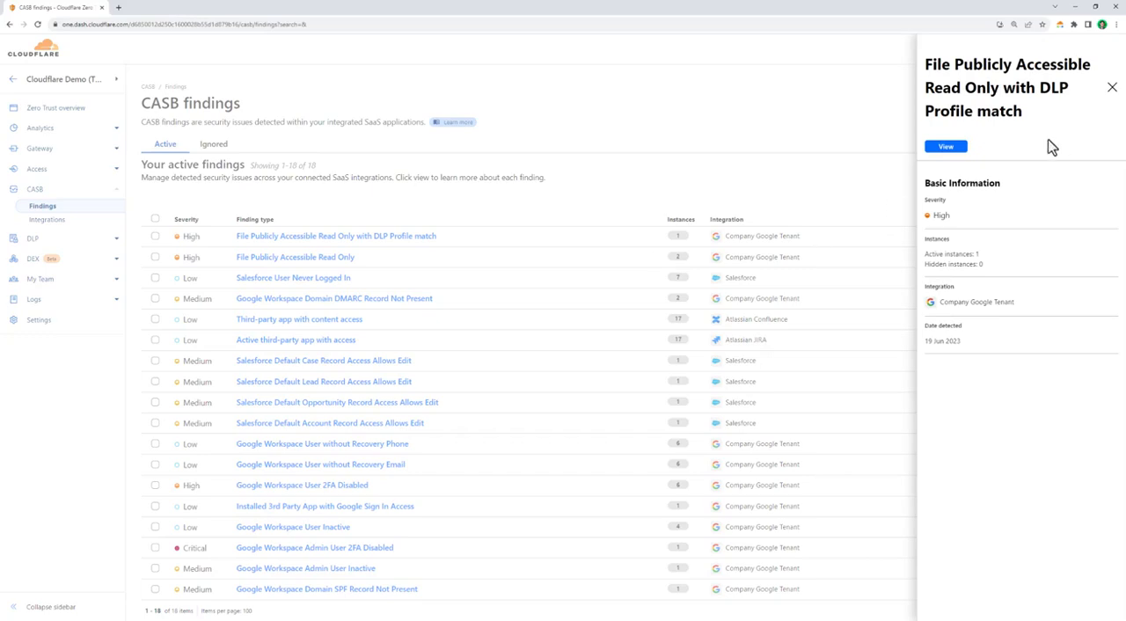
click(945, 146)
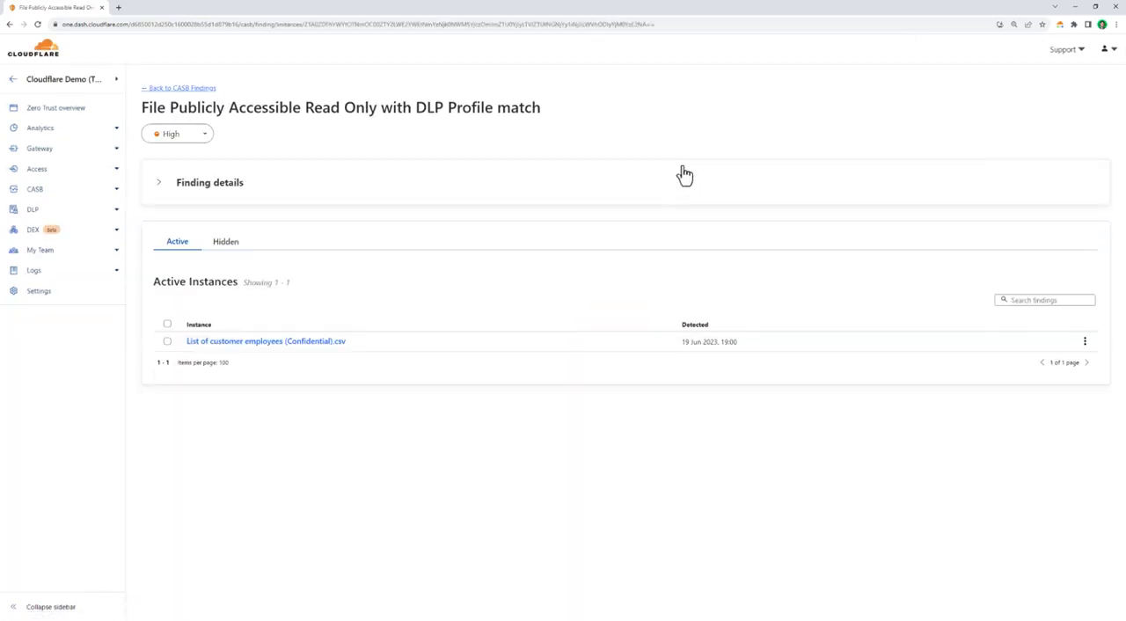
mouse_move(707, 196)
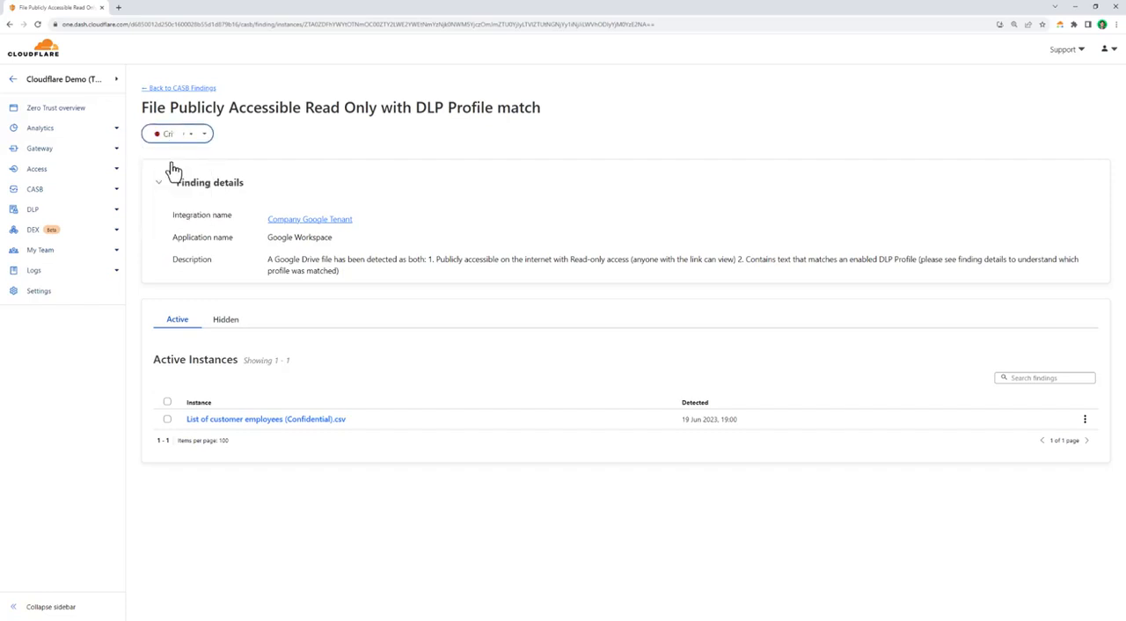
click(176, 132)
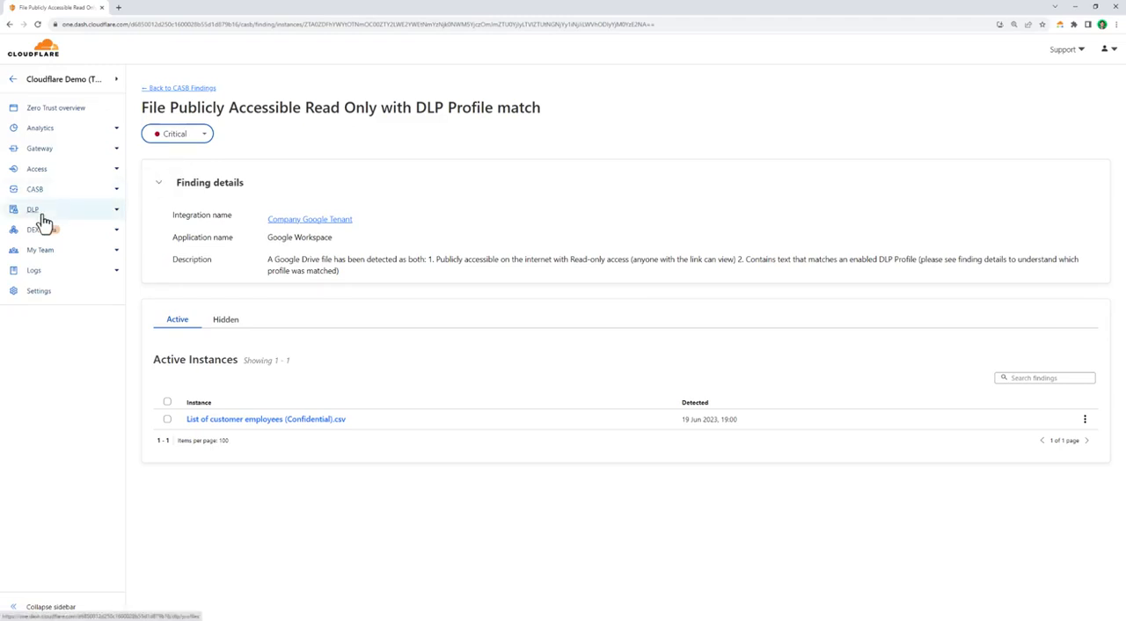
click(33, 210)
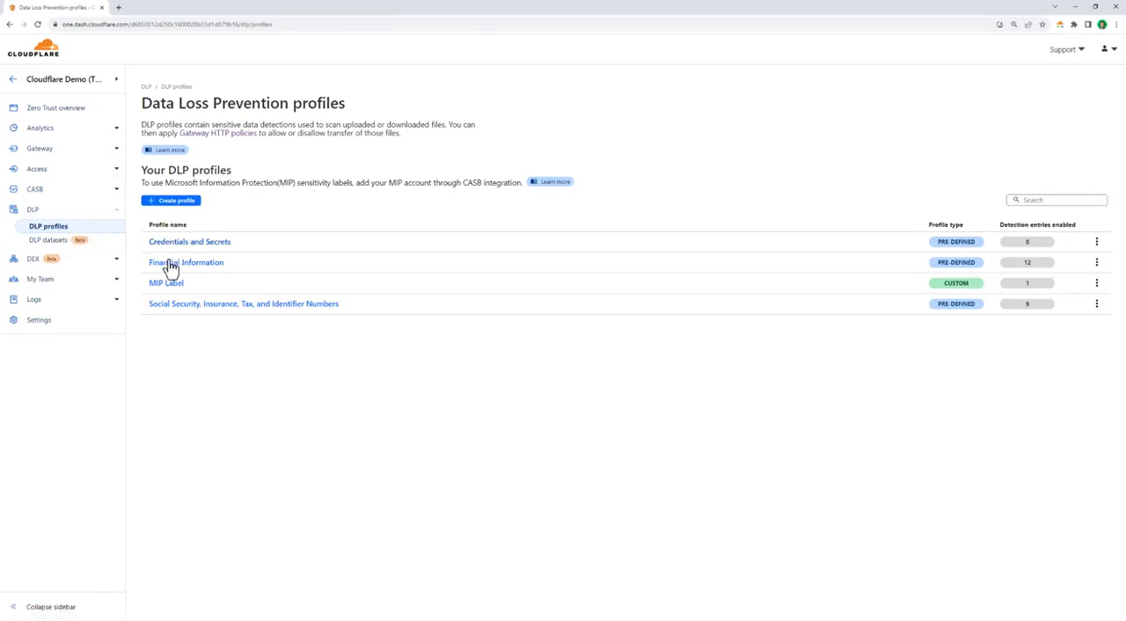
Configure the MIP Label DLP profile and open an empty Add custom entry form
click(166, 282)
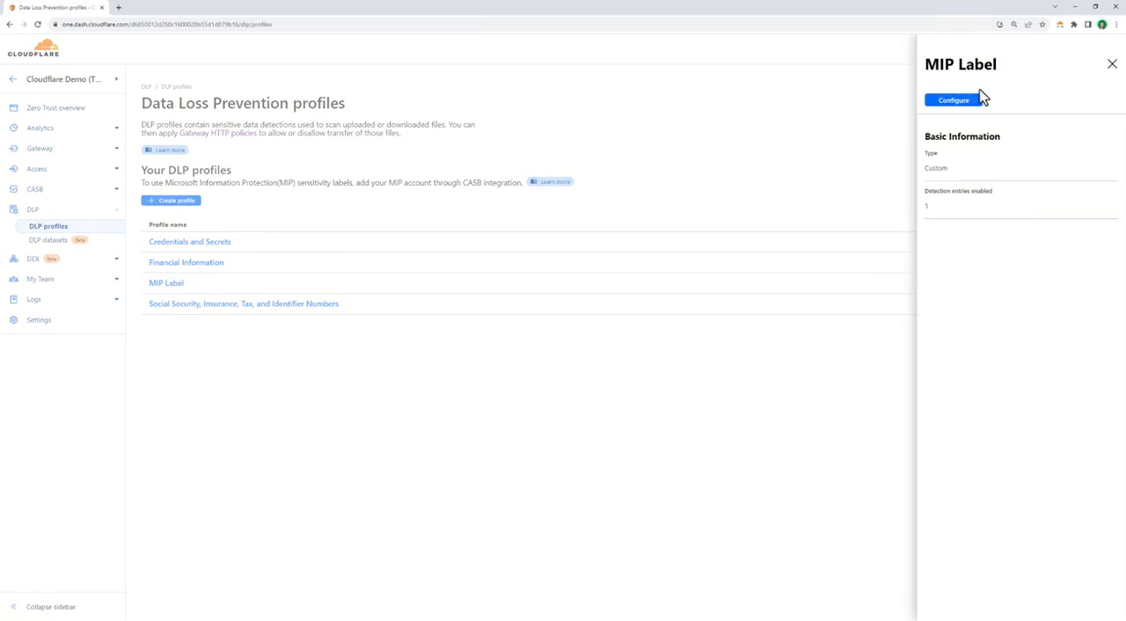
click(953, 99)
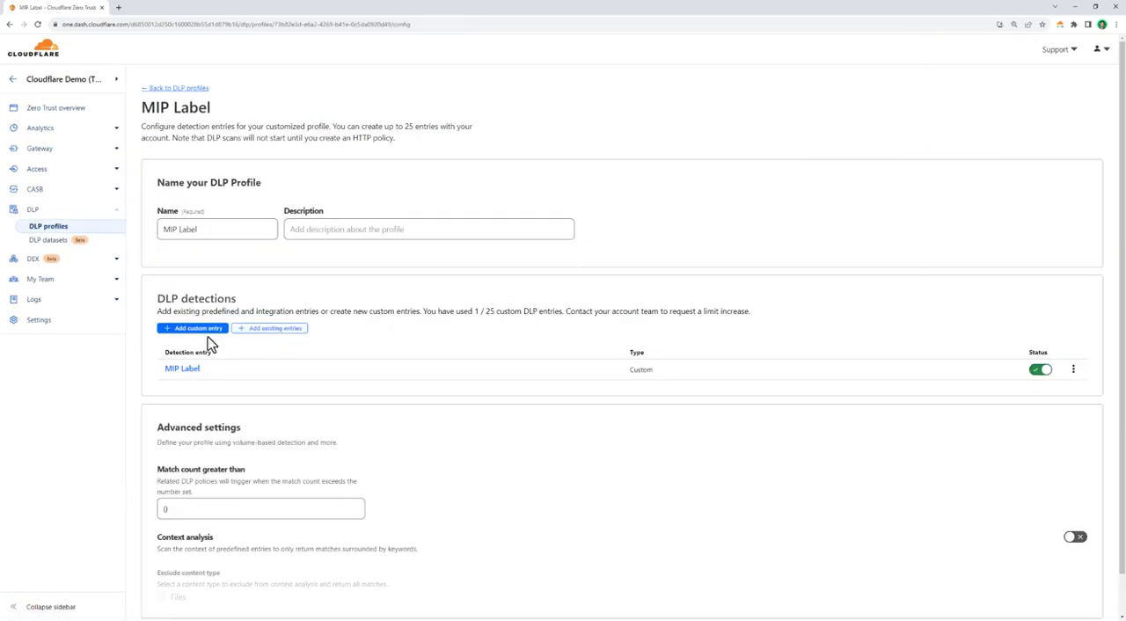
click(192, 328)
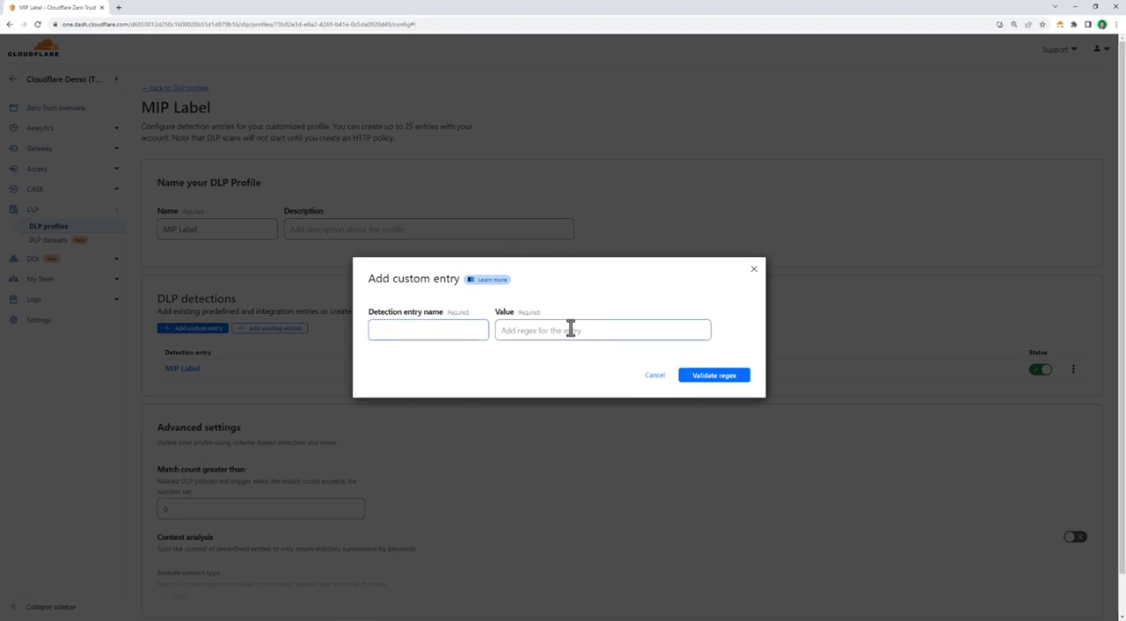
mouse_move(586, 376)
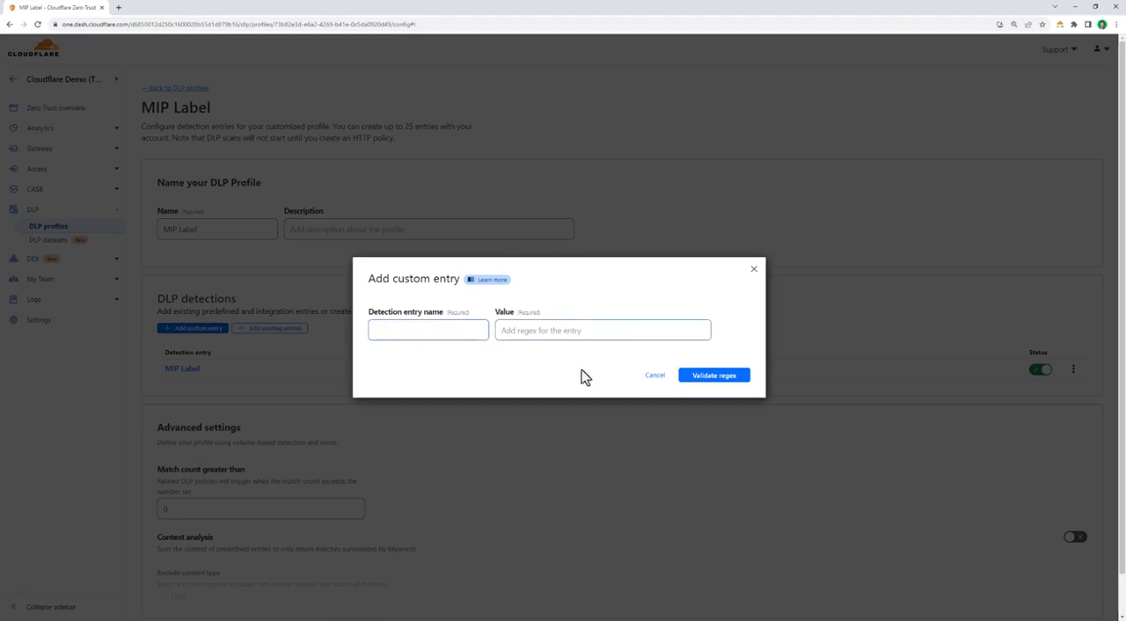
mouse_move(655, 375)
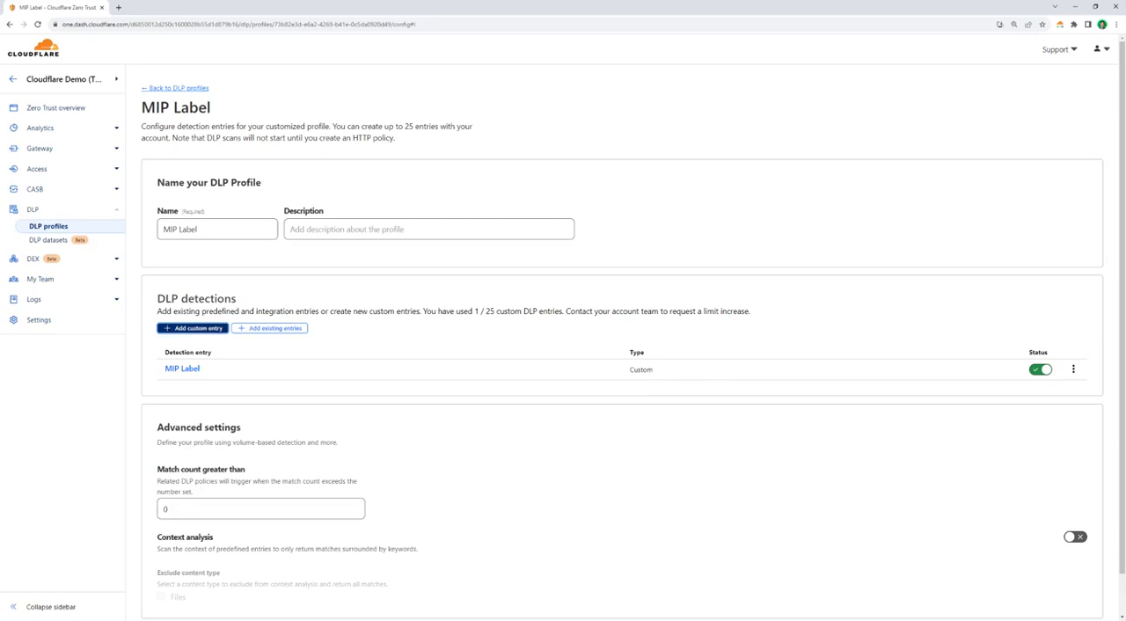
mouse_move(69, 128)
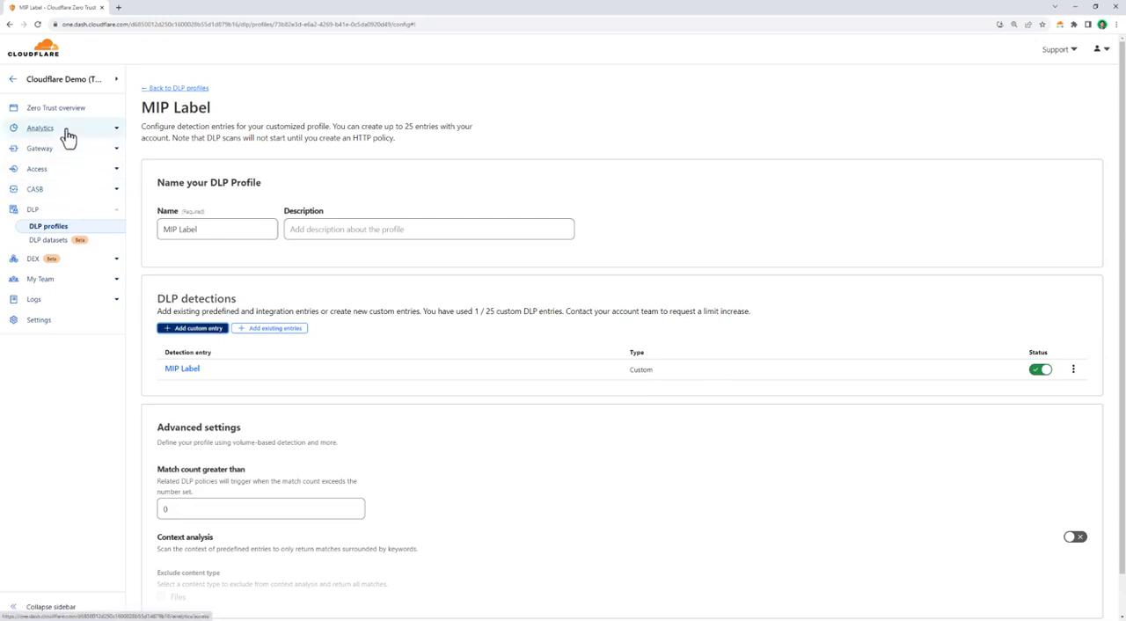
Open Access analytics and switch Shadow IT Discovery to the SaaS applications tab
click(39, 128)
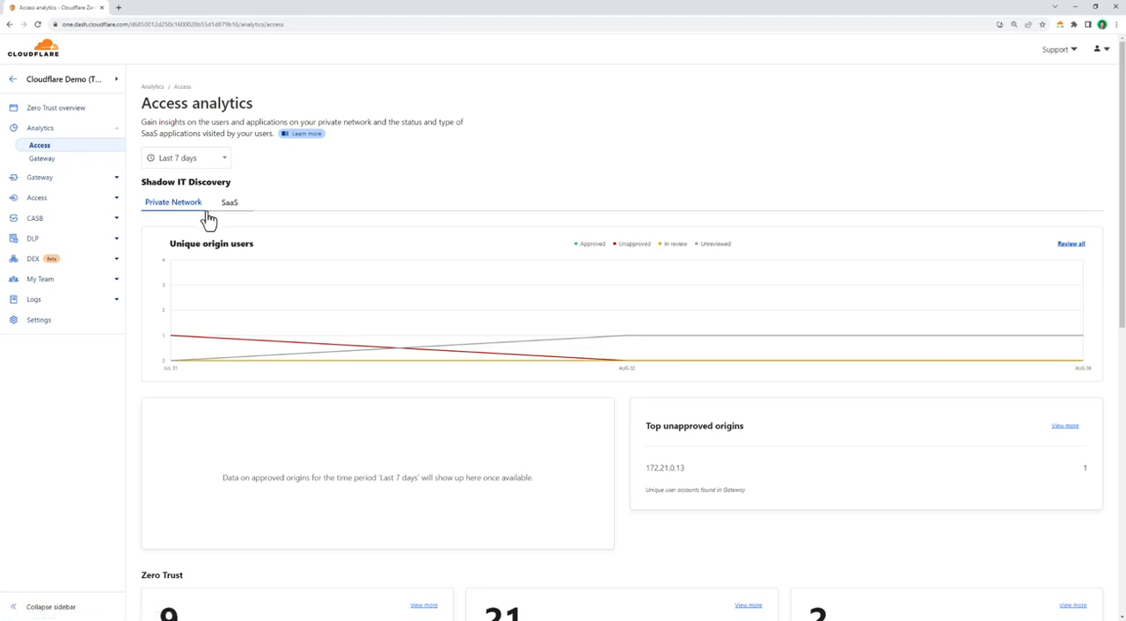
mouse_move(208, 219)
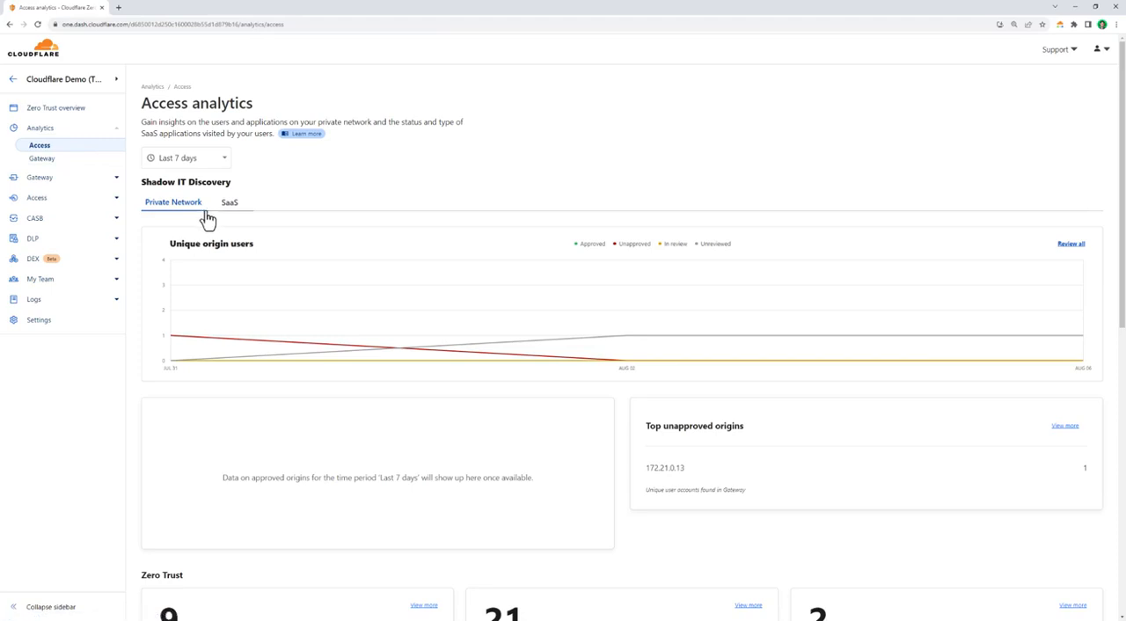
mouse_move(227, 206)
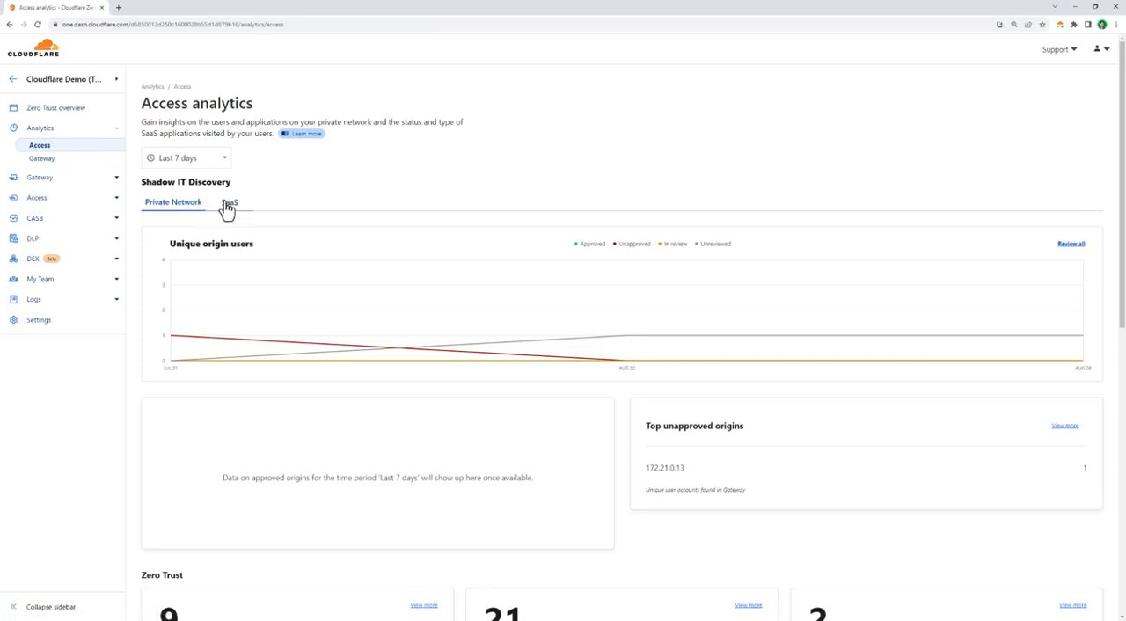
mouse_move(699, 475)
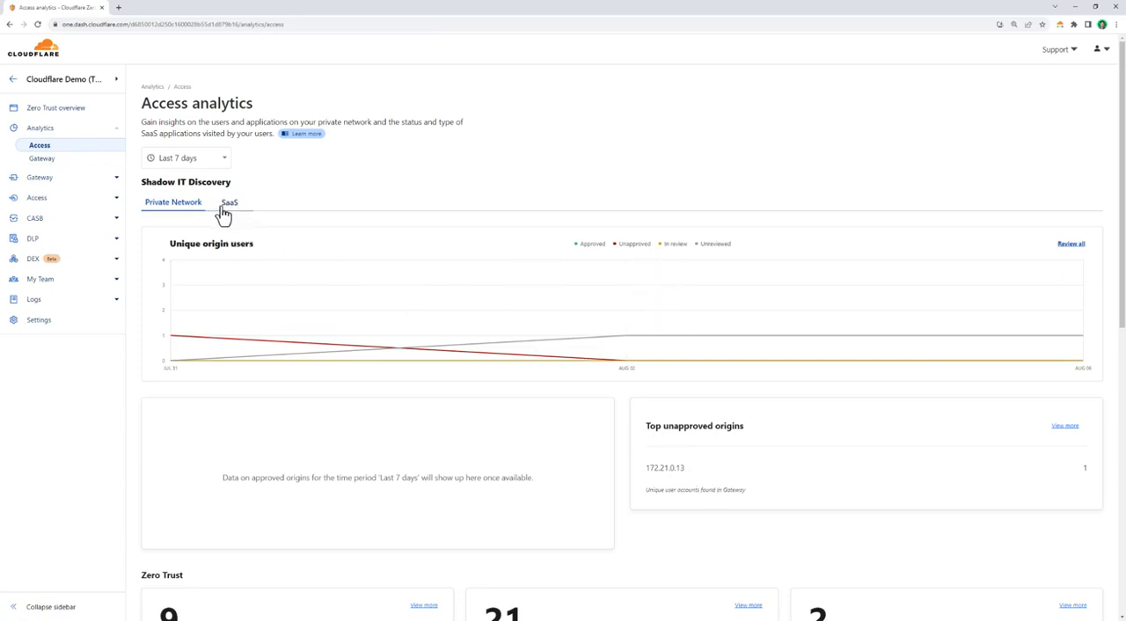
click(229, 202)
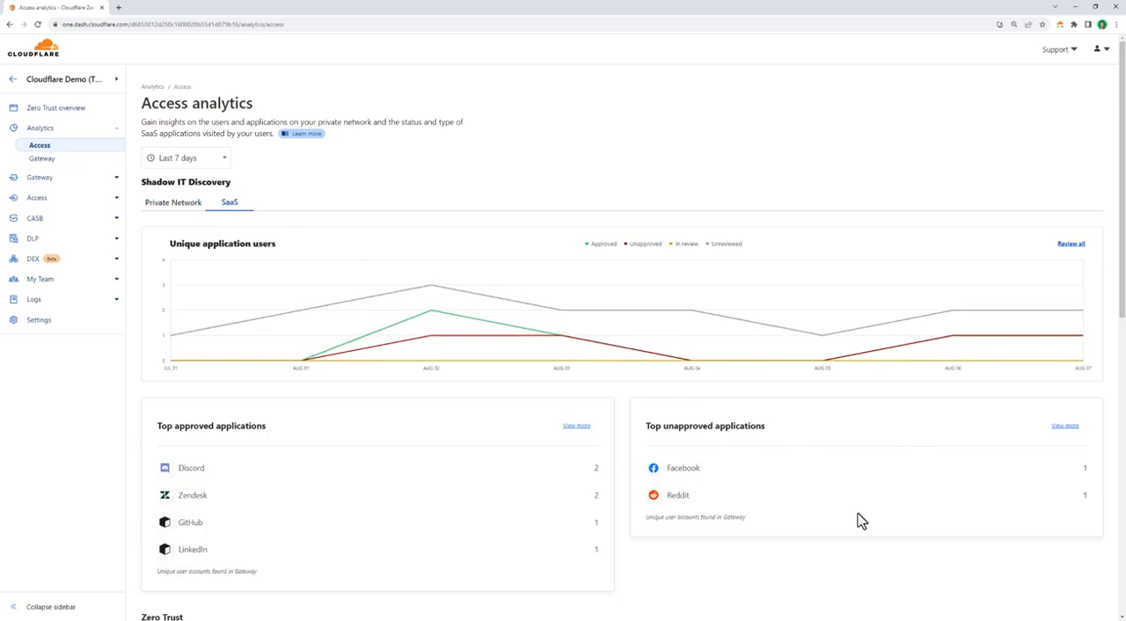
Open Logs > Access and inspect the denied PostgresDB Admin login attempt
click(39, 301)
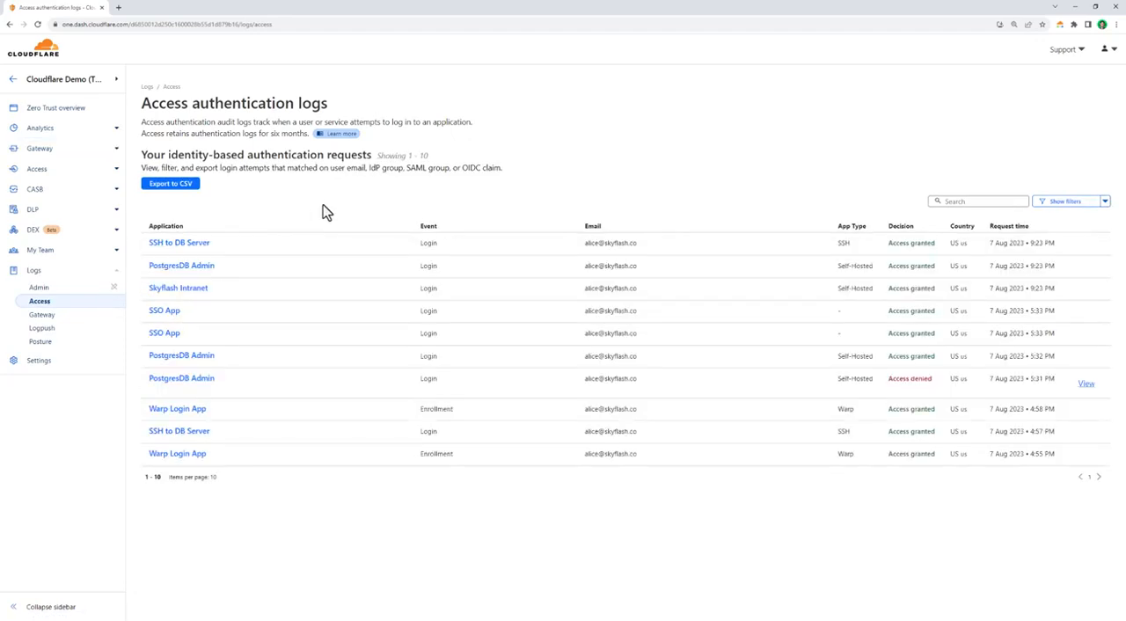
mouse_move(208, 385)
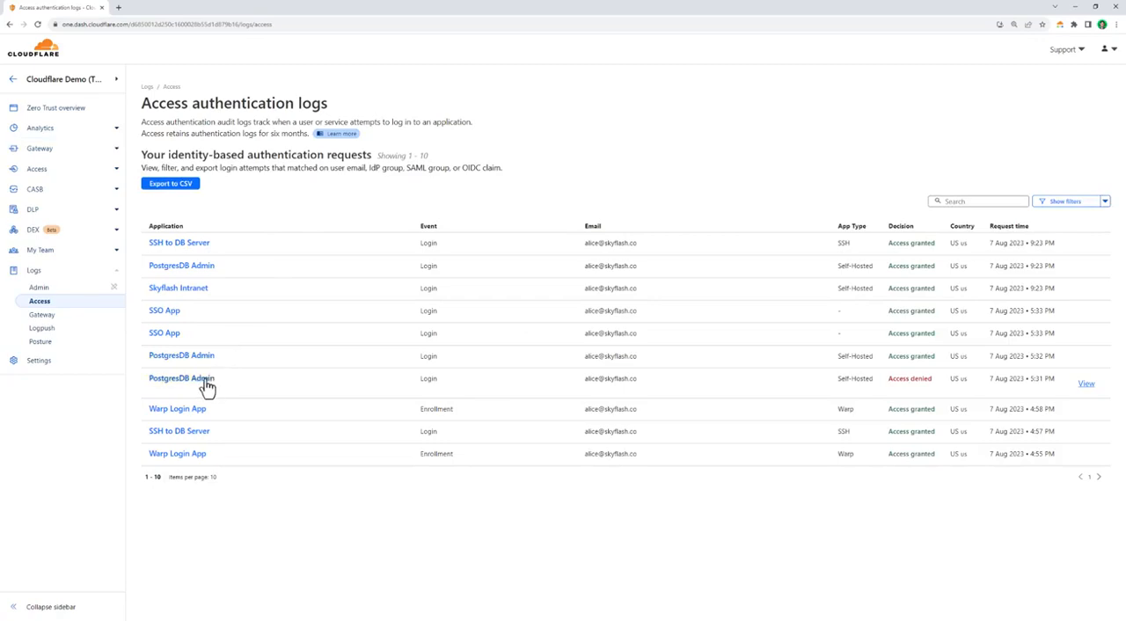
click(1085, 383)
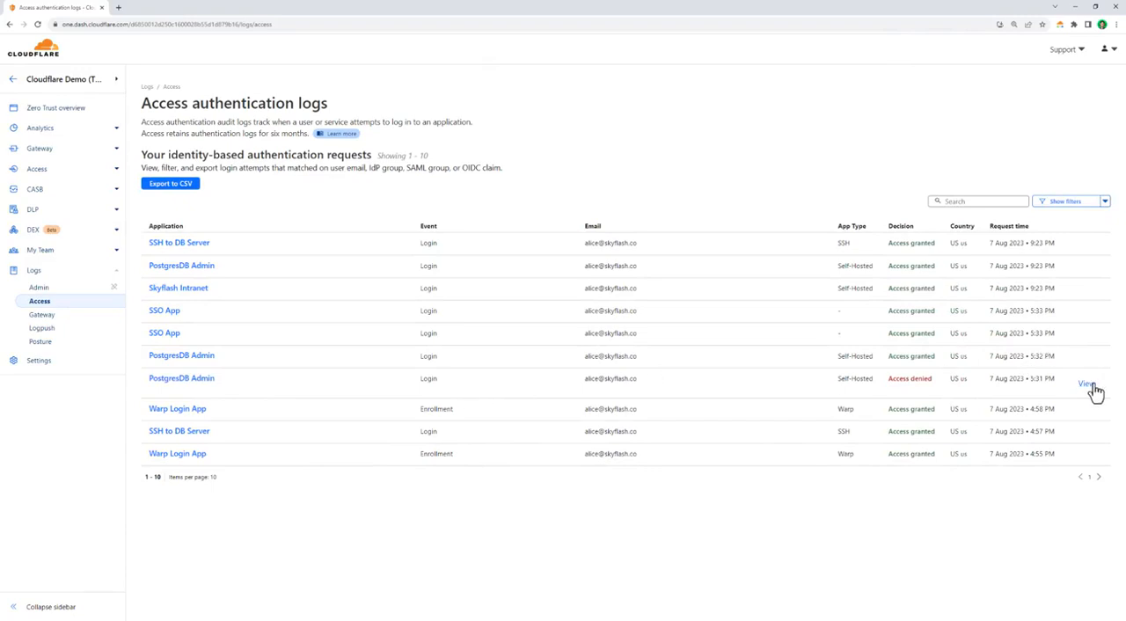
Open the denied PostgresDB Admin test and expand the Allow IT and Database Admins rule results
click(1087, 385)
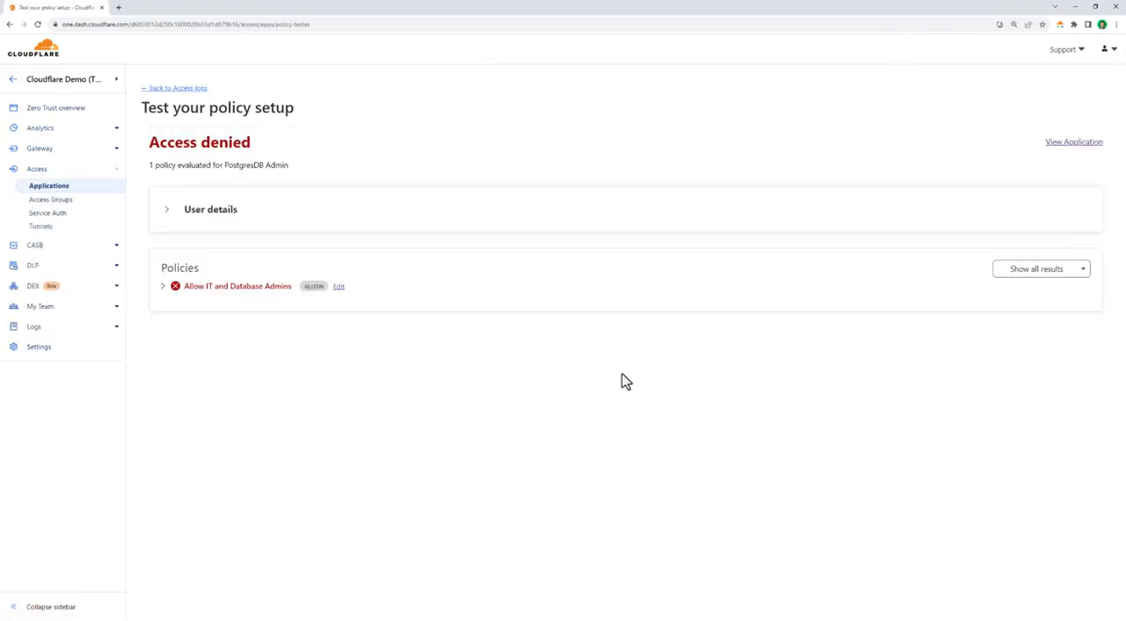
click(162, 286)
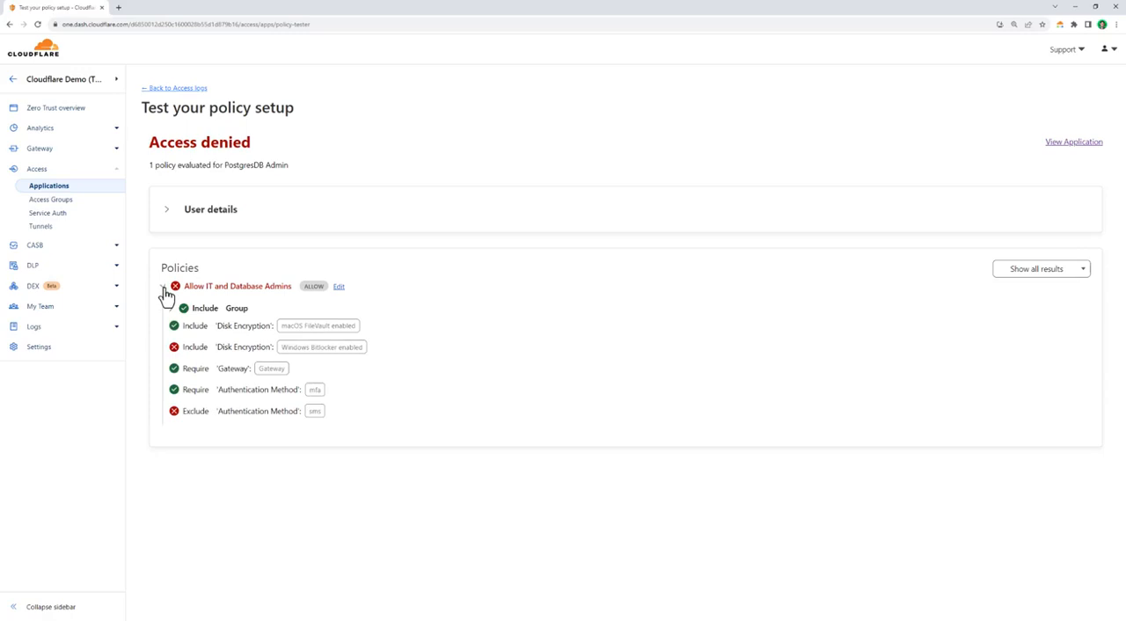
click(164, 286)
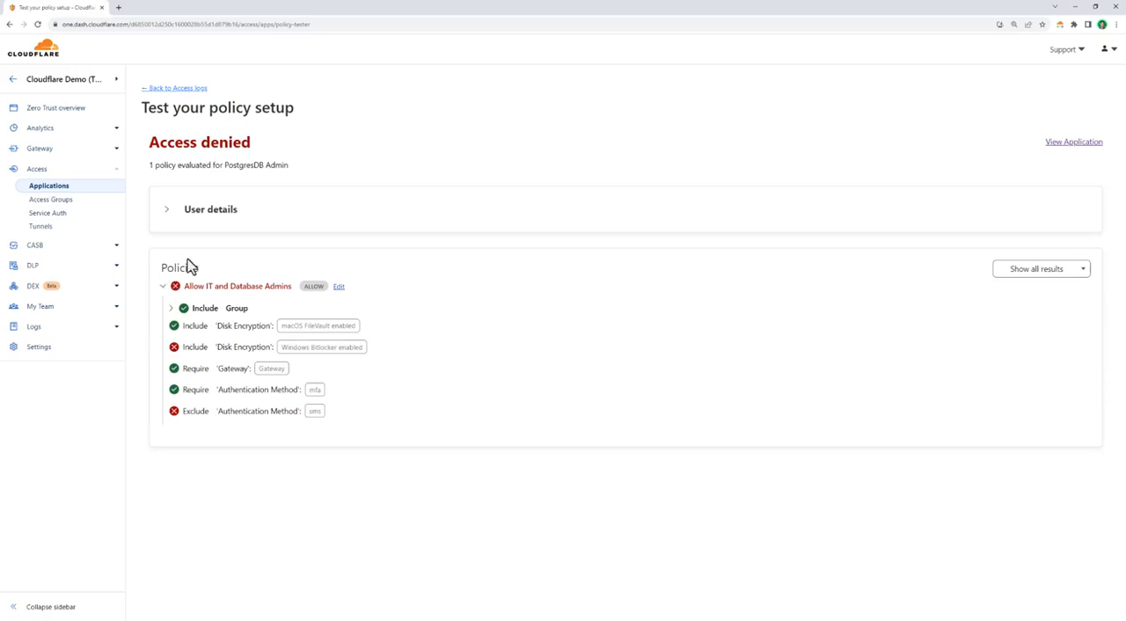
mouse_move(272, 280)
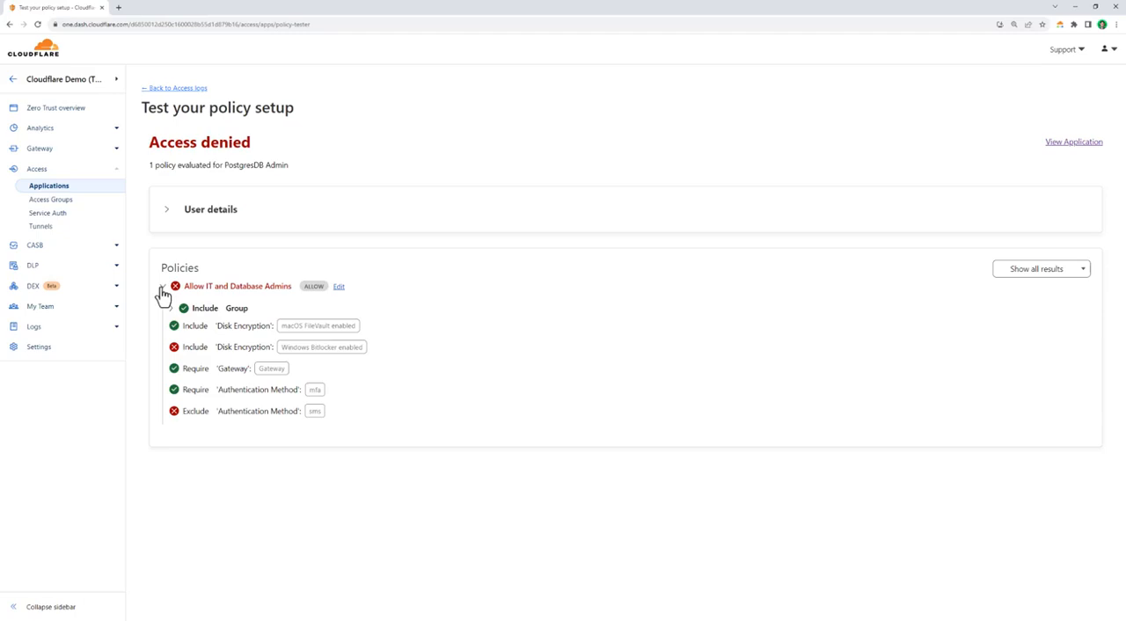
Filter Gateway logs to Block and inspect a blocked skyflash force.com request's DLP details
click(42, 314)
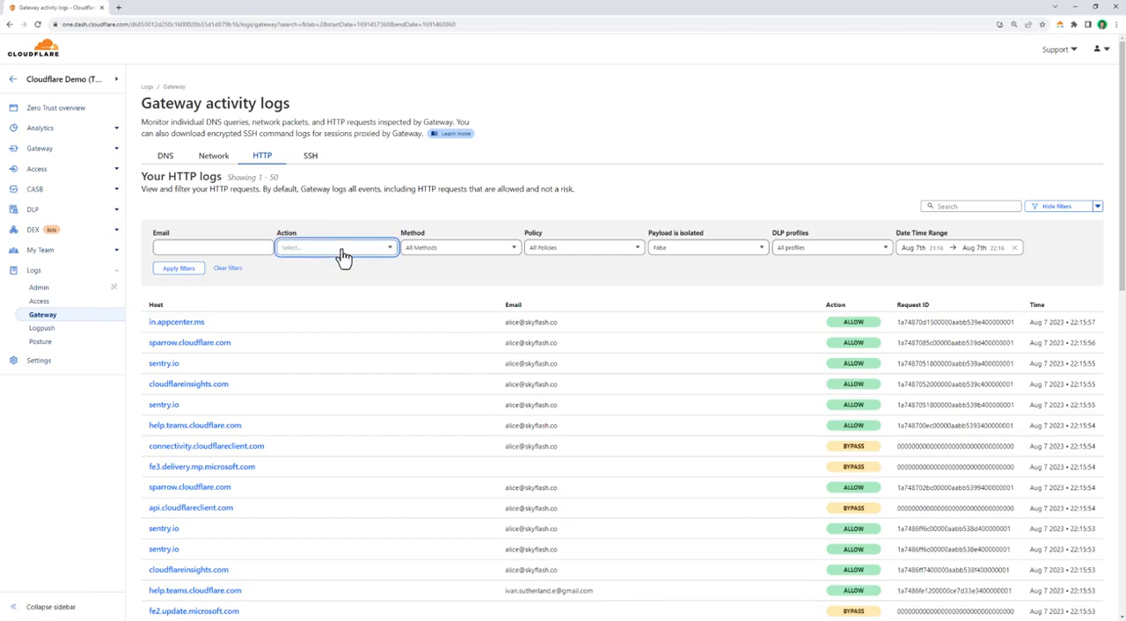
click(179, 268)
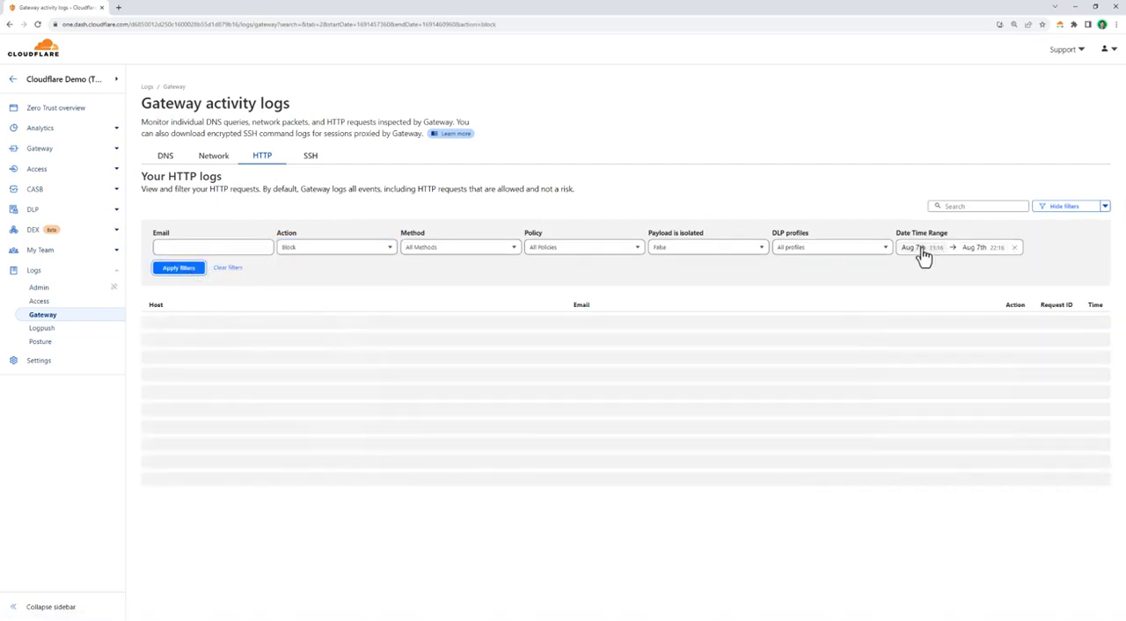
click(177, 267)
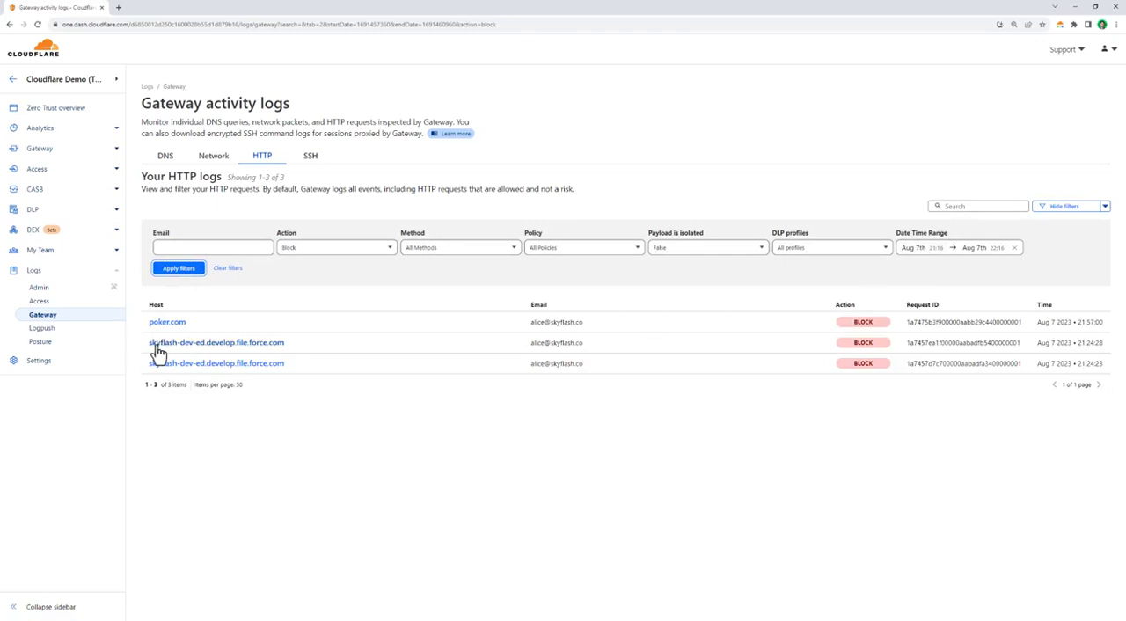
click(216, 342)
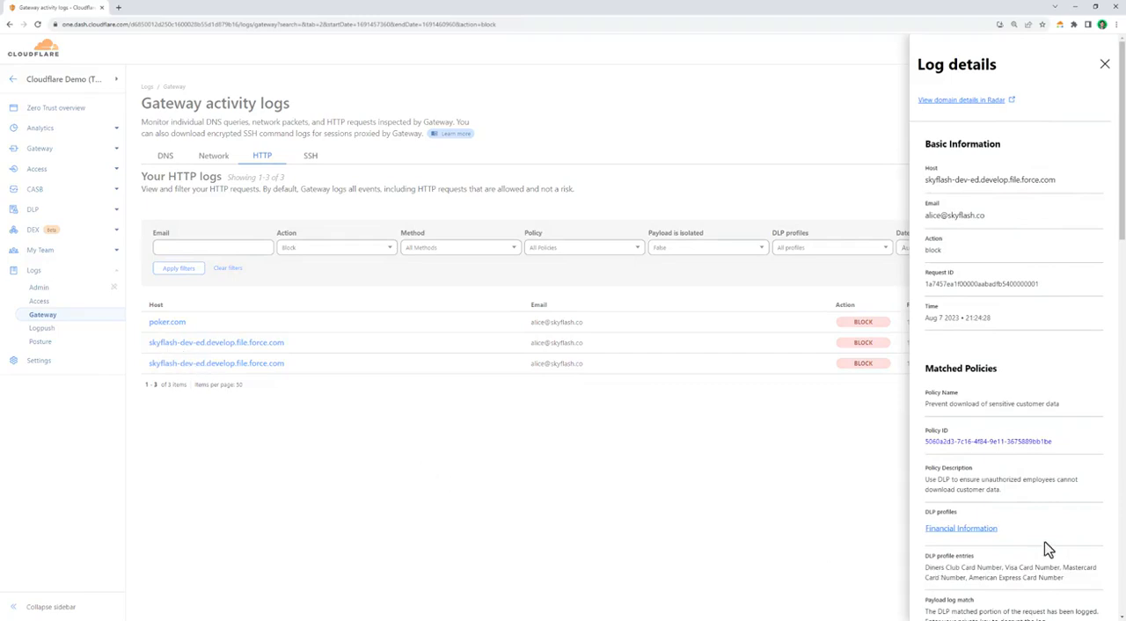
scroll(down, 3)
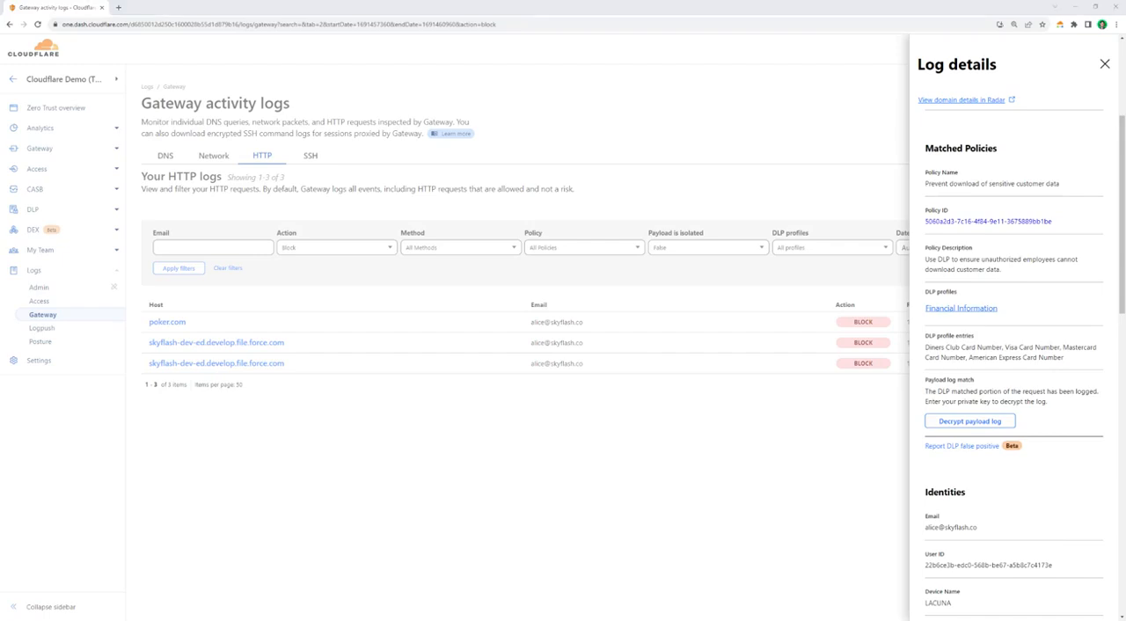
View the Logpush jobs list of seven Sumo Logic jobs
click(42, 327)
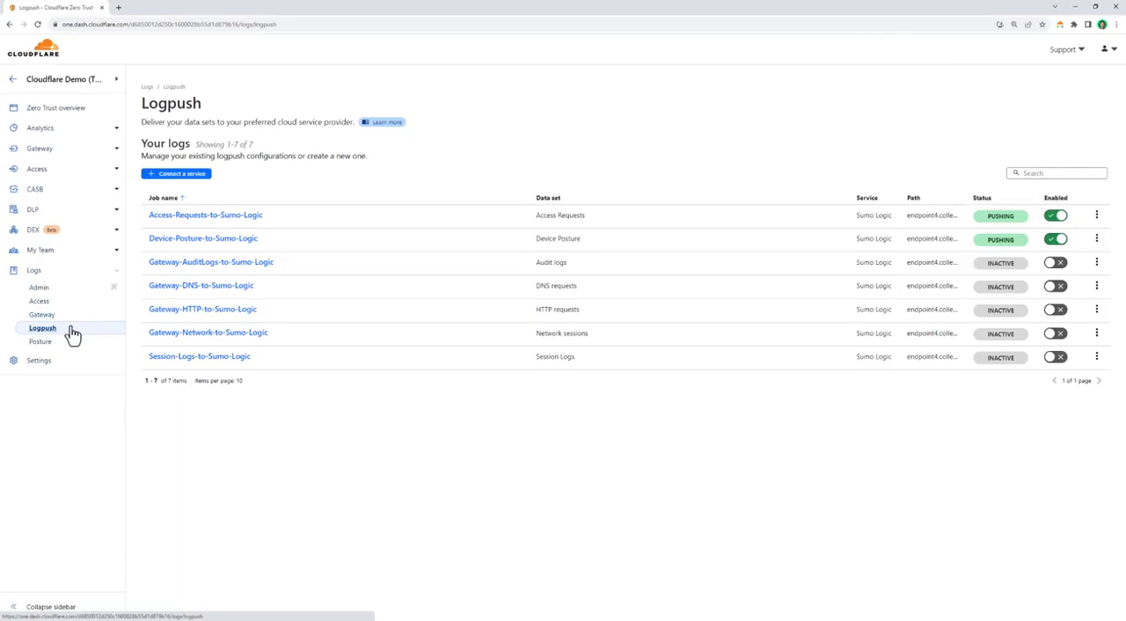
mouse_move(41, 314)
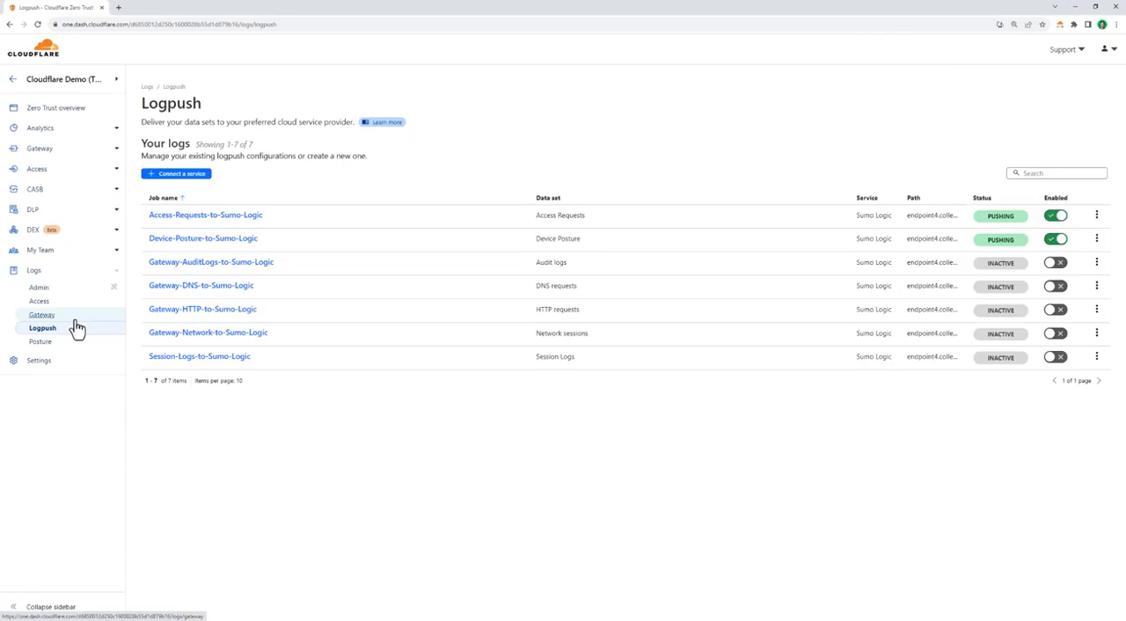
mouse_move(78, 301)
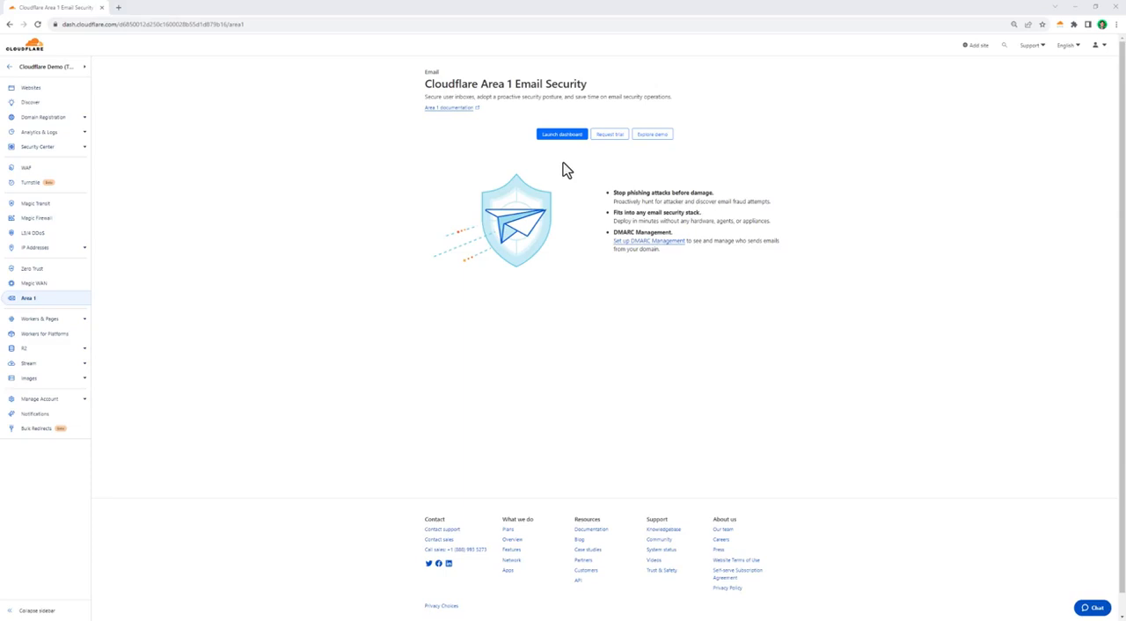
Launch the Area 1 dashboard showing 7,761 emails processed and 5,119 prevented attacks
click(561, 134)
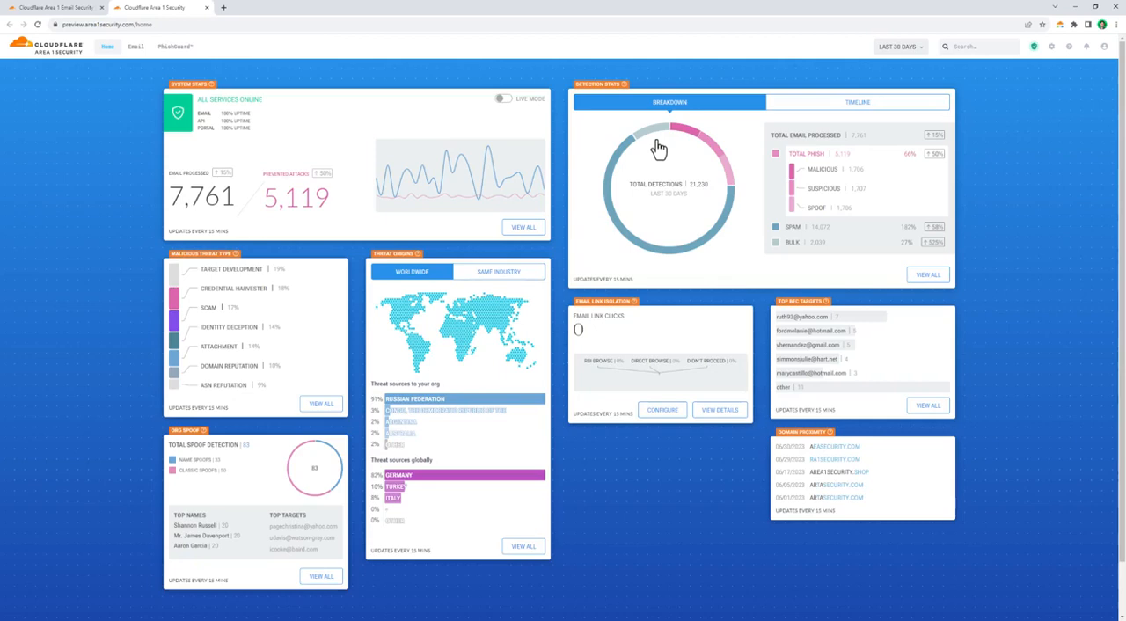
mouse_move(370, 157)
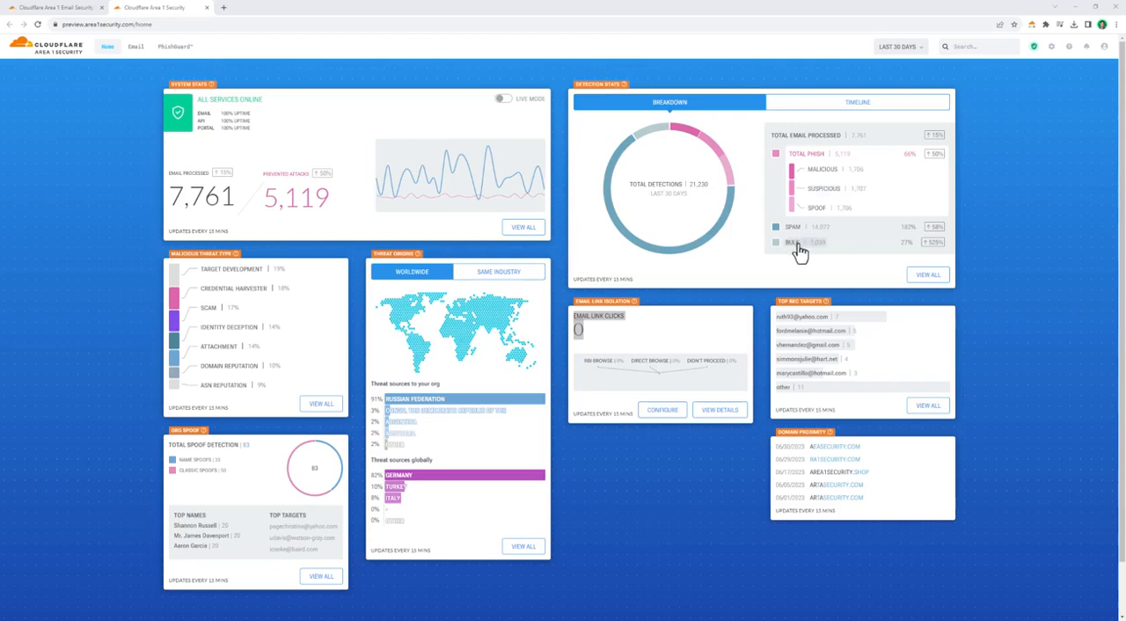
mouse_move(750, 290)
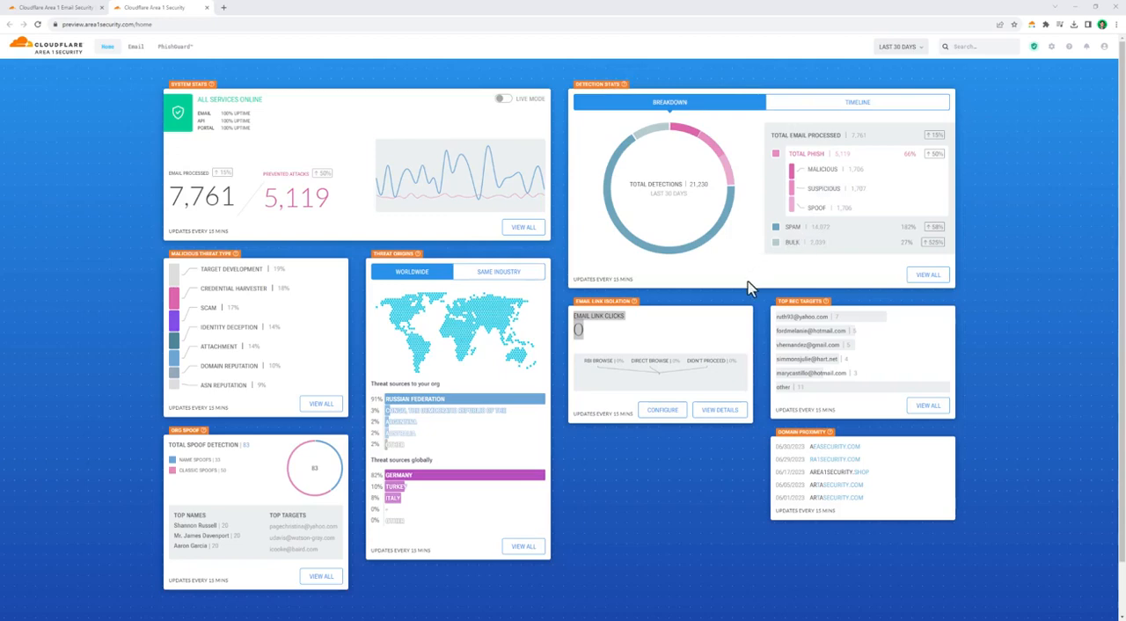
mouse_move(844, 463)
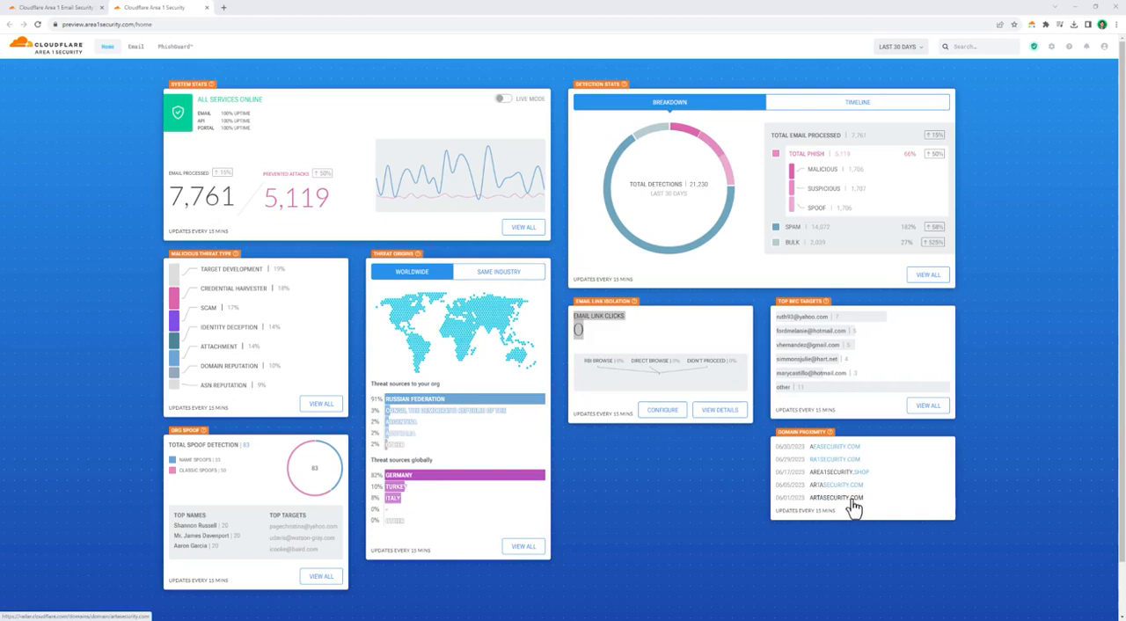
mouse_move(135, 47)
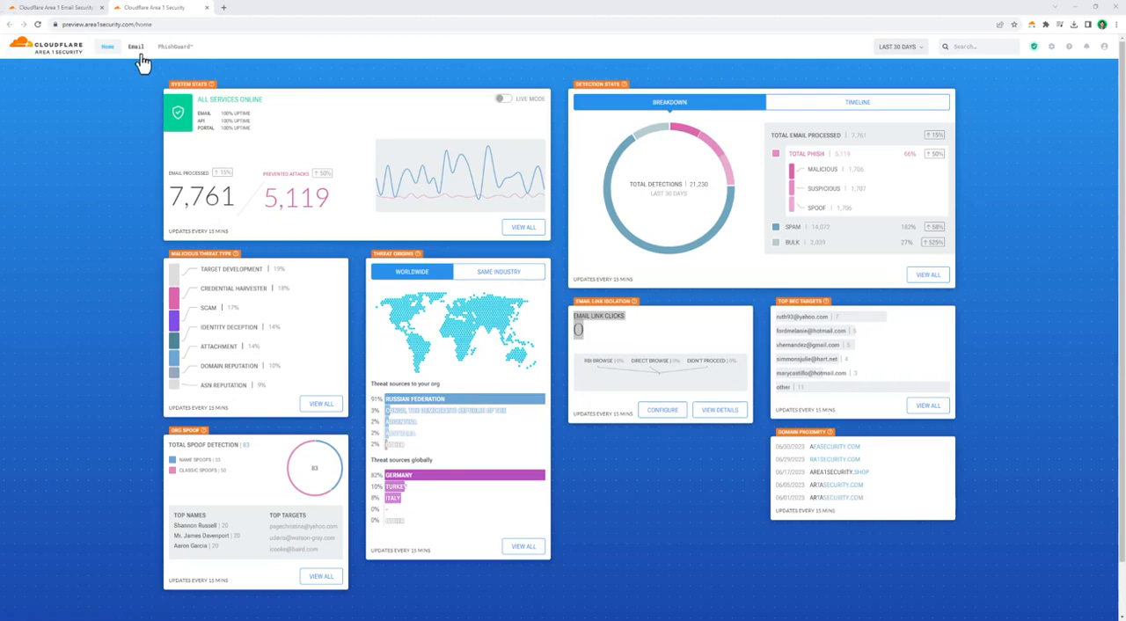
List suspicious and malicious emails in Detection Search and open the LinkedIn quotation email's actions
click(134, 46)
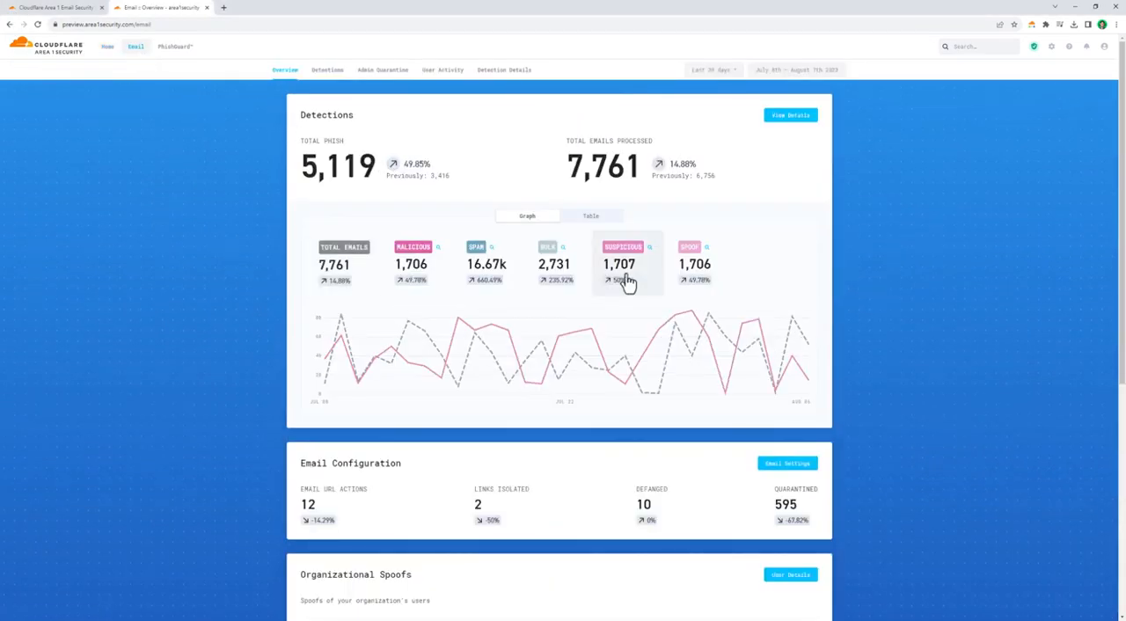
click(650, 246)
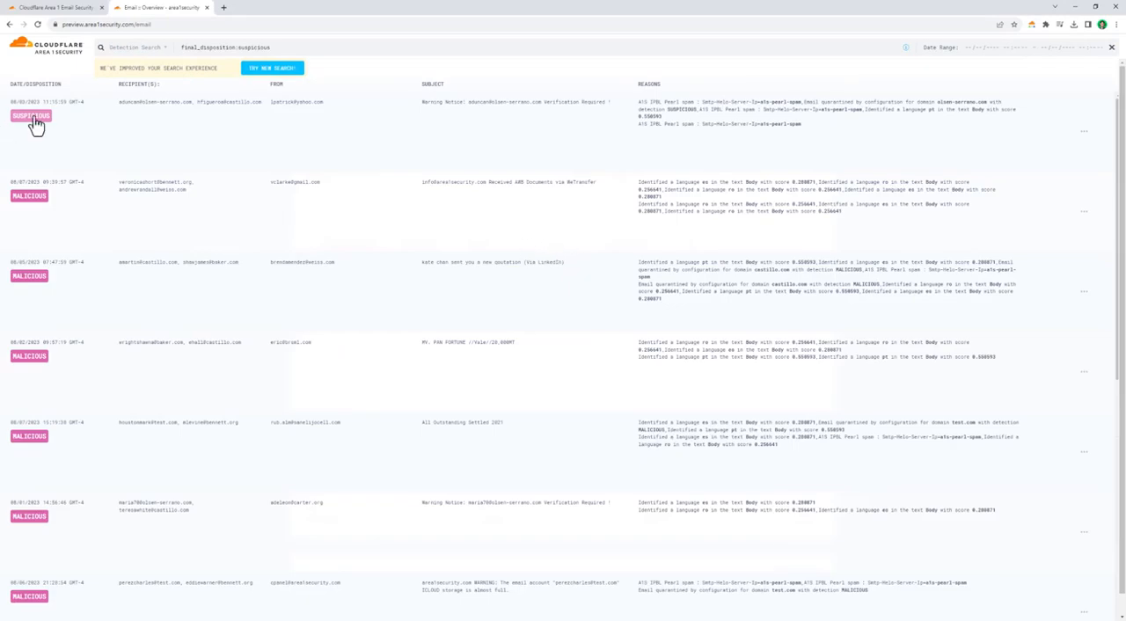
mouse_move(21, 287)
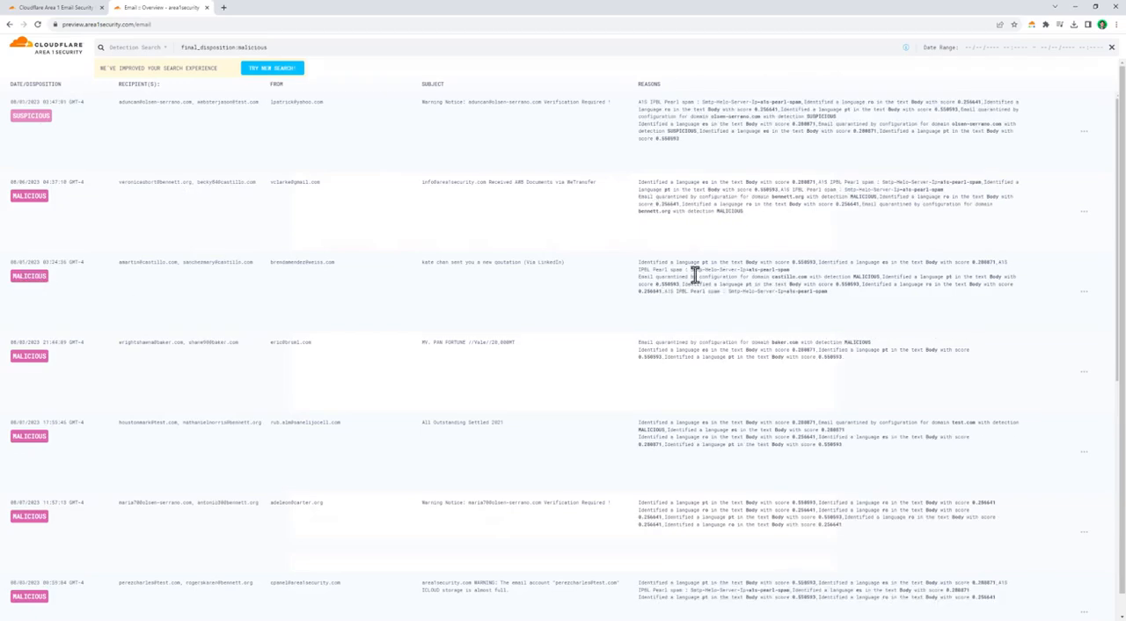
click(1083, 291)
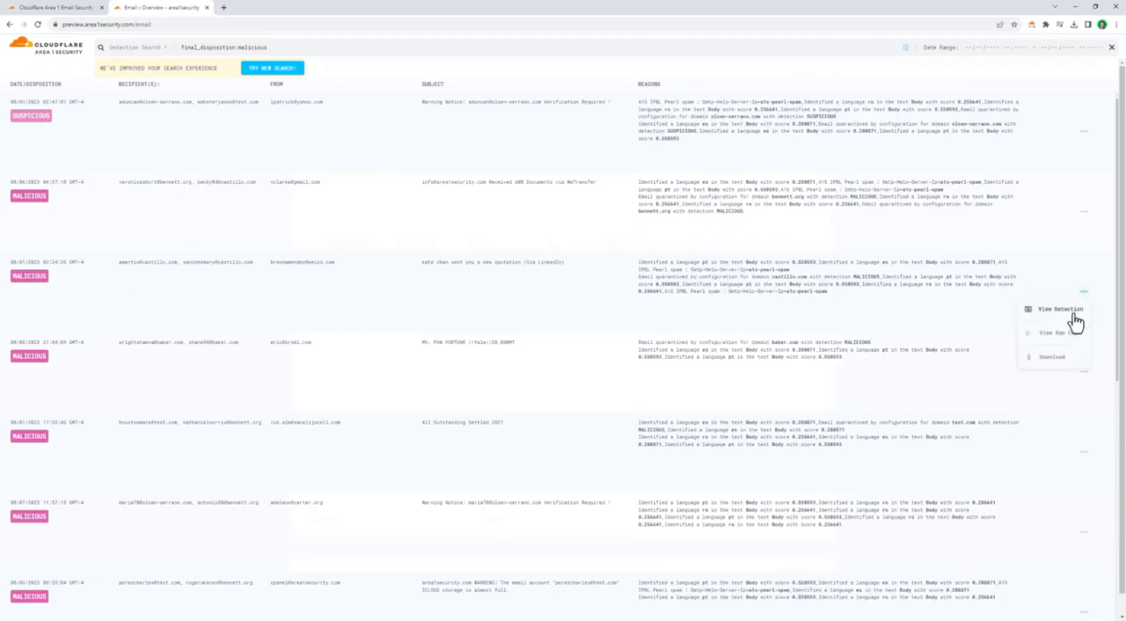
Review the LinkedIn quotation email's detection details, then close them to return home
click(1059, 309)
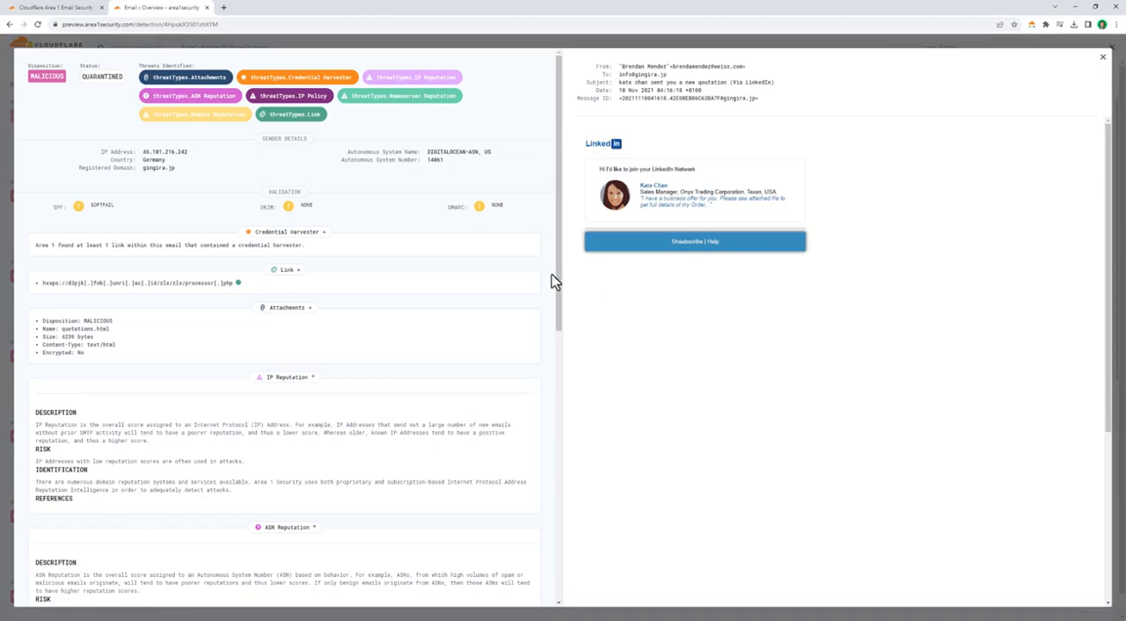
mouse_move(444, 241)
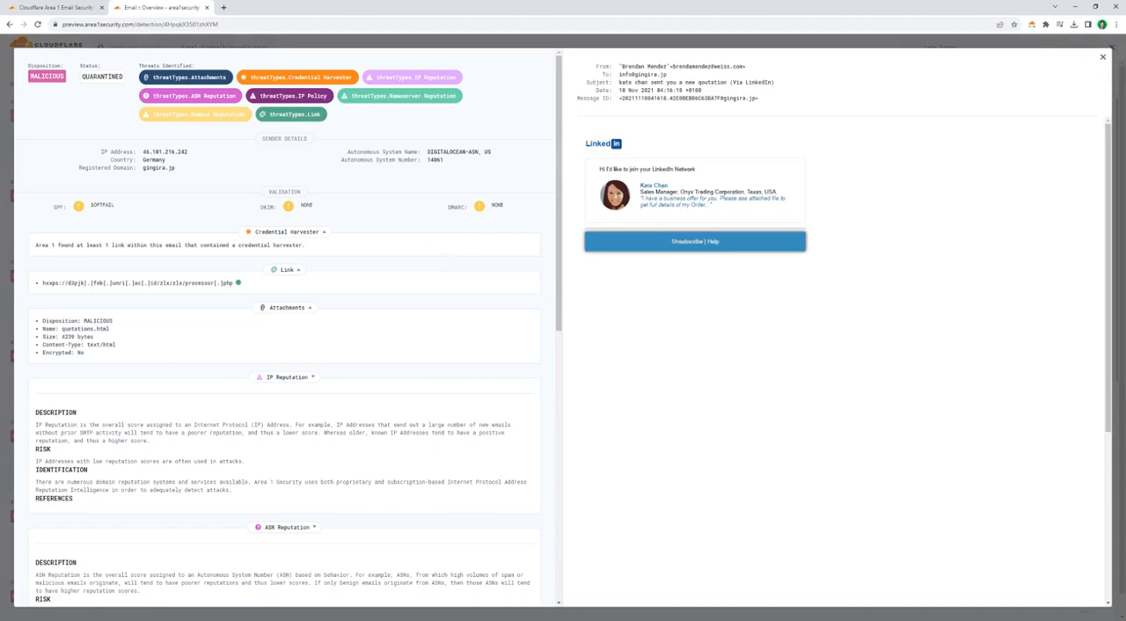
scroll(down, 3)
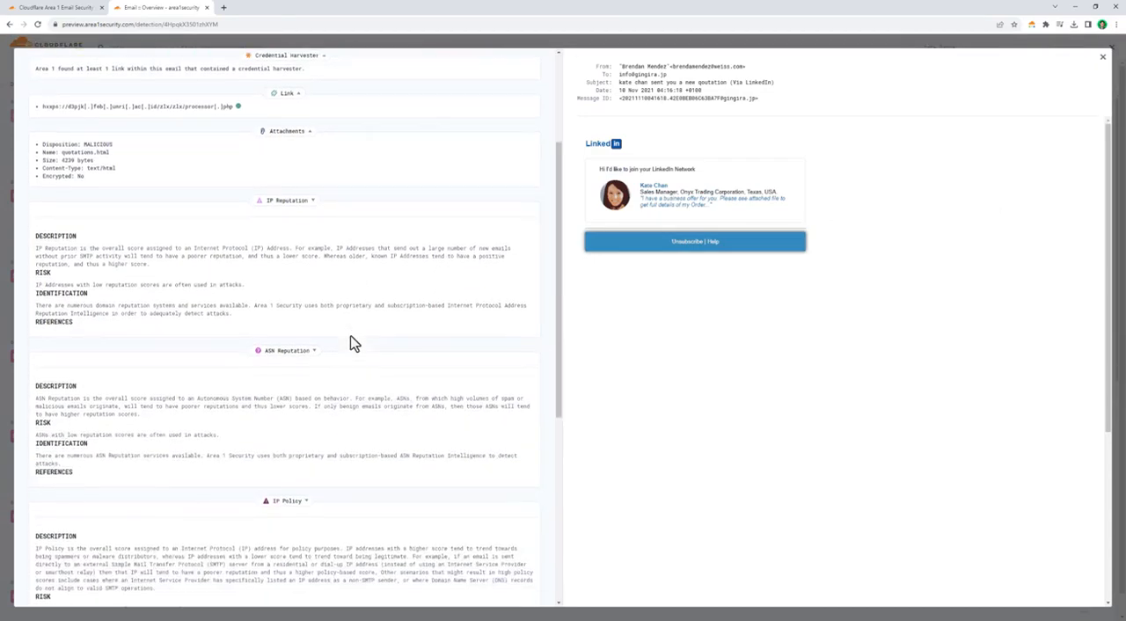
scroll(down, 3)
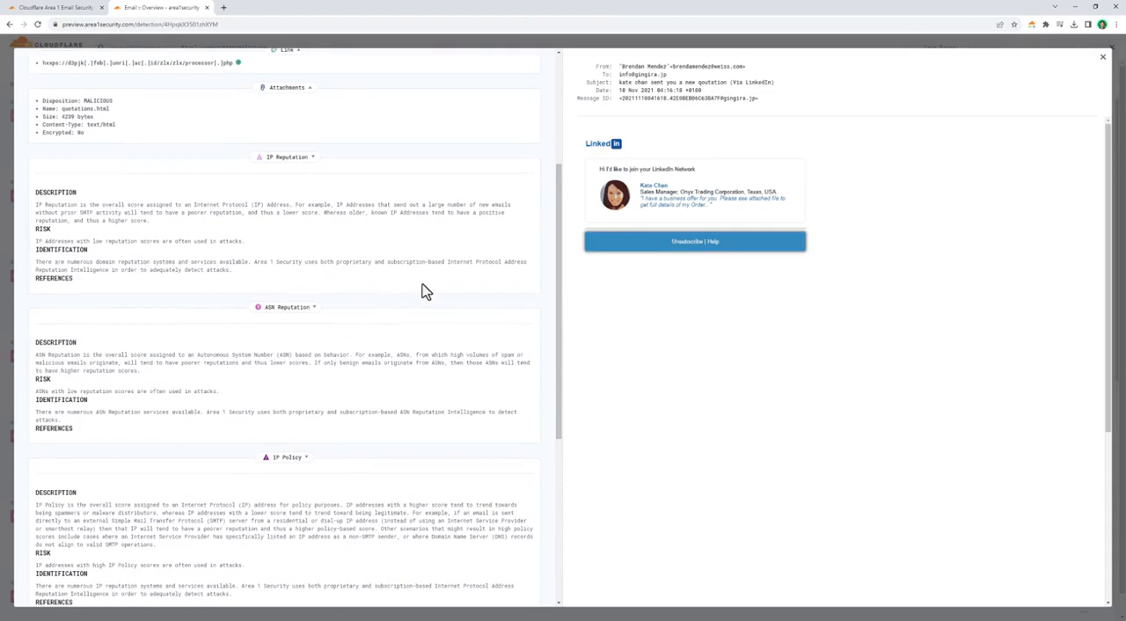
scroll(down, 3)
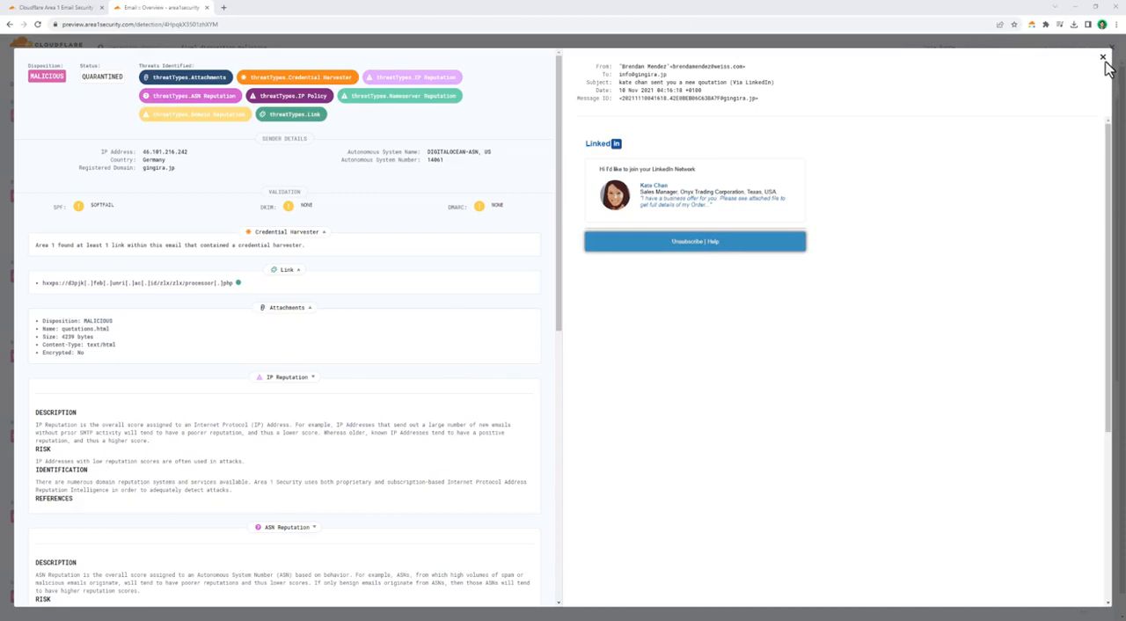
click(1102, 57)
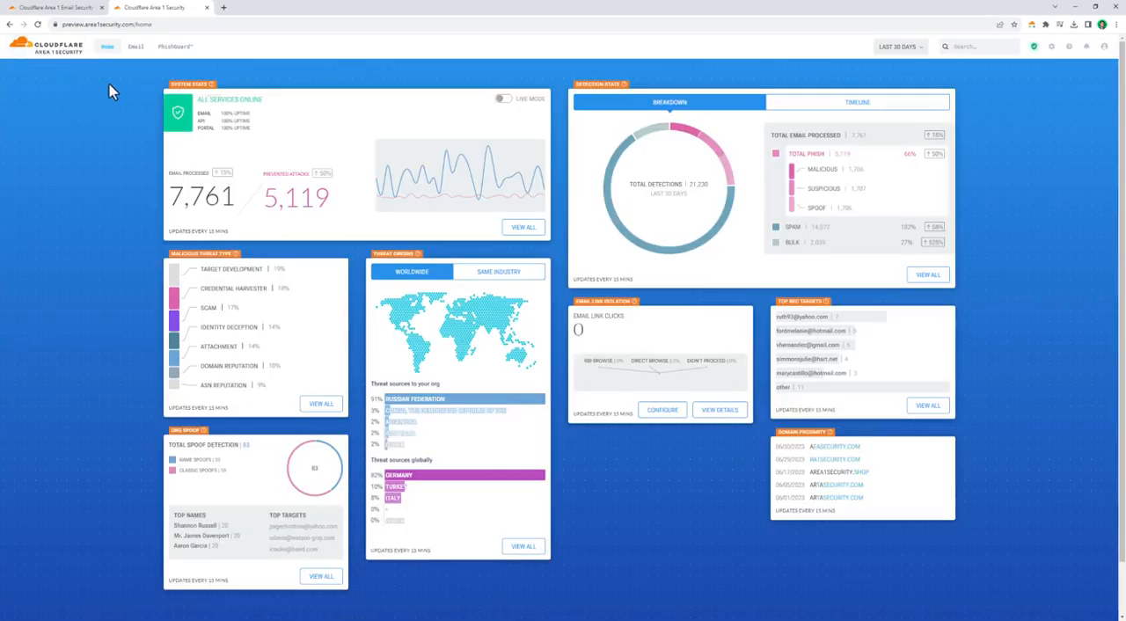
mouse_move(426, 330)
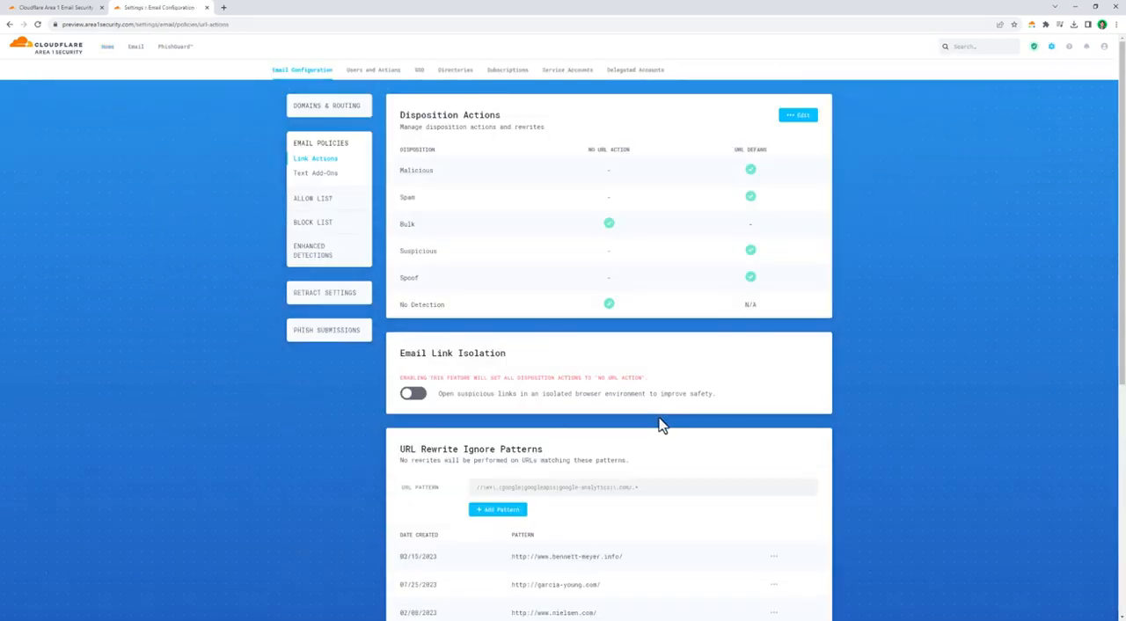
Switch on the Email Link Isolation toggle in Link Actions settings
click(413, 393)
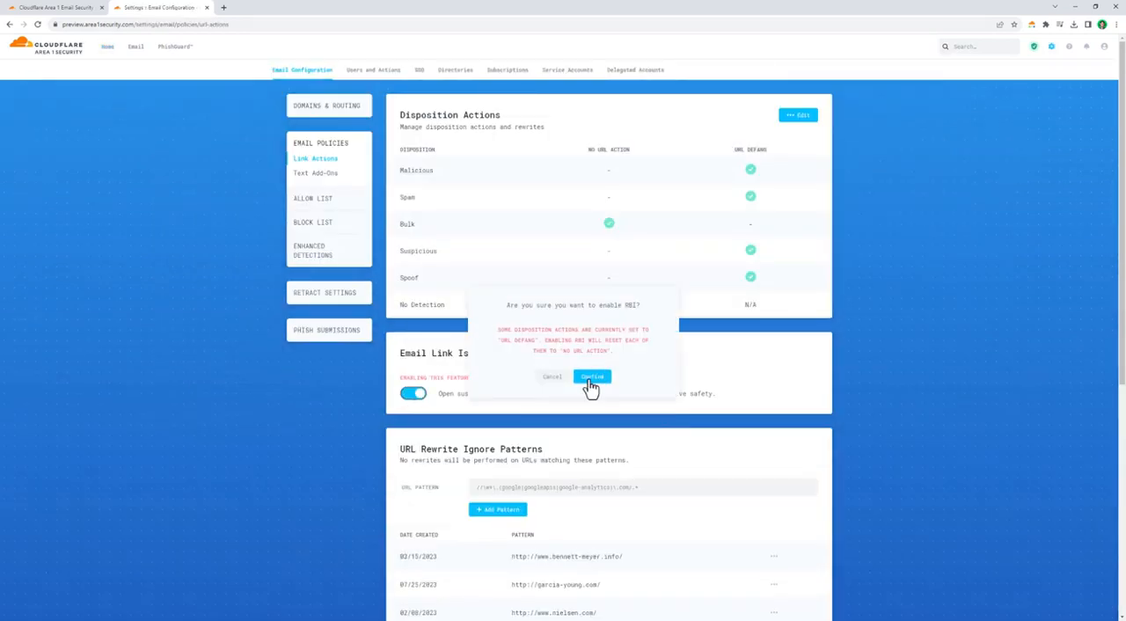